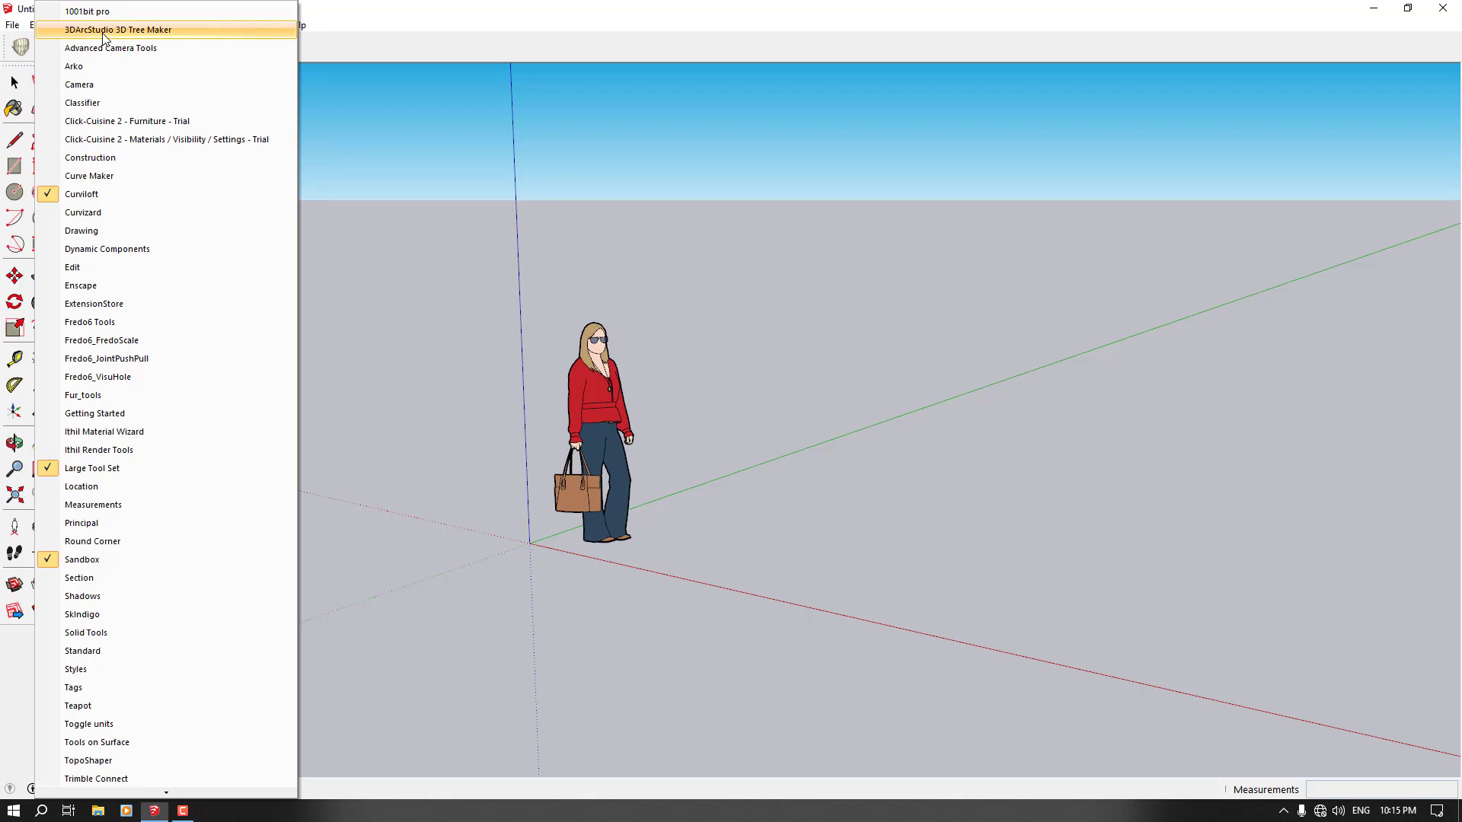
# Show the 3DArcStudio 3D Tree Maker toolbar via View > Toolbars.
pyautogui.click(116, 29)
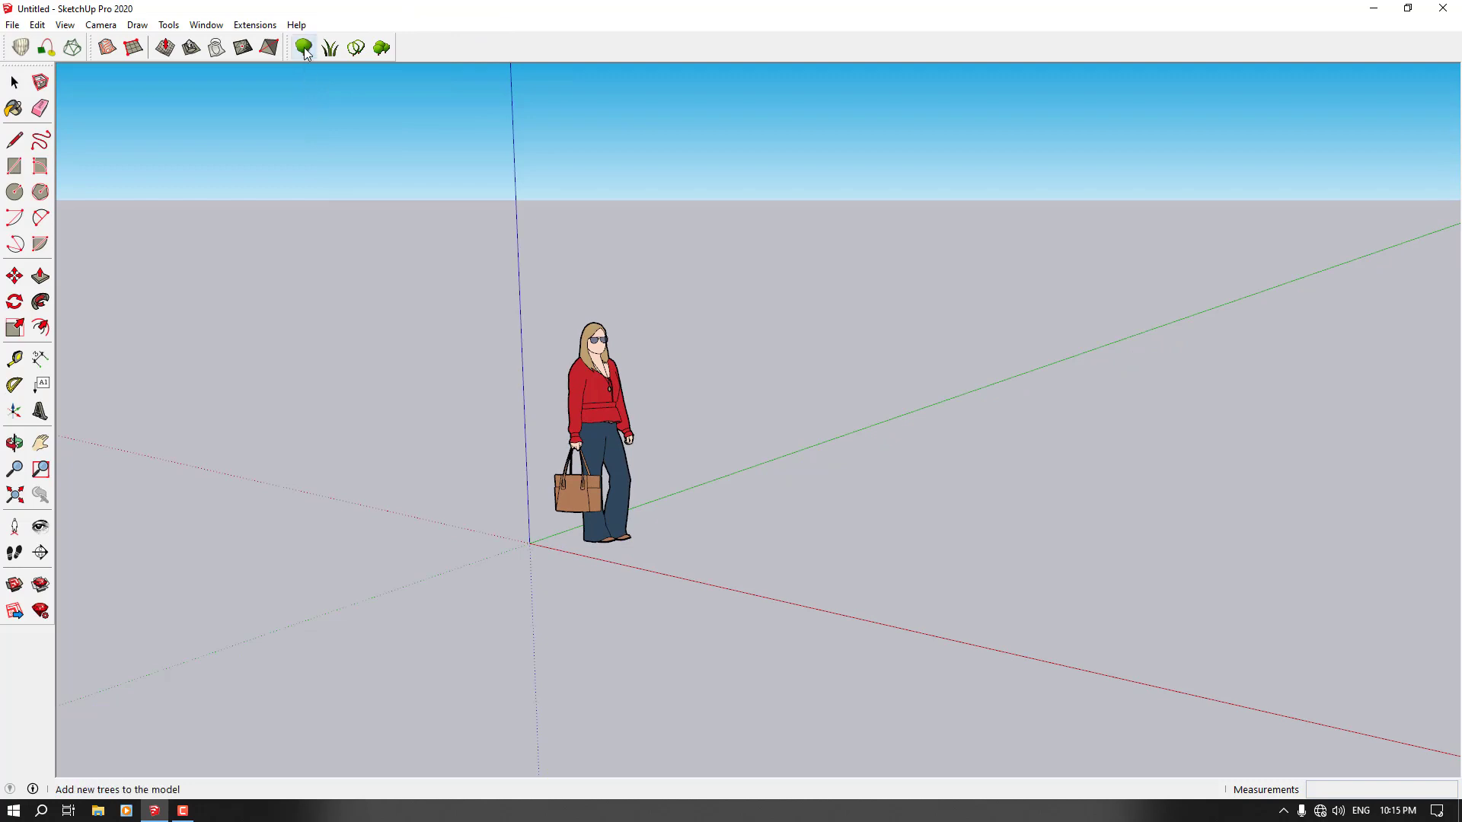
pyautogui.moveTo(303, 47)
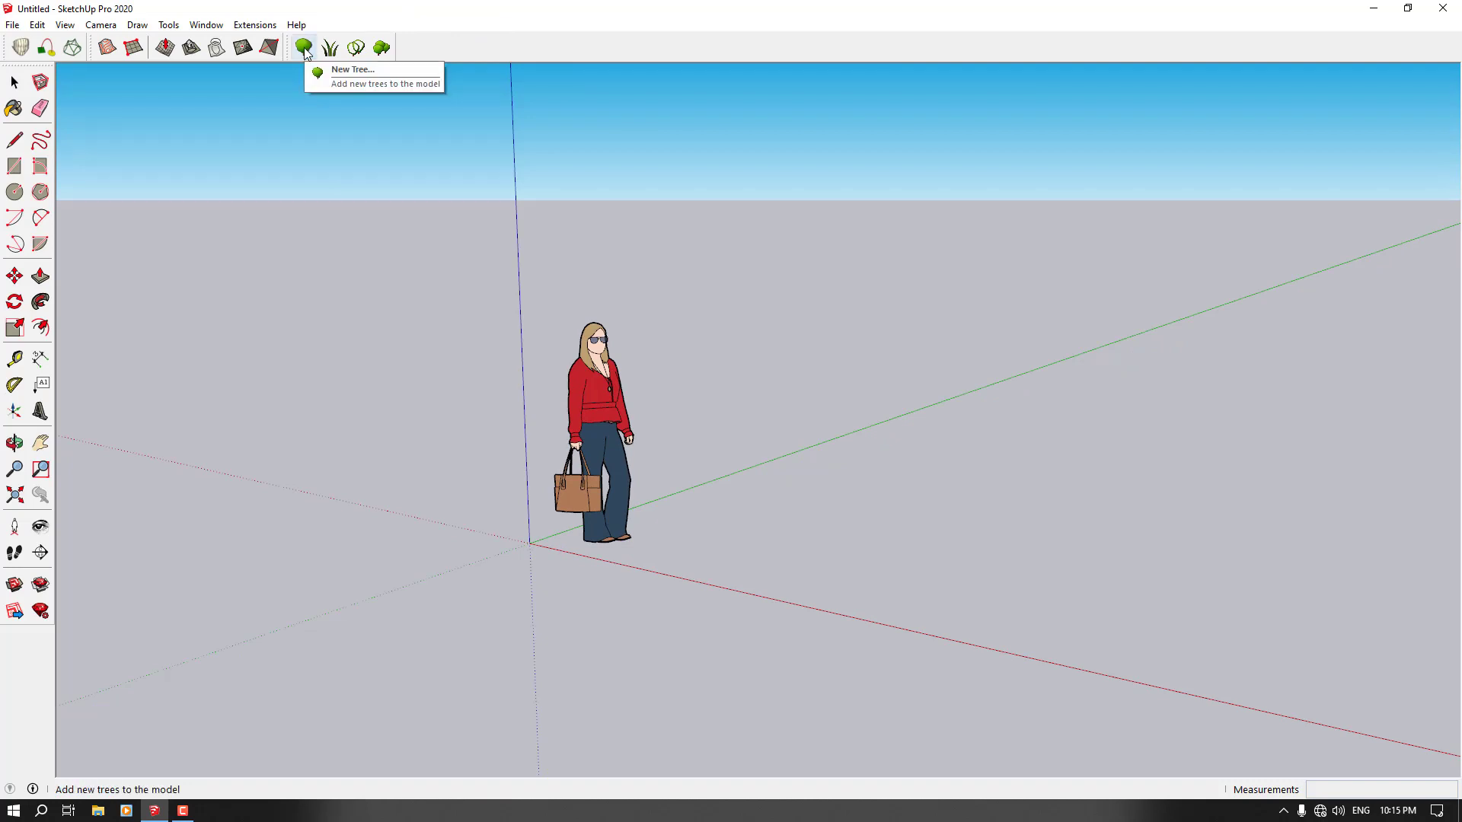
pyautogui.moveTo(329, 47)
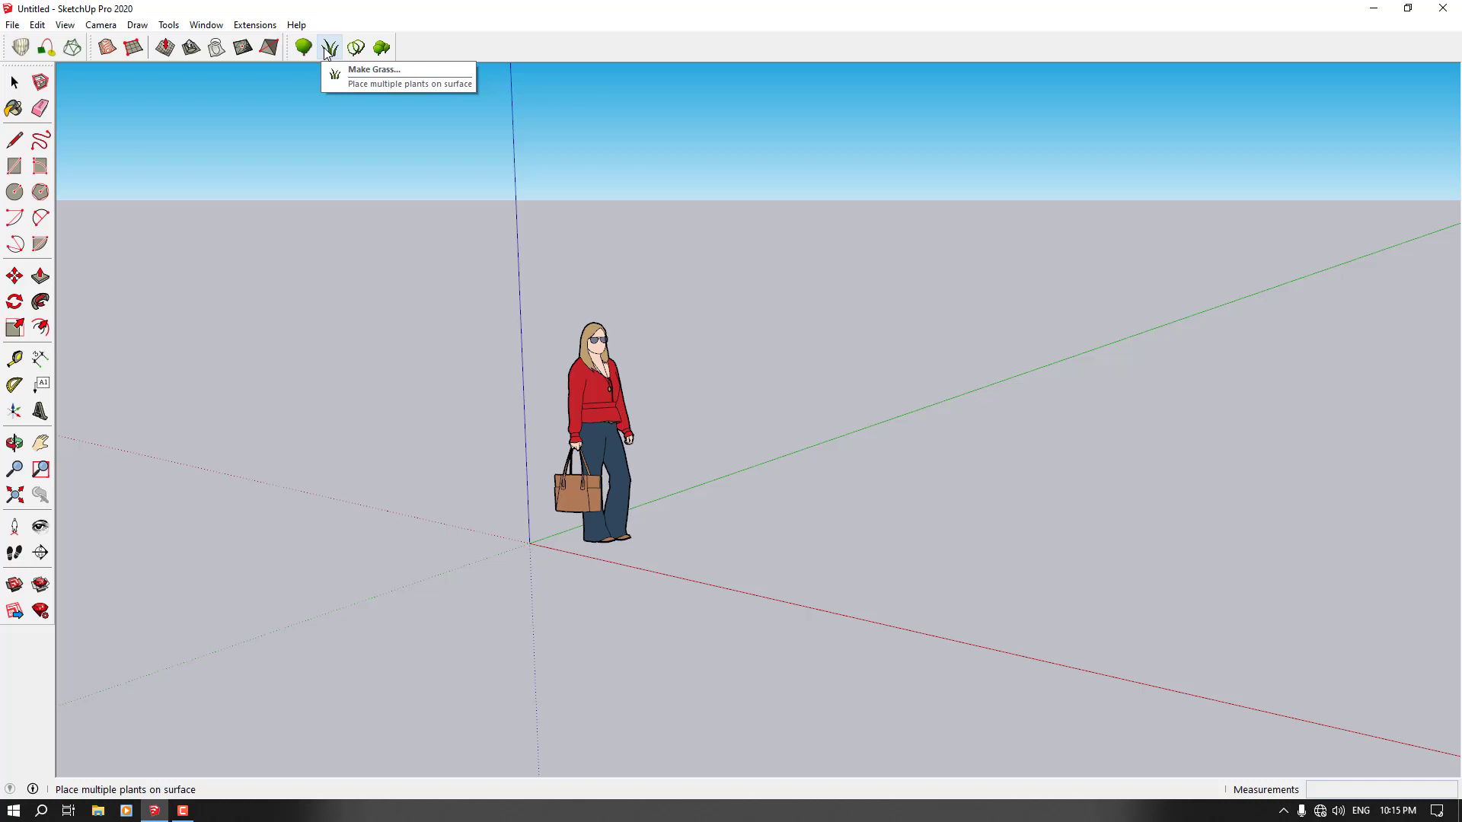
pyautogui.moveTo(356, 47)
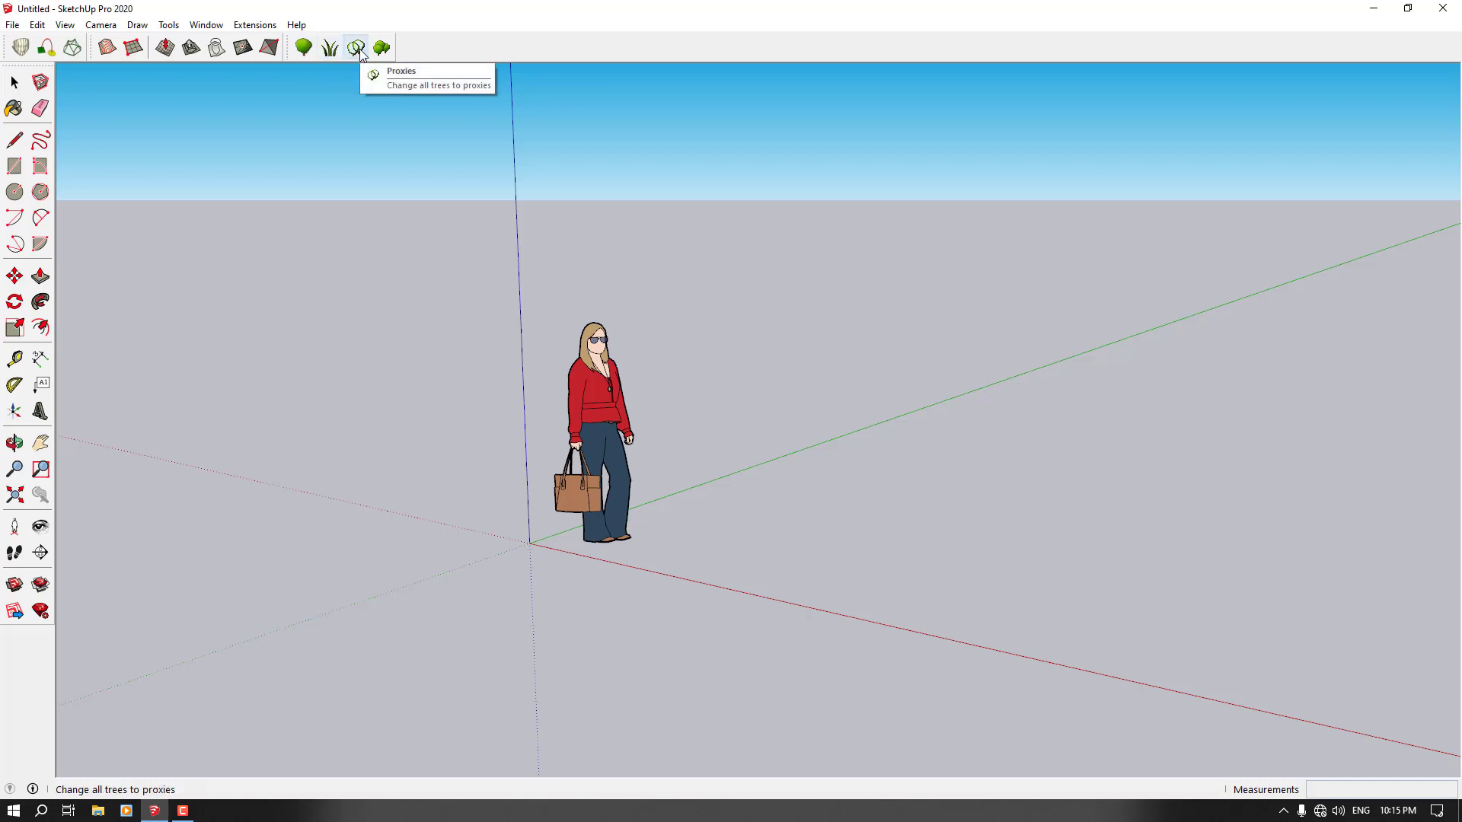
pyautogui.moveTo(379, 47)
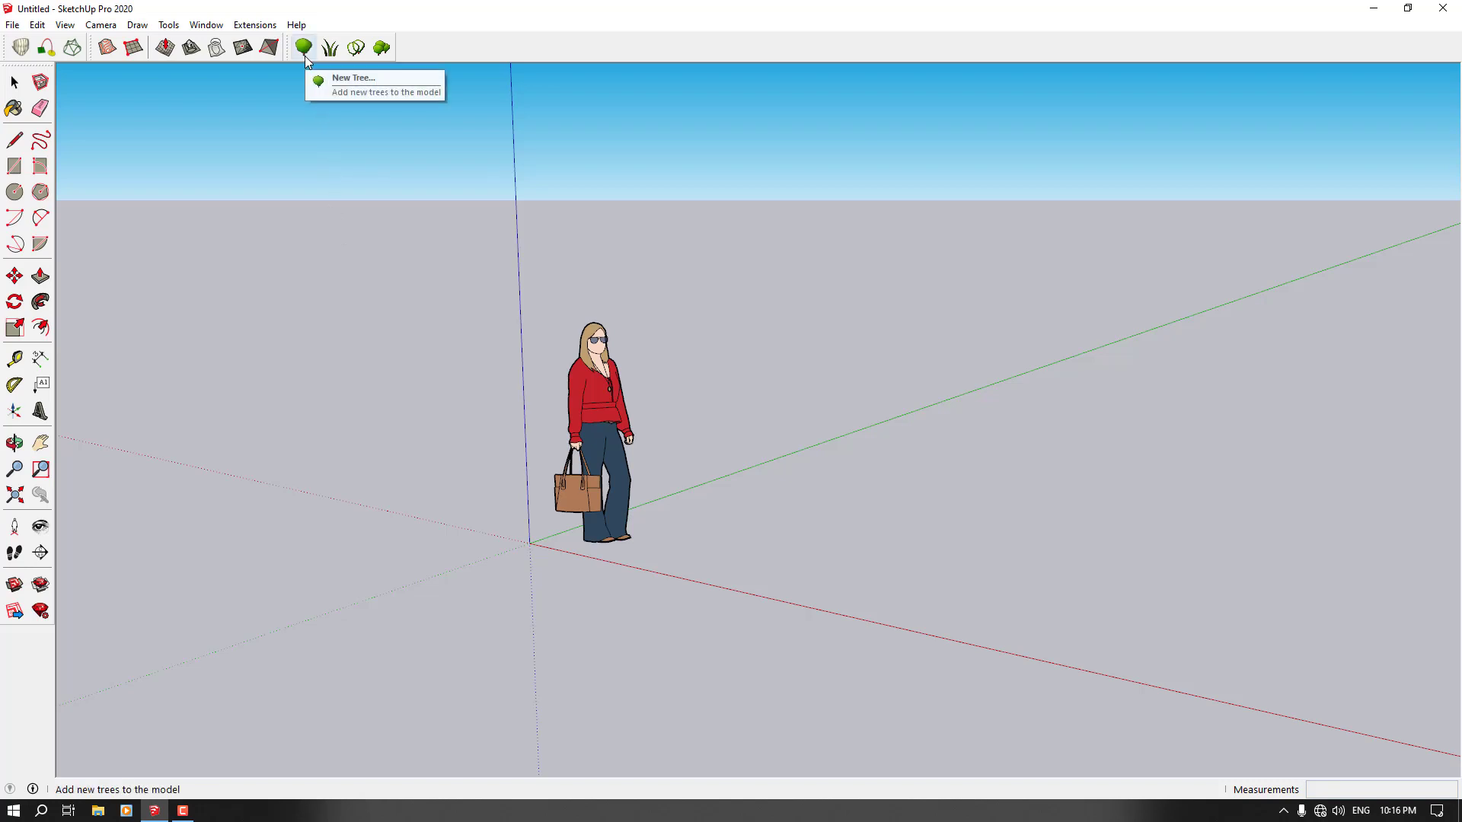
# Launch New Tree and scroll through the tree-type preset dropdown.
pyautogui.click(353, 78)
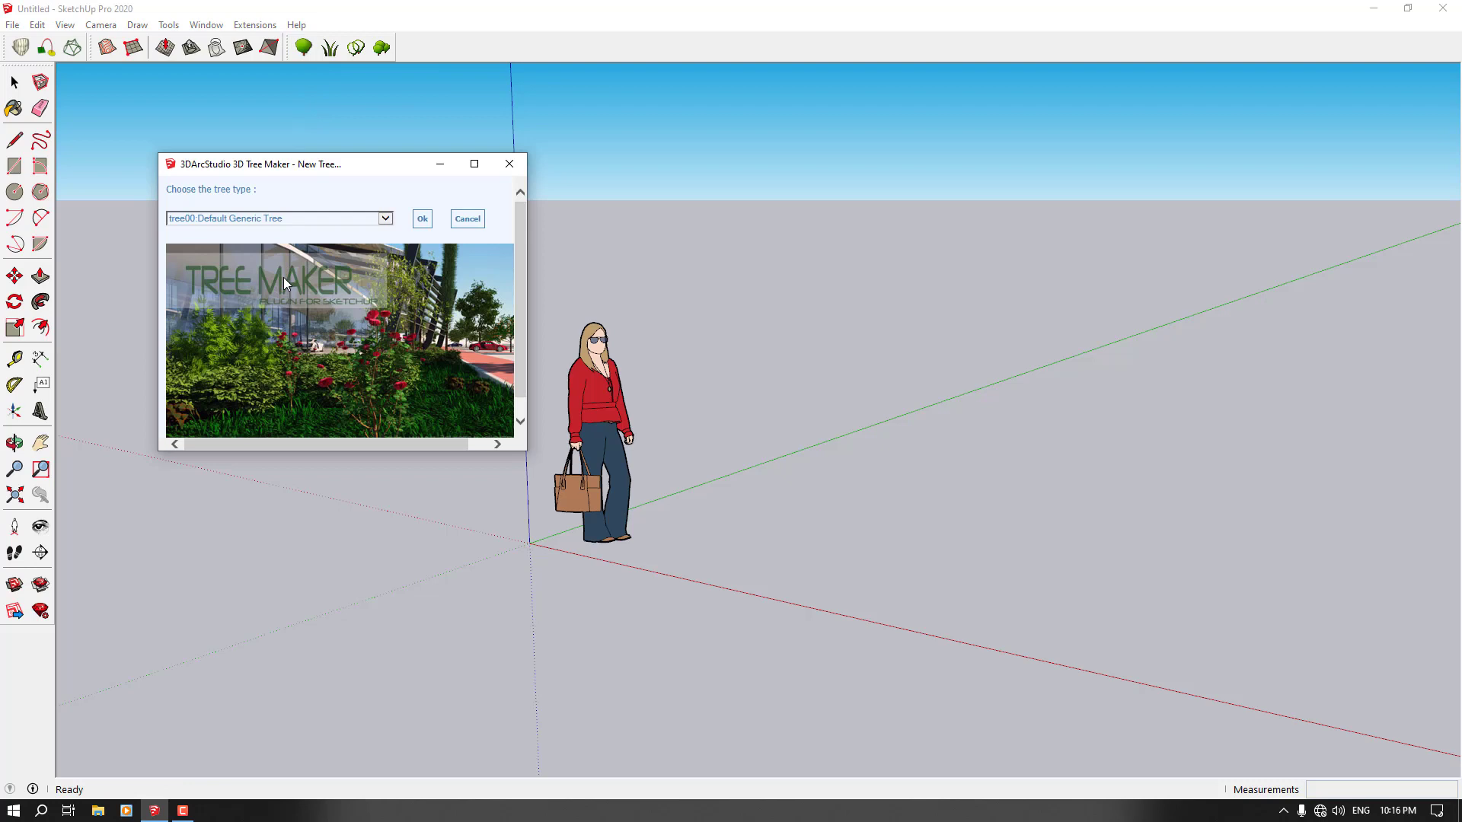
pyautogui.moveTo(514, 419)
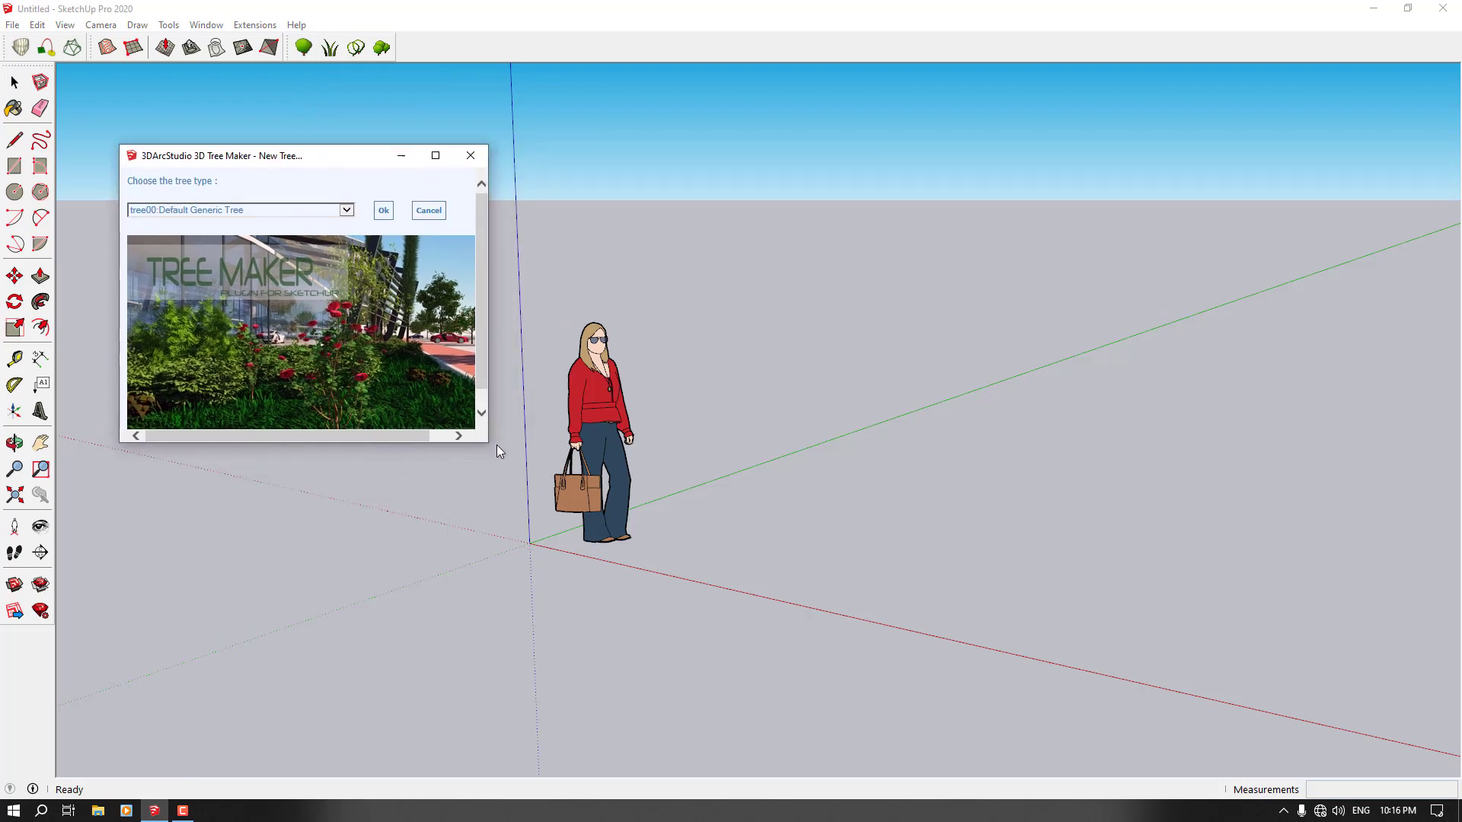
pyautogui.moveTo(485, 390)
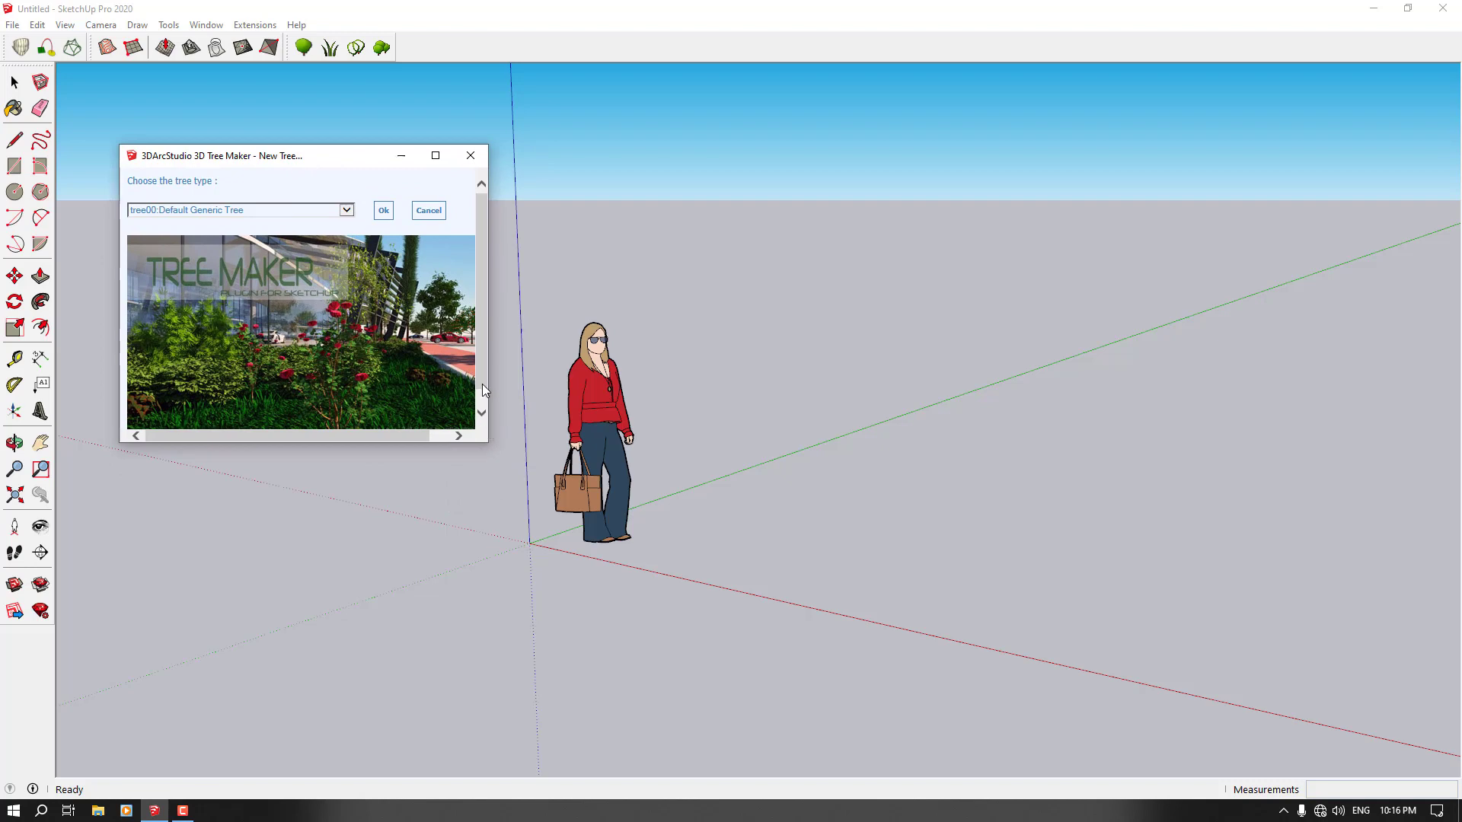
pyautogui.moveTo(381, 245)
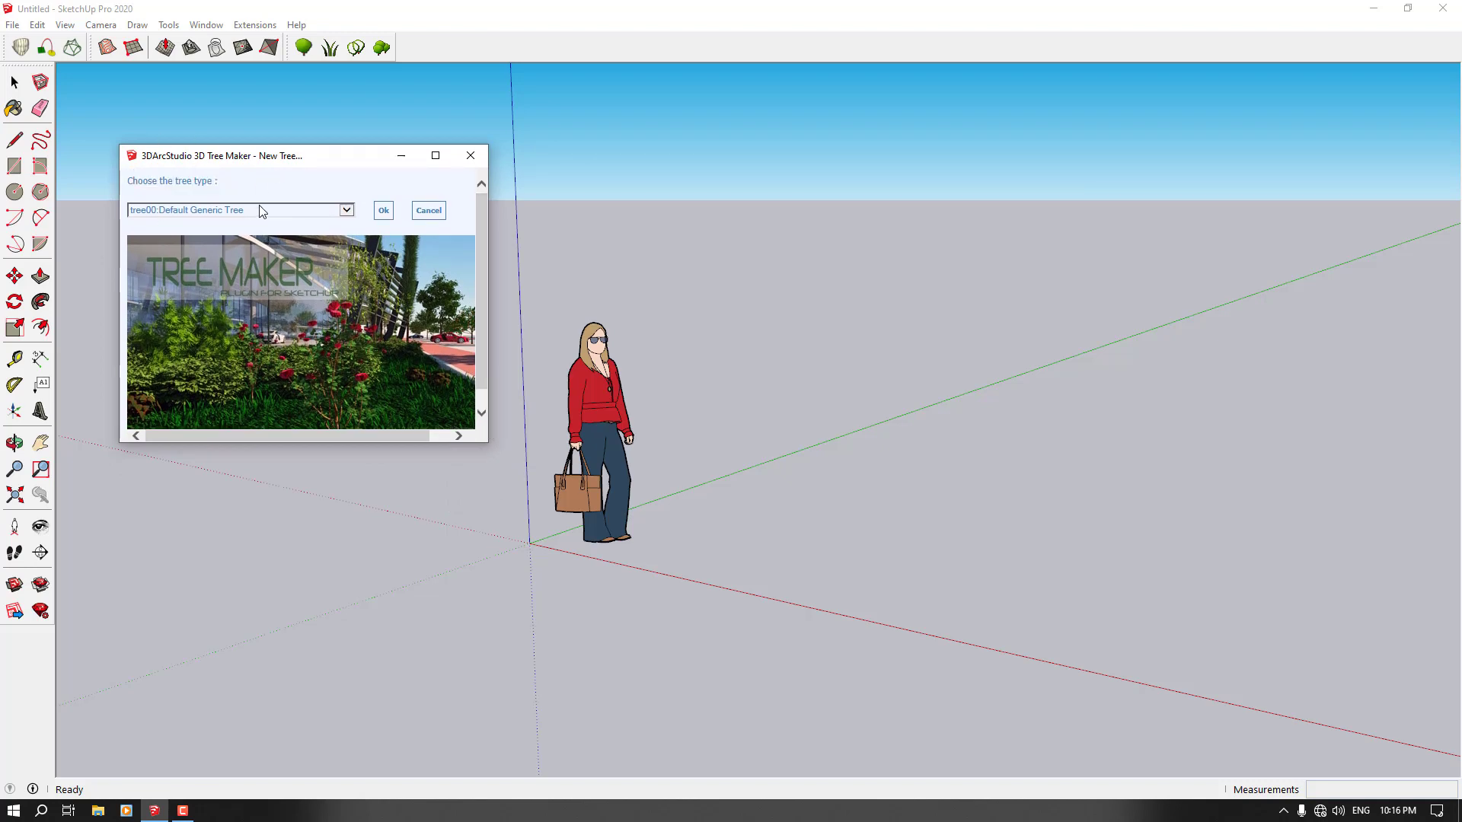
pyautogui.click(345, 210)
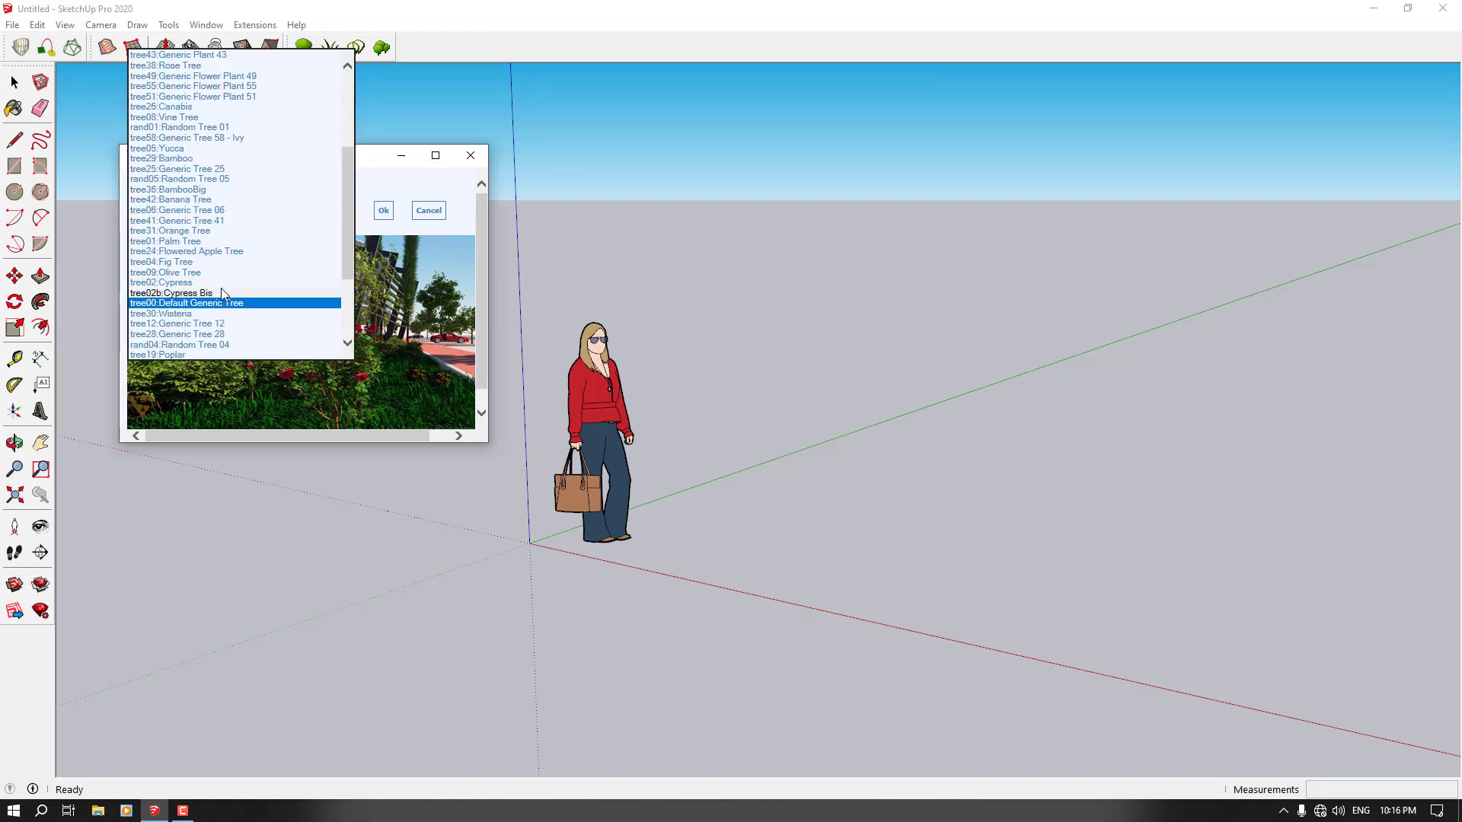
pyautogui.scroll(3)
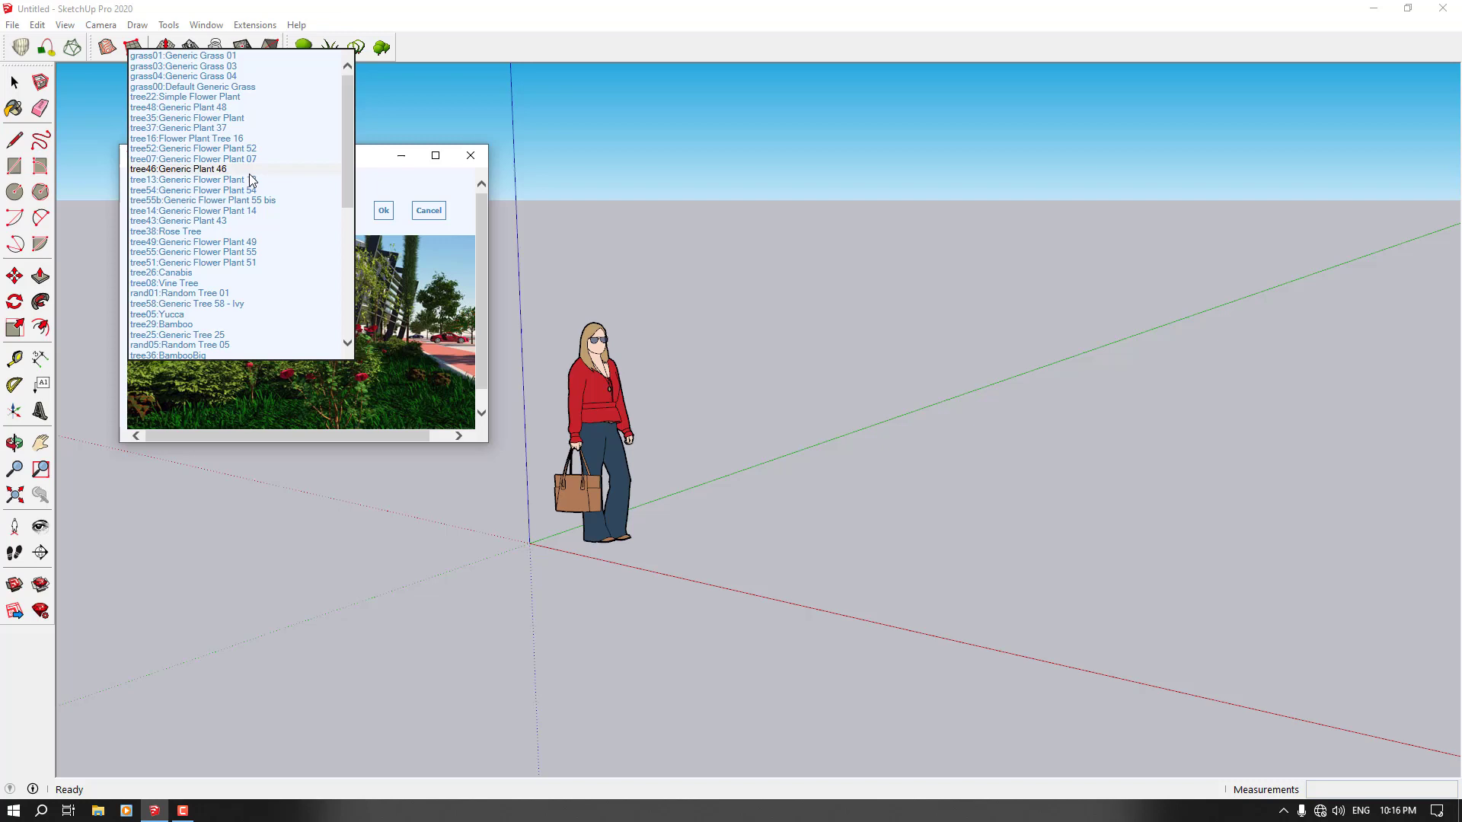
pyautogui.click(193, 189)
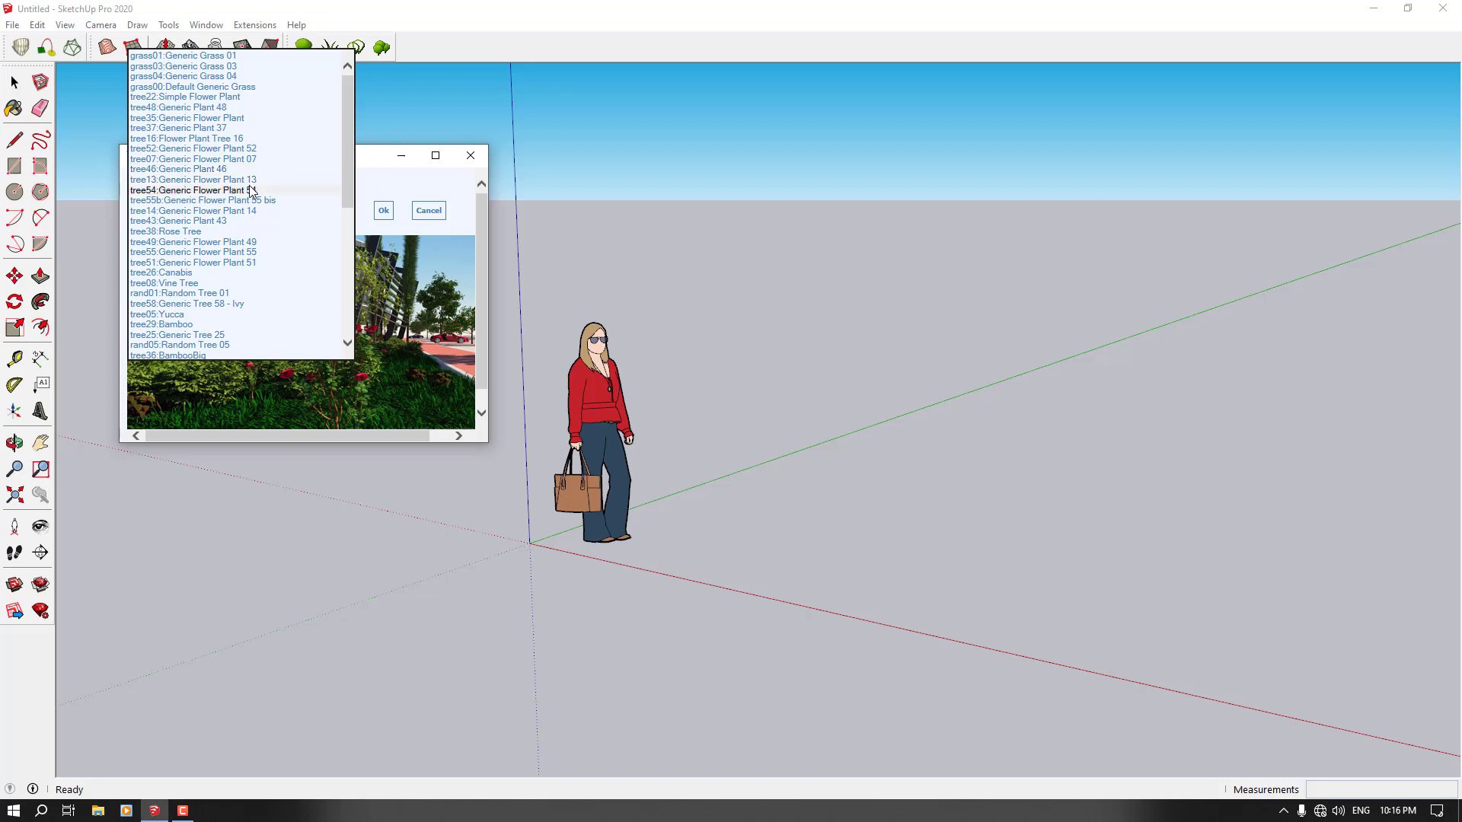
pyautogui.scroll(-3)
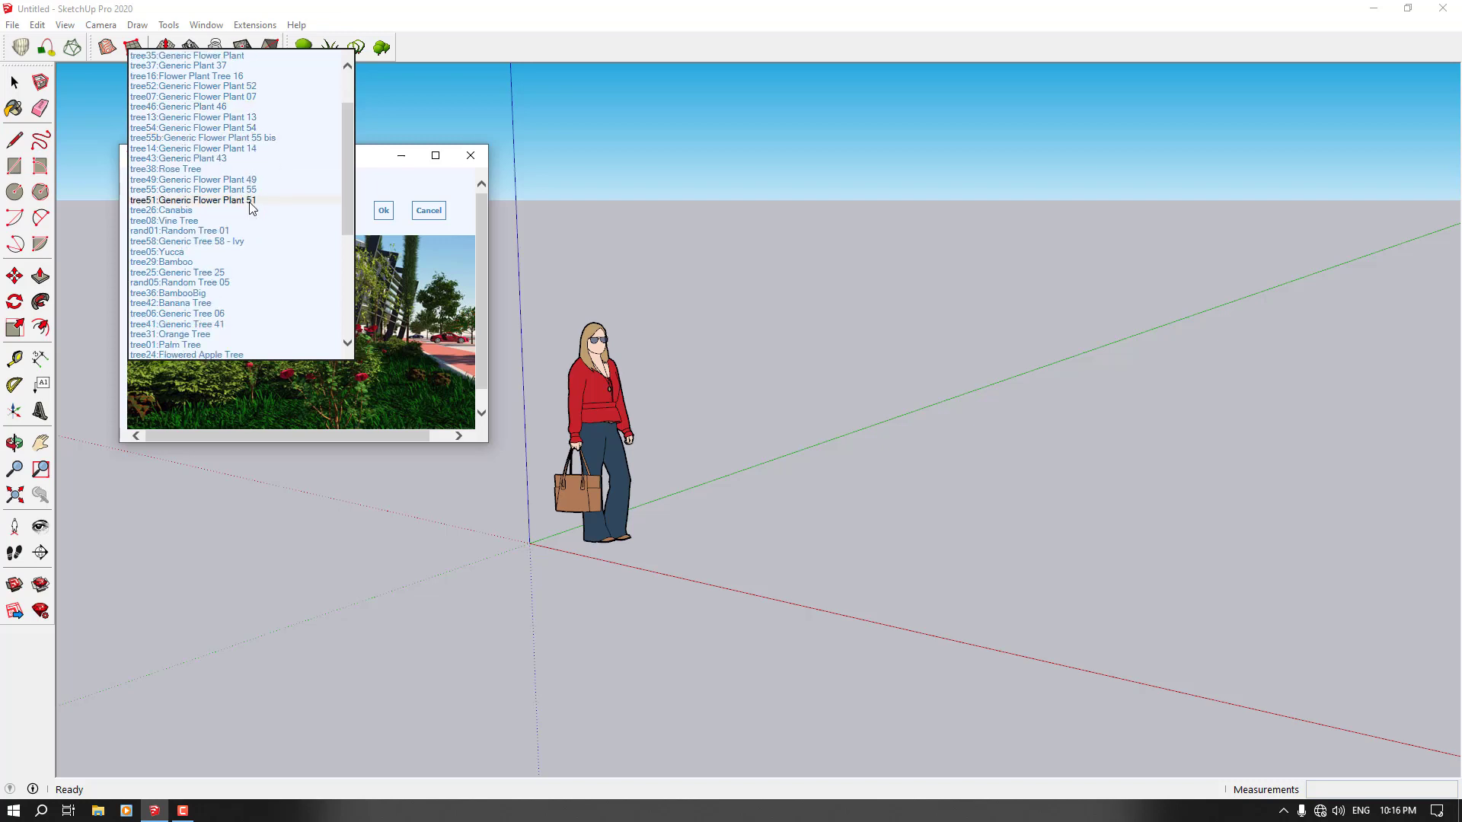
pyautogui.click(166, 169)
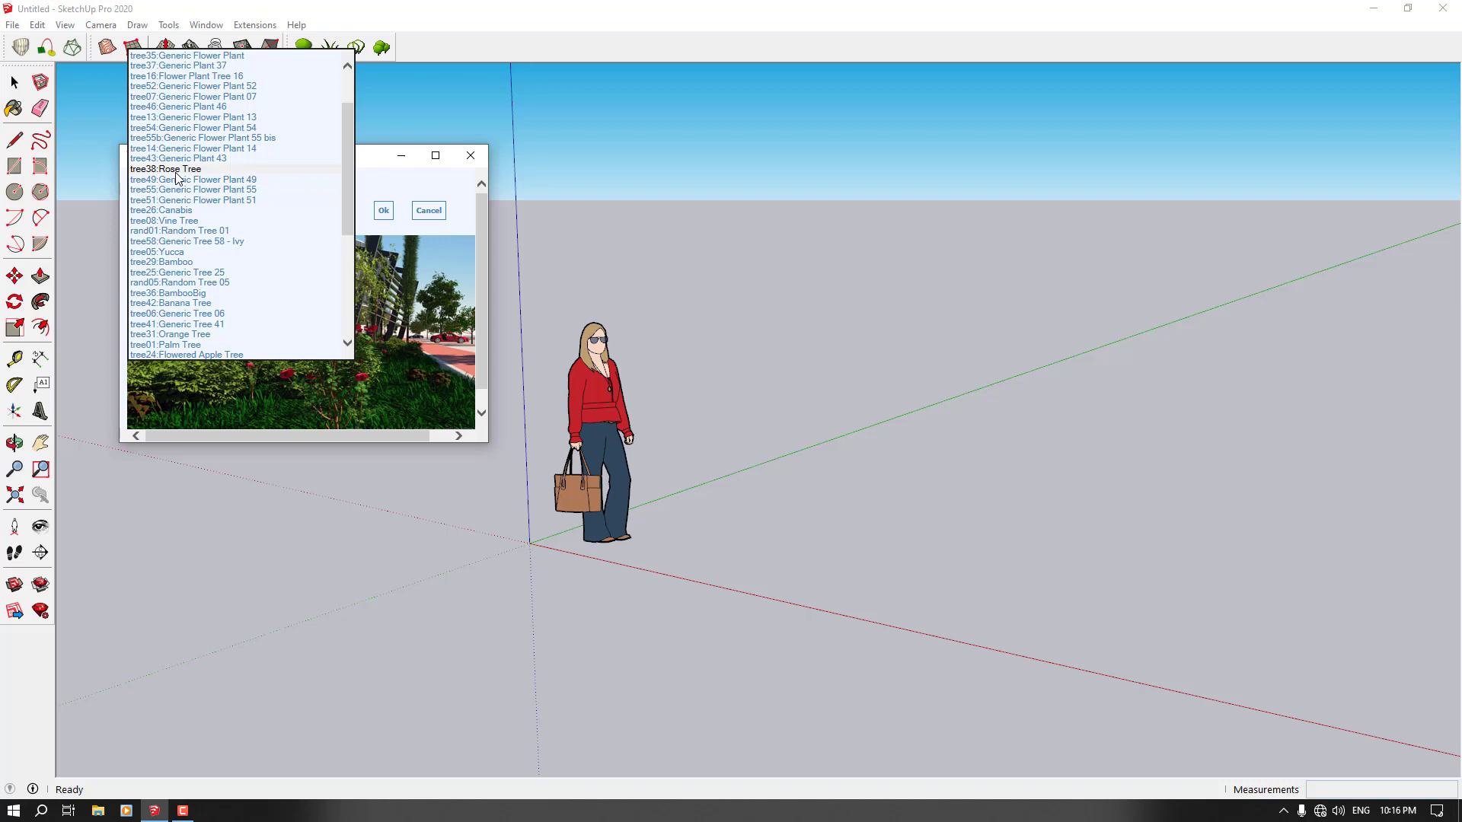
# Preview Rose Tree, then Vine Tree, ending on Generic Flower Plant 55.
pyautogui.click(166, 169)
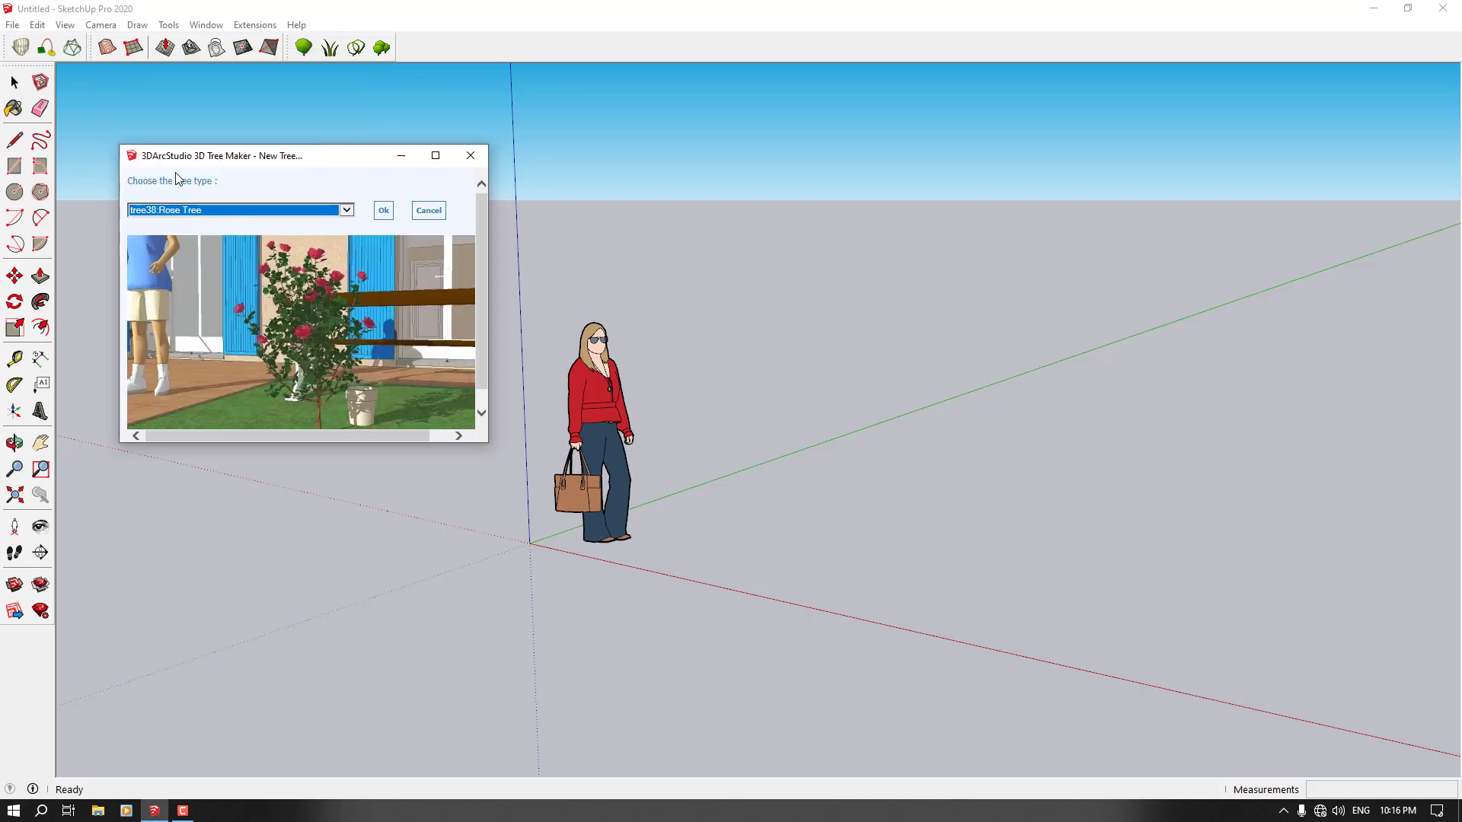
pyautogui.moveTo(231, 348)
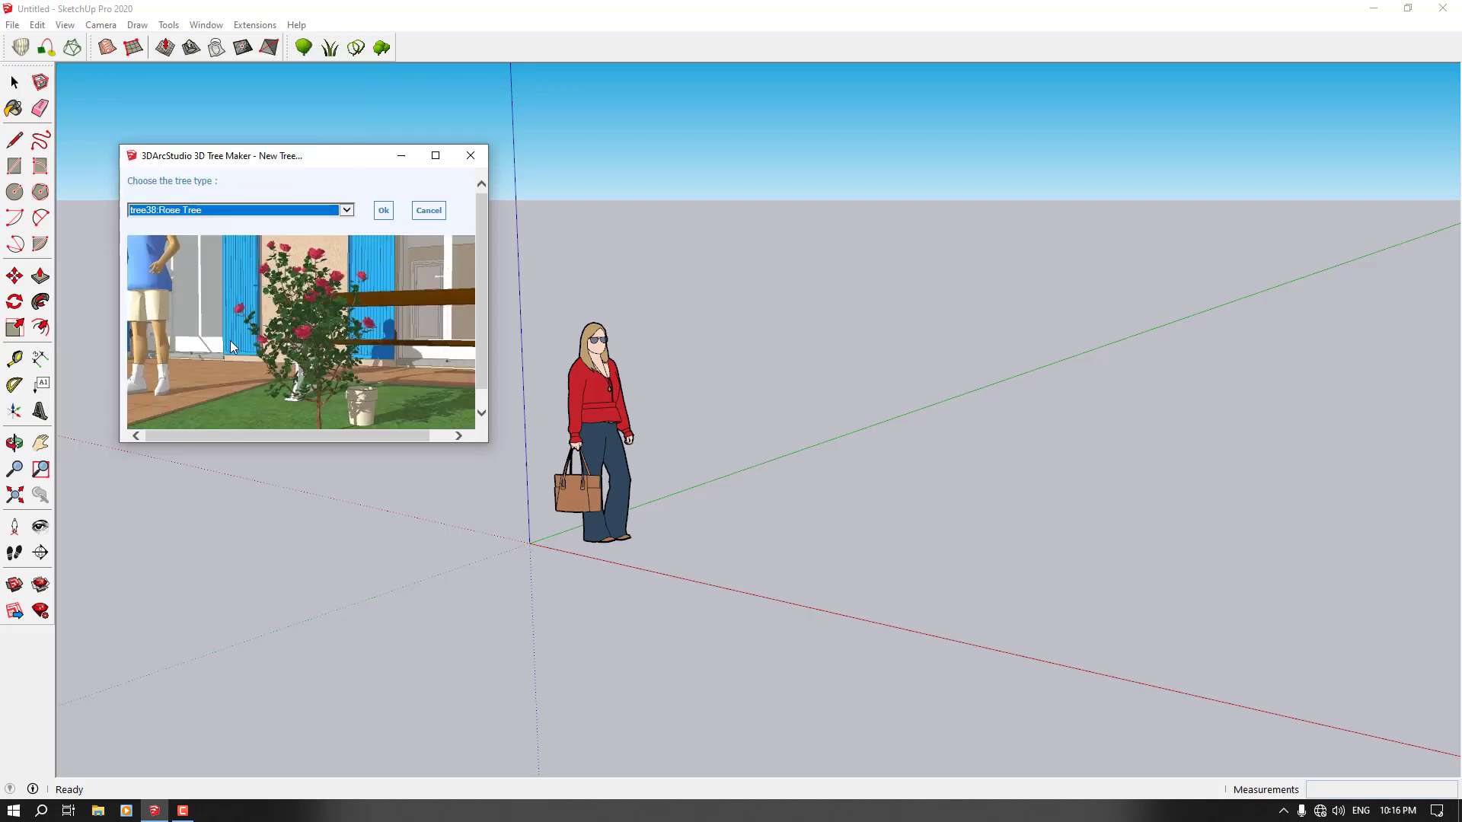
pyautogui.moveTo(359, 349)
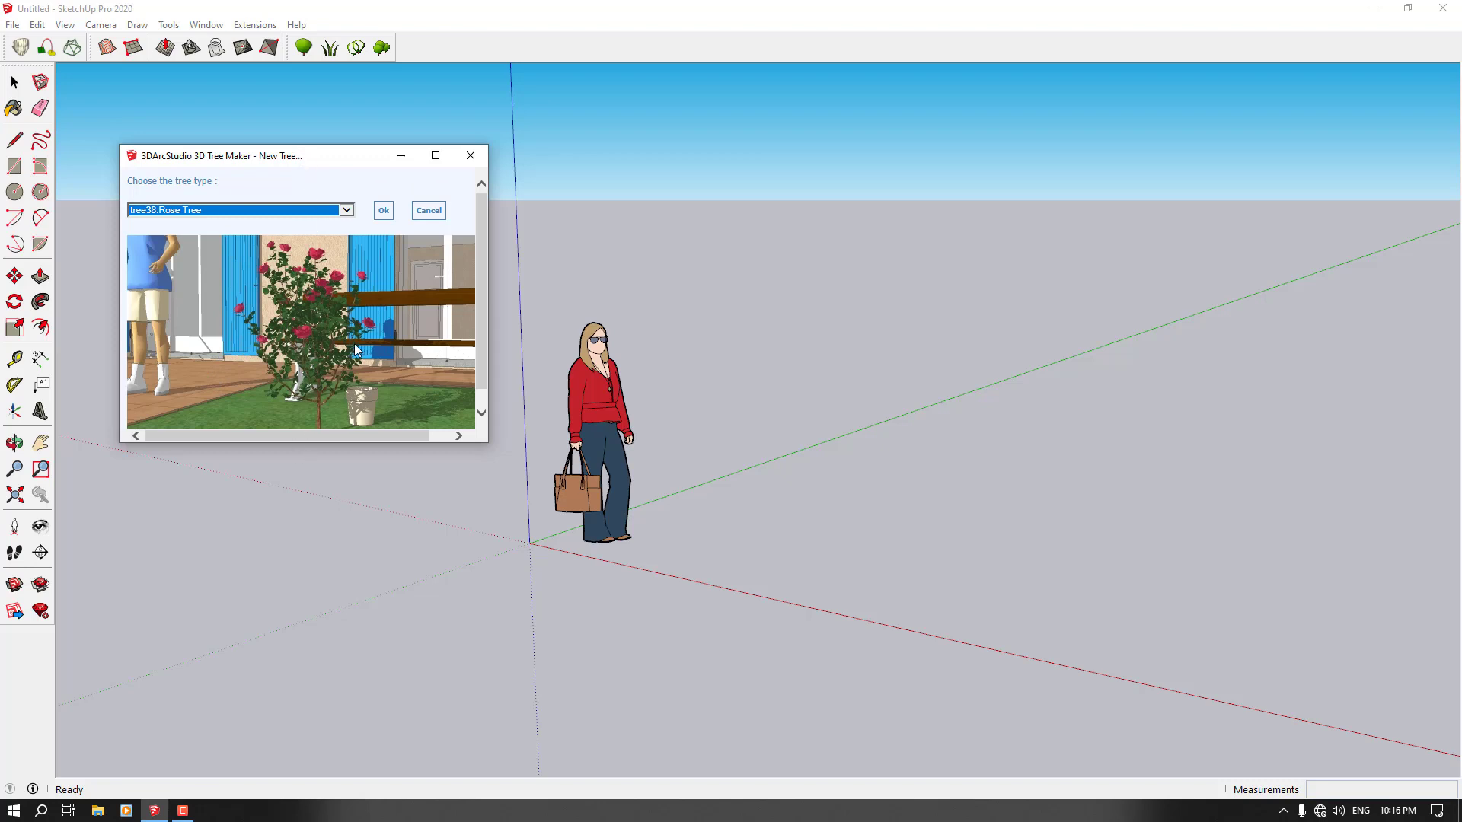
pyautogui.moveTo(377, 219)
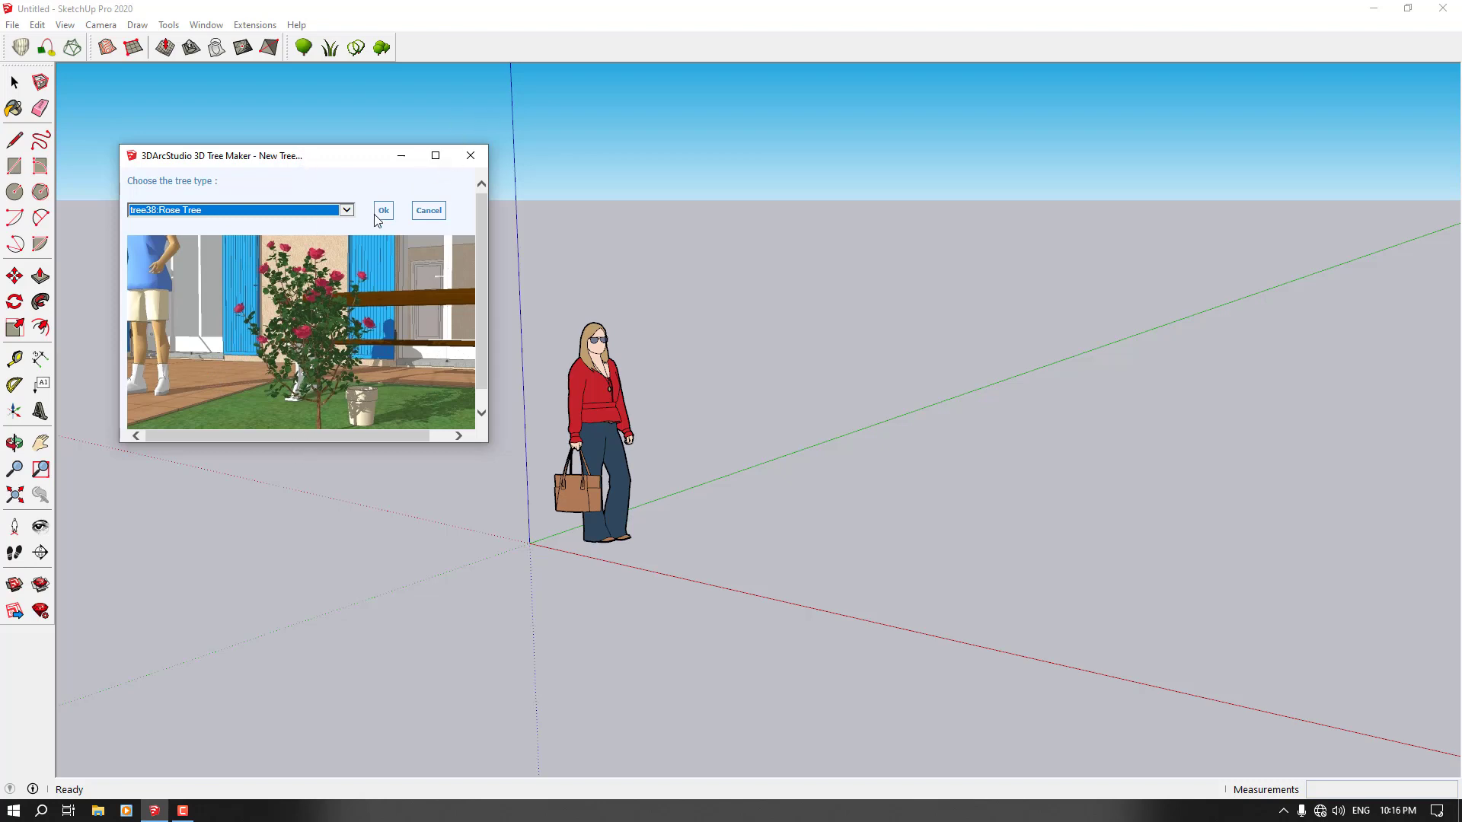
pyautogui.moveTo(292, 333)
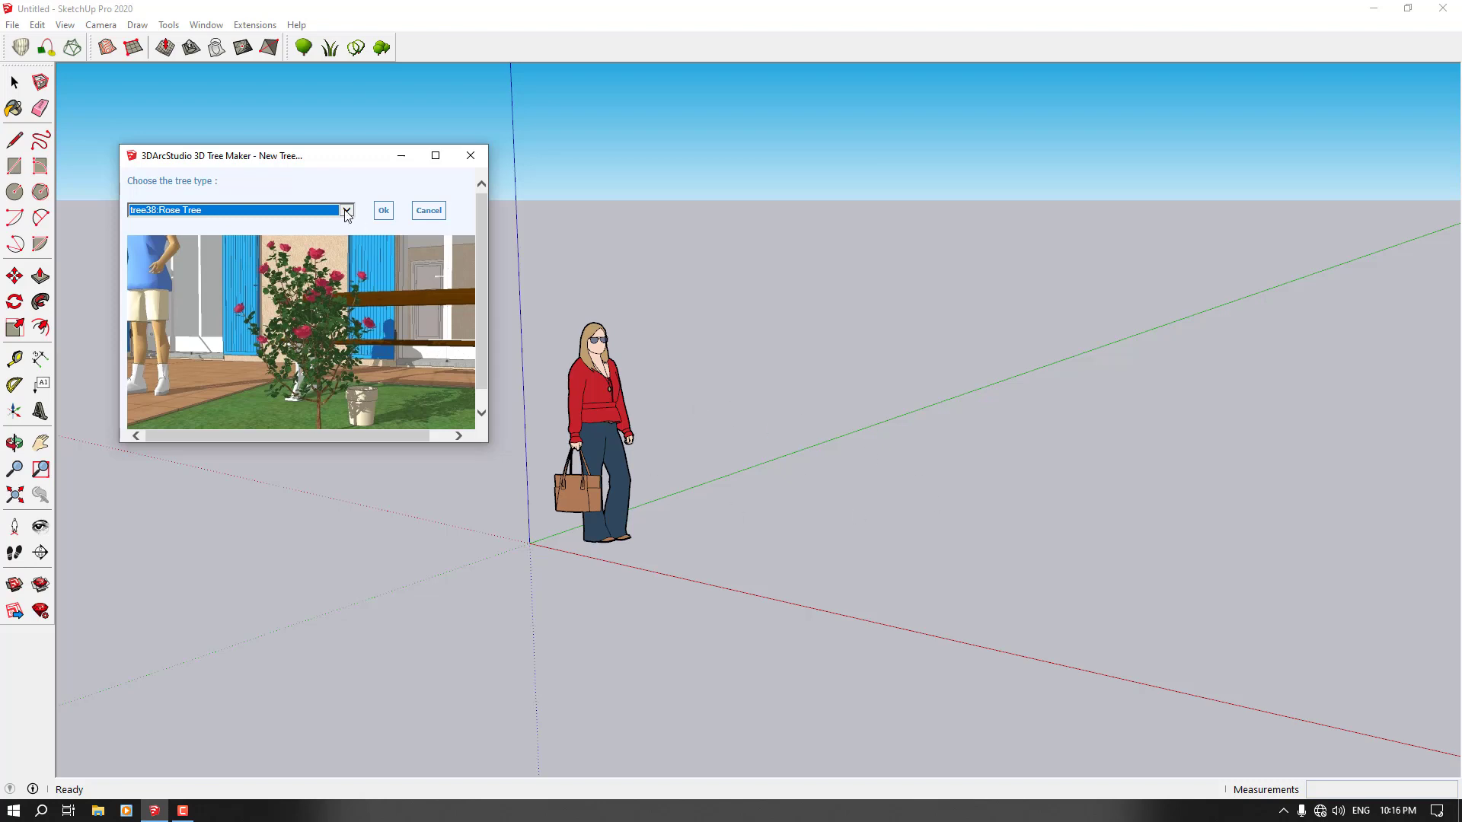
pyautogui.click(345, 210)
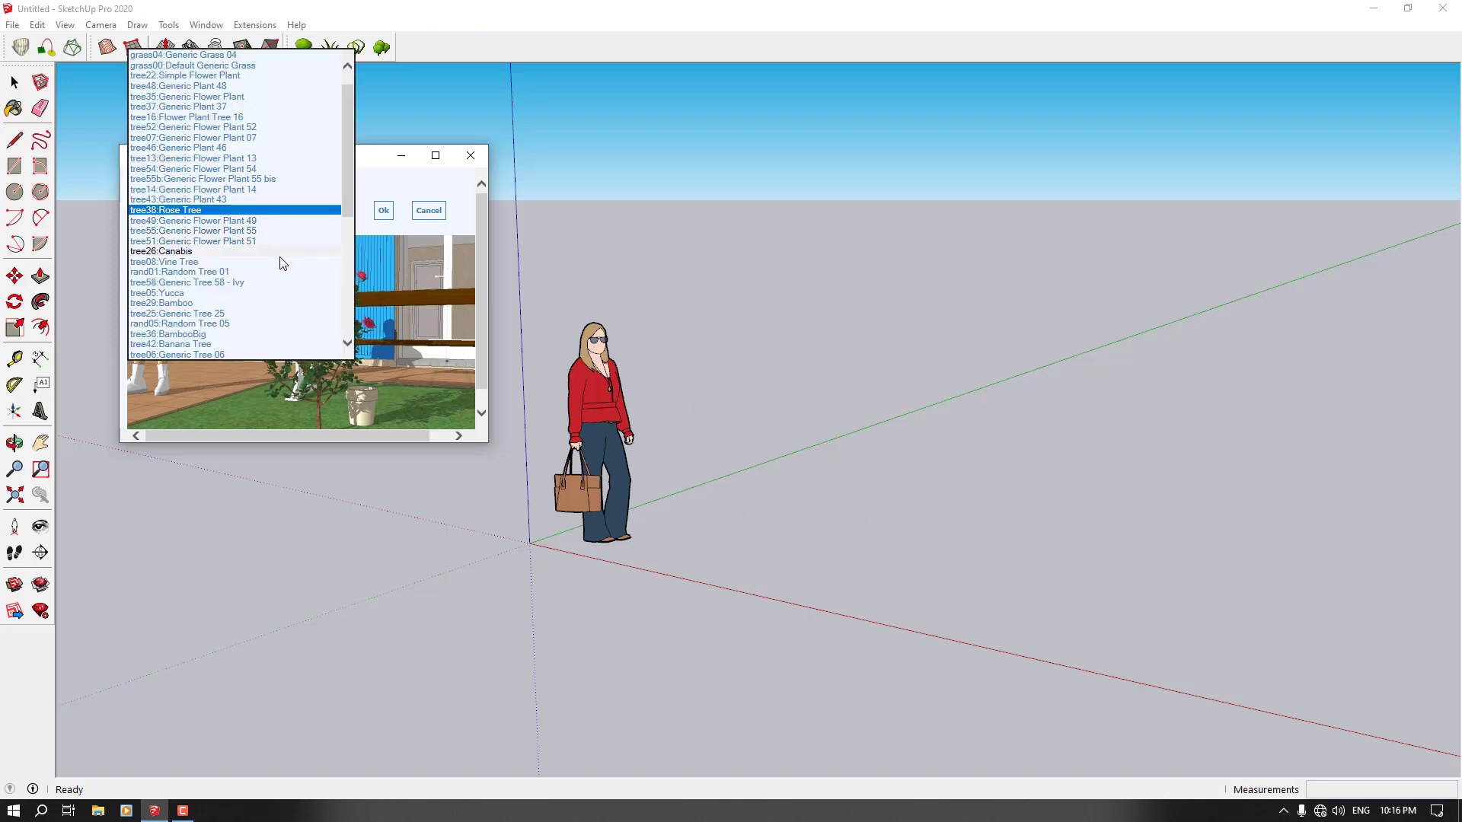
pyautogui.click(163, 262)
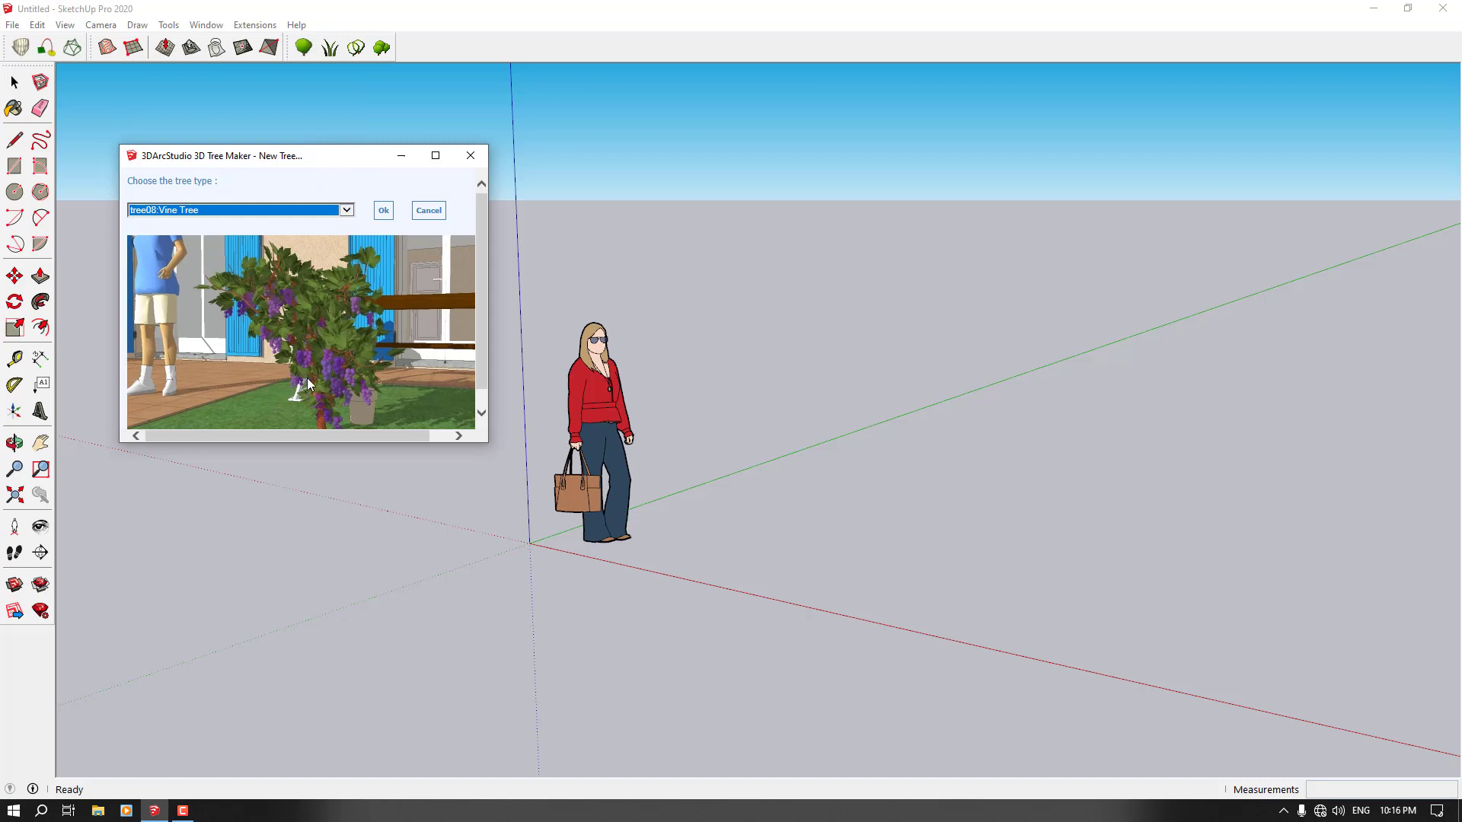
pyautogui.moveTo(296, 398)
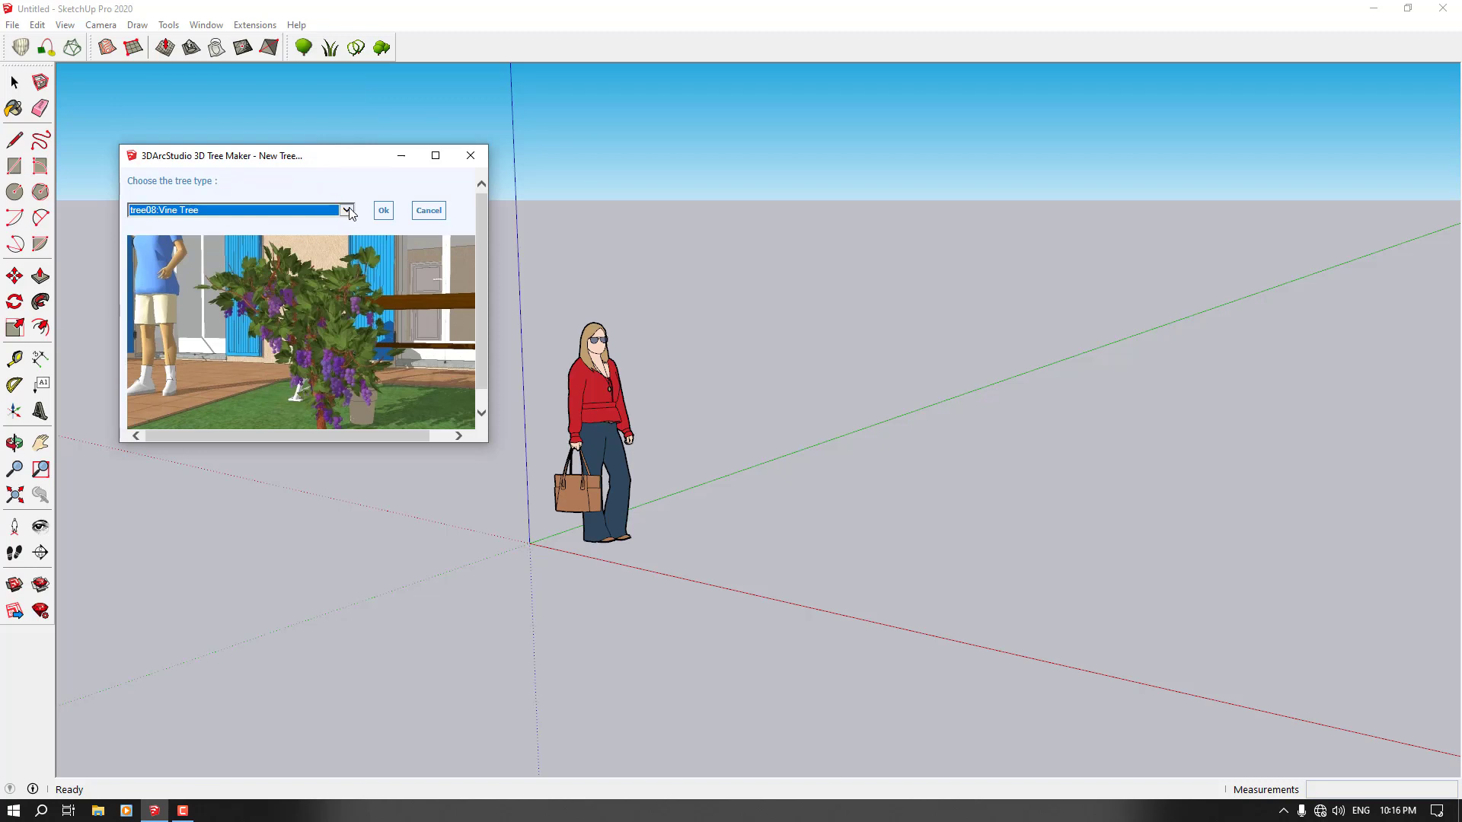
pyautogui.click(347, 210)
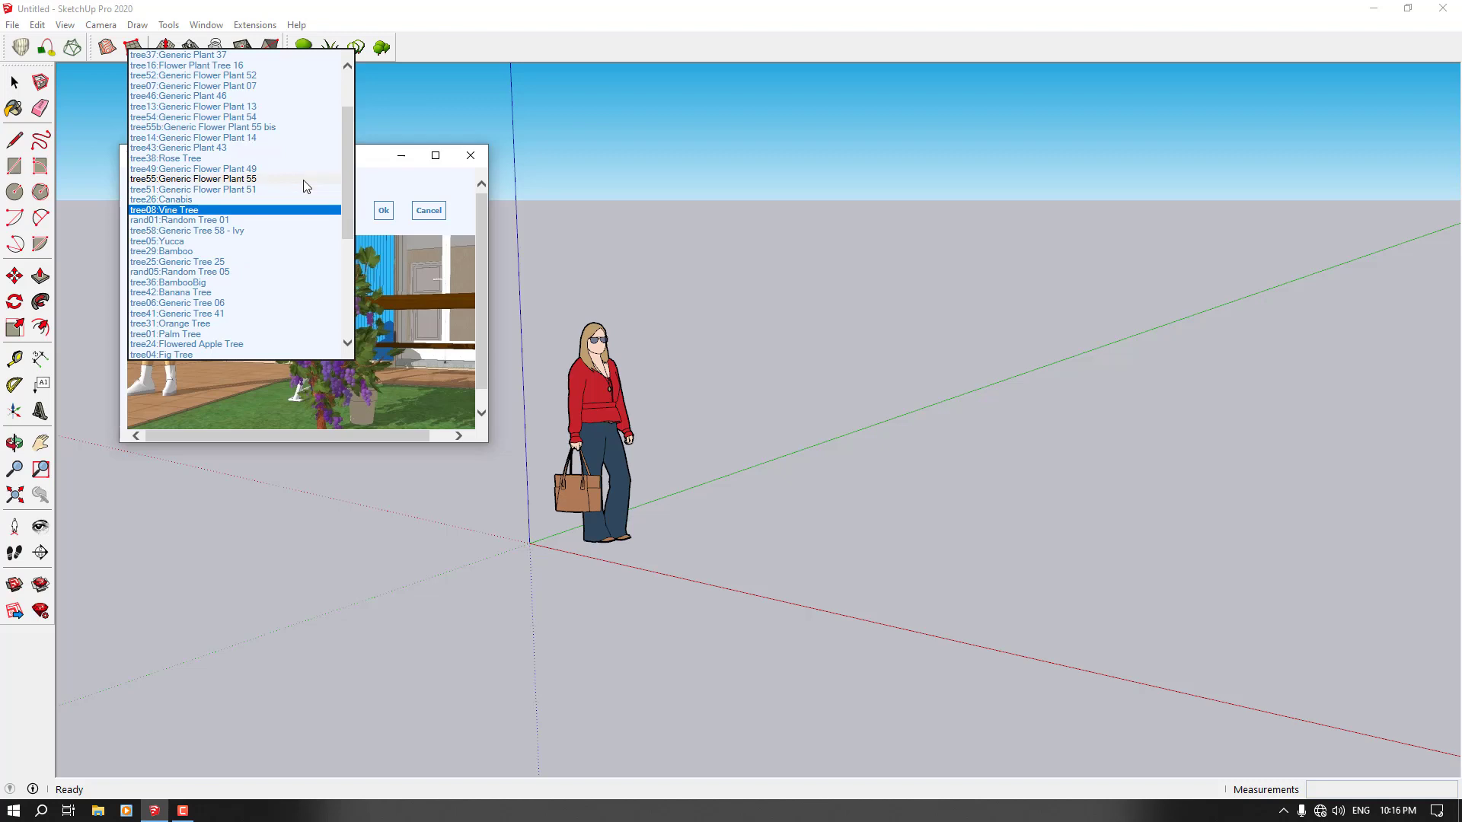
pyautogui.click(192, 178)
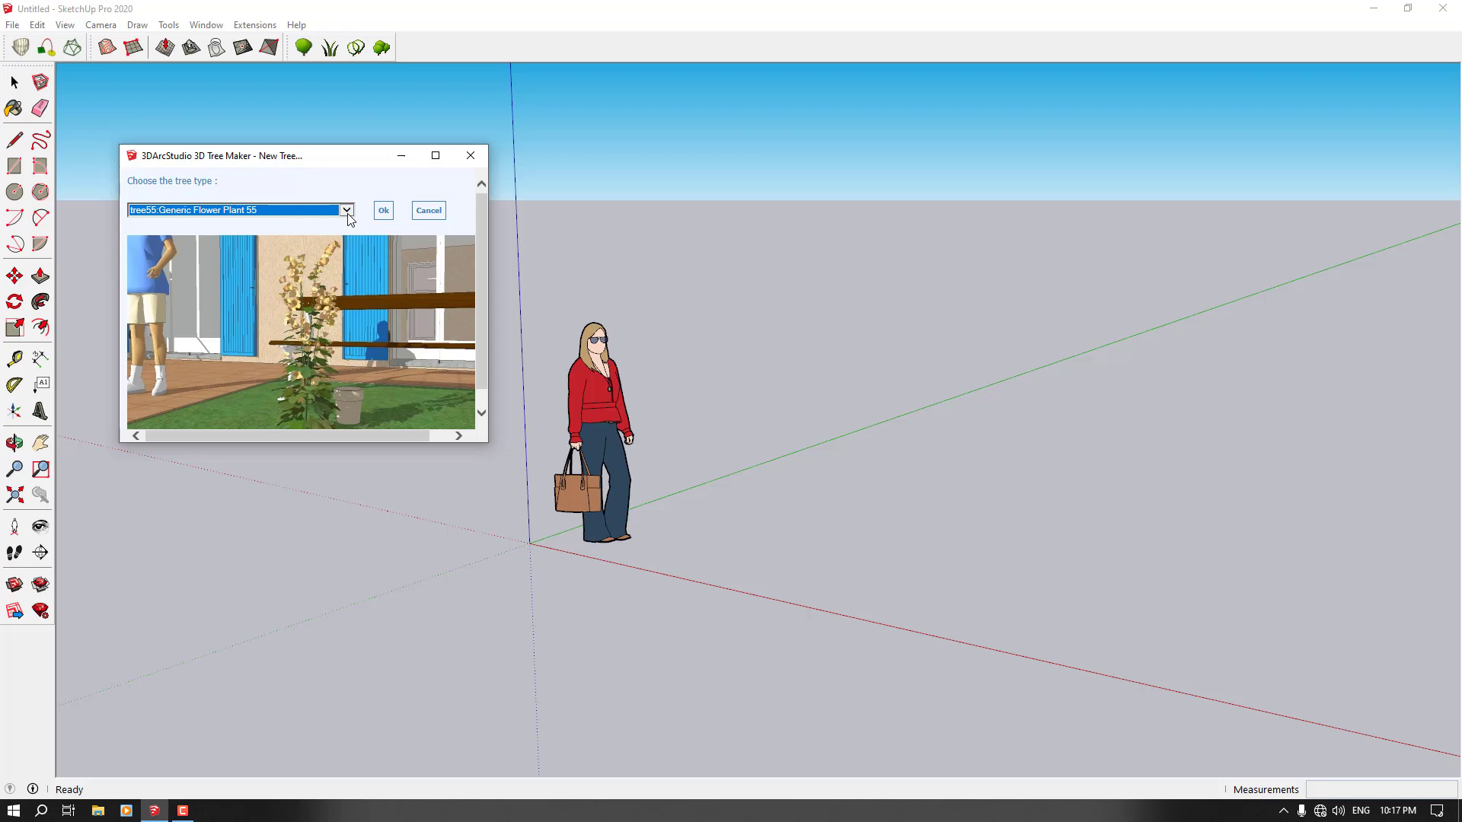
# Preview the Generic Tree 41, Palm Tree and Olive Tree types.
pyautogui.click(346, 210)
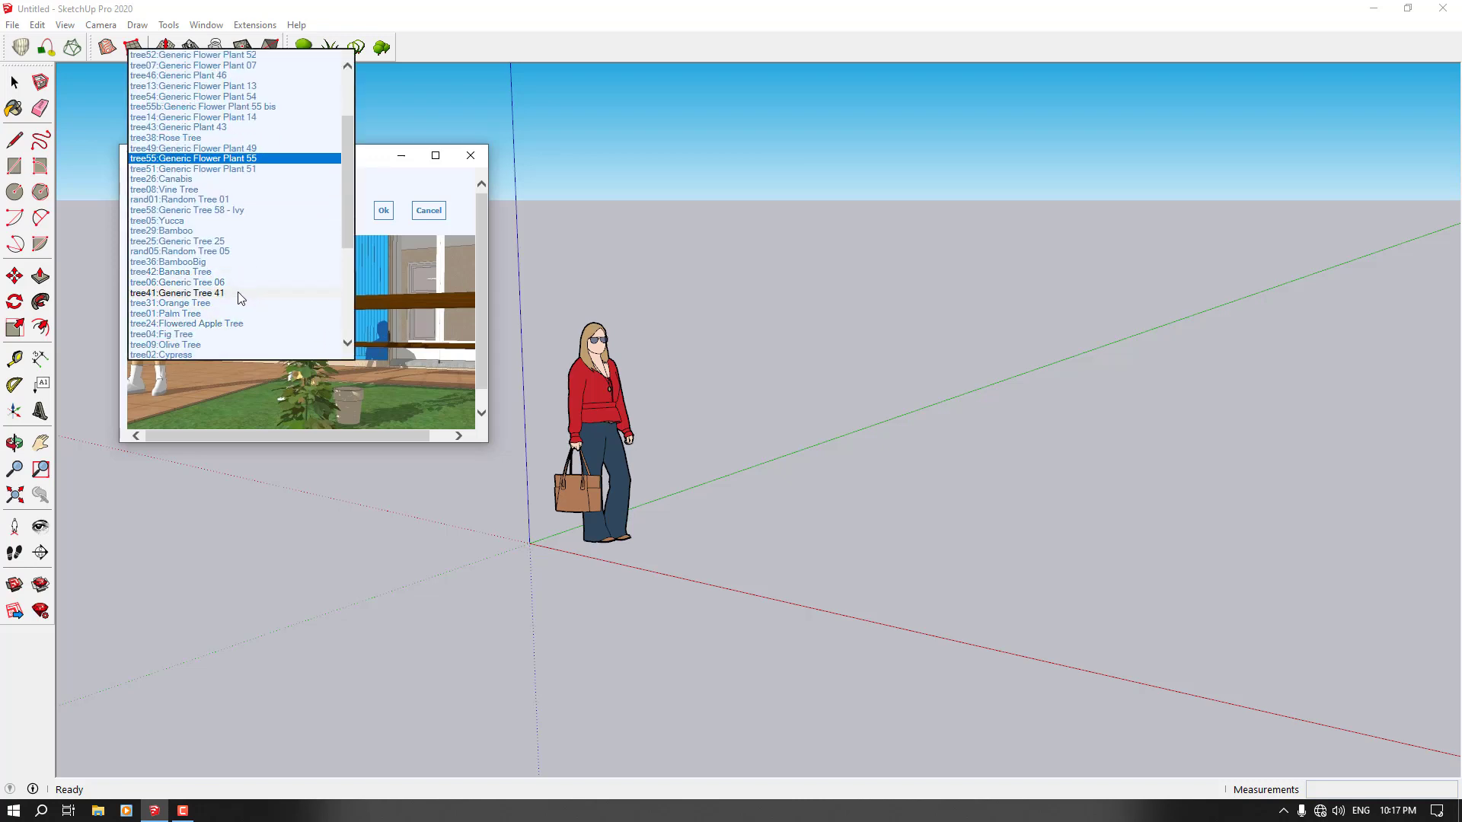
pyautogui.click(177, 293)
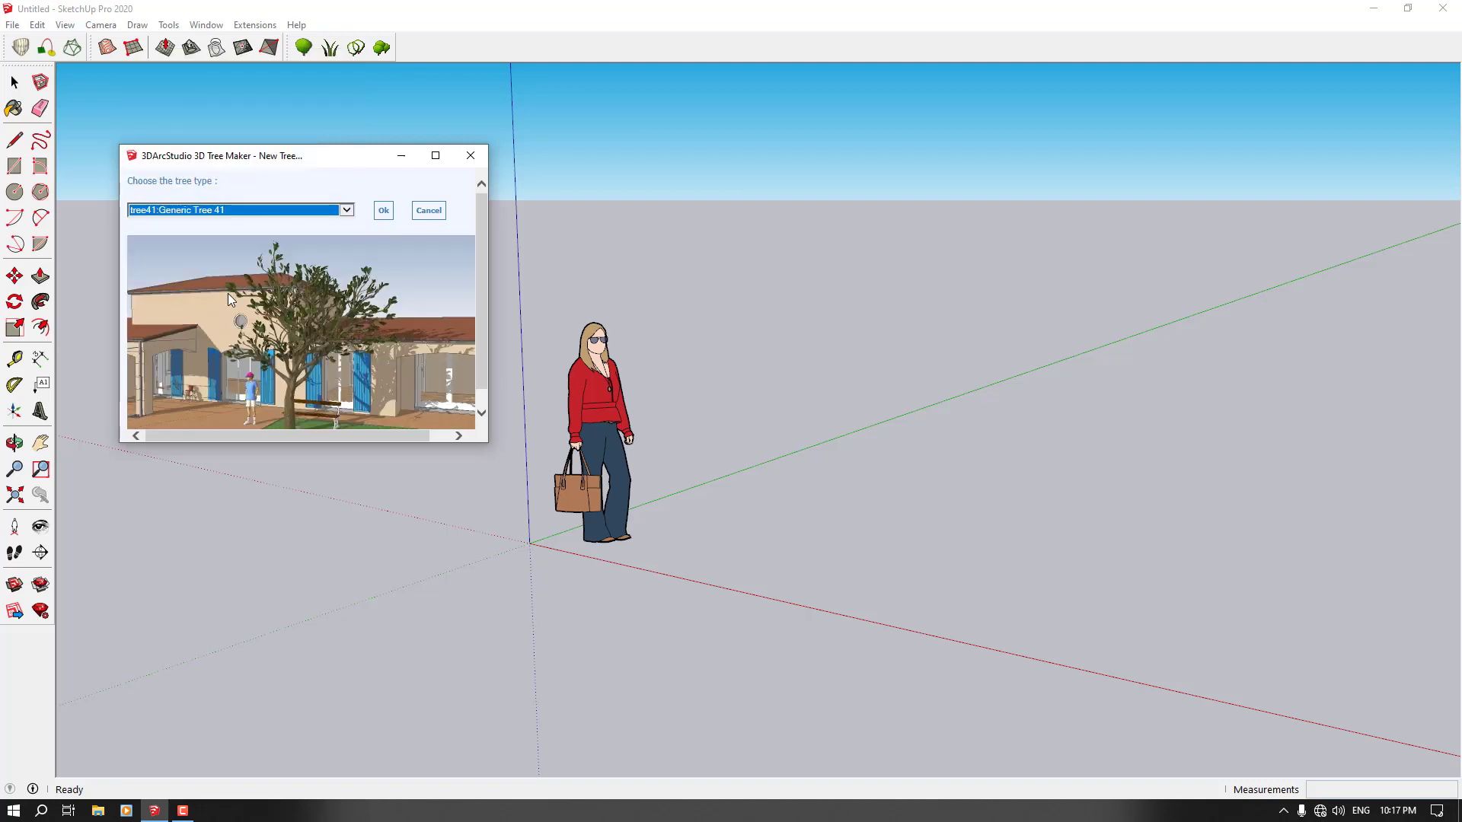
pyautogui.moveTo(259, 337)
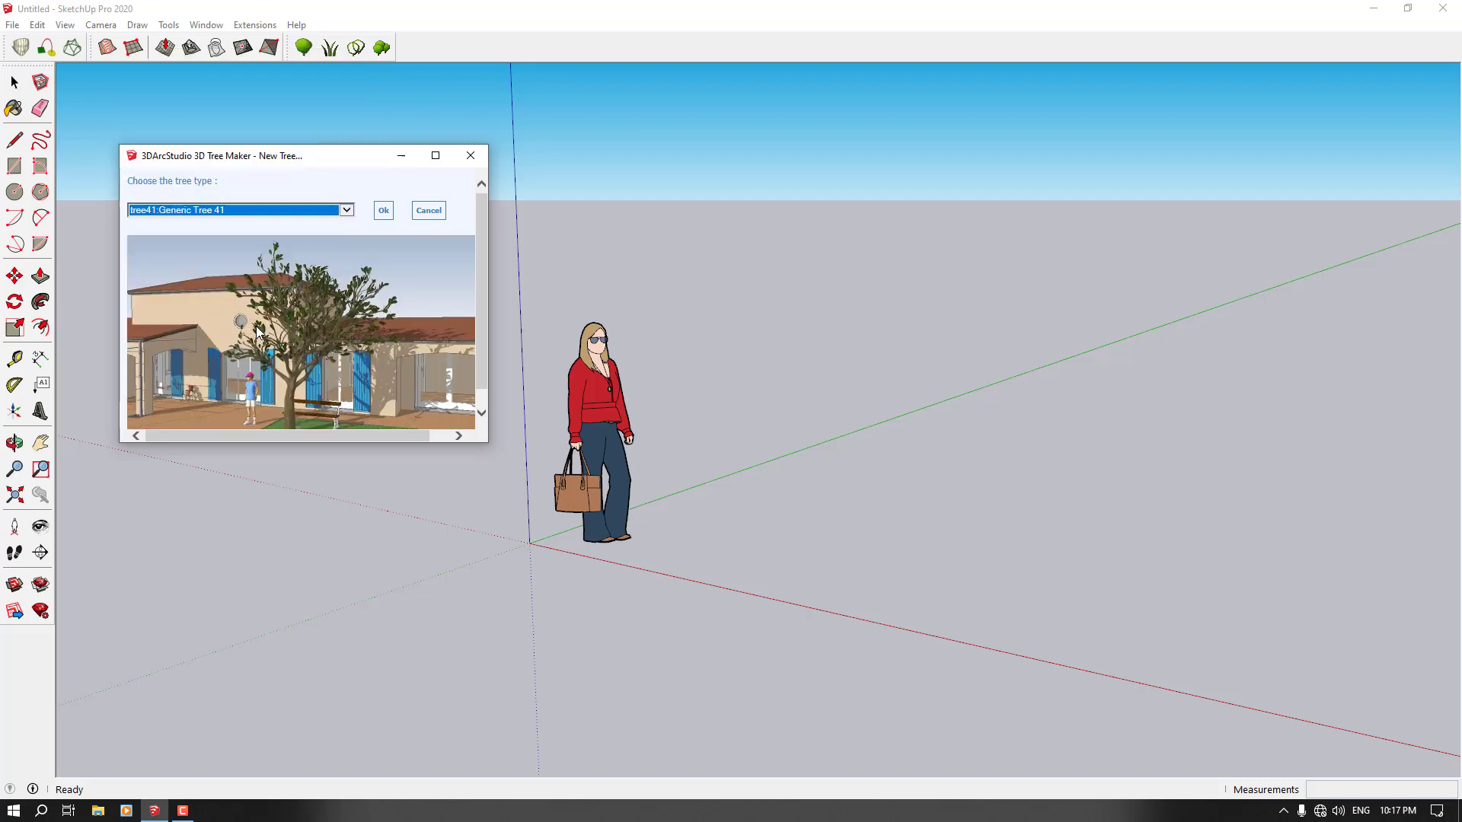
pyautogui.click(346, 209)
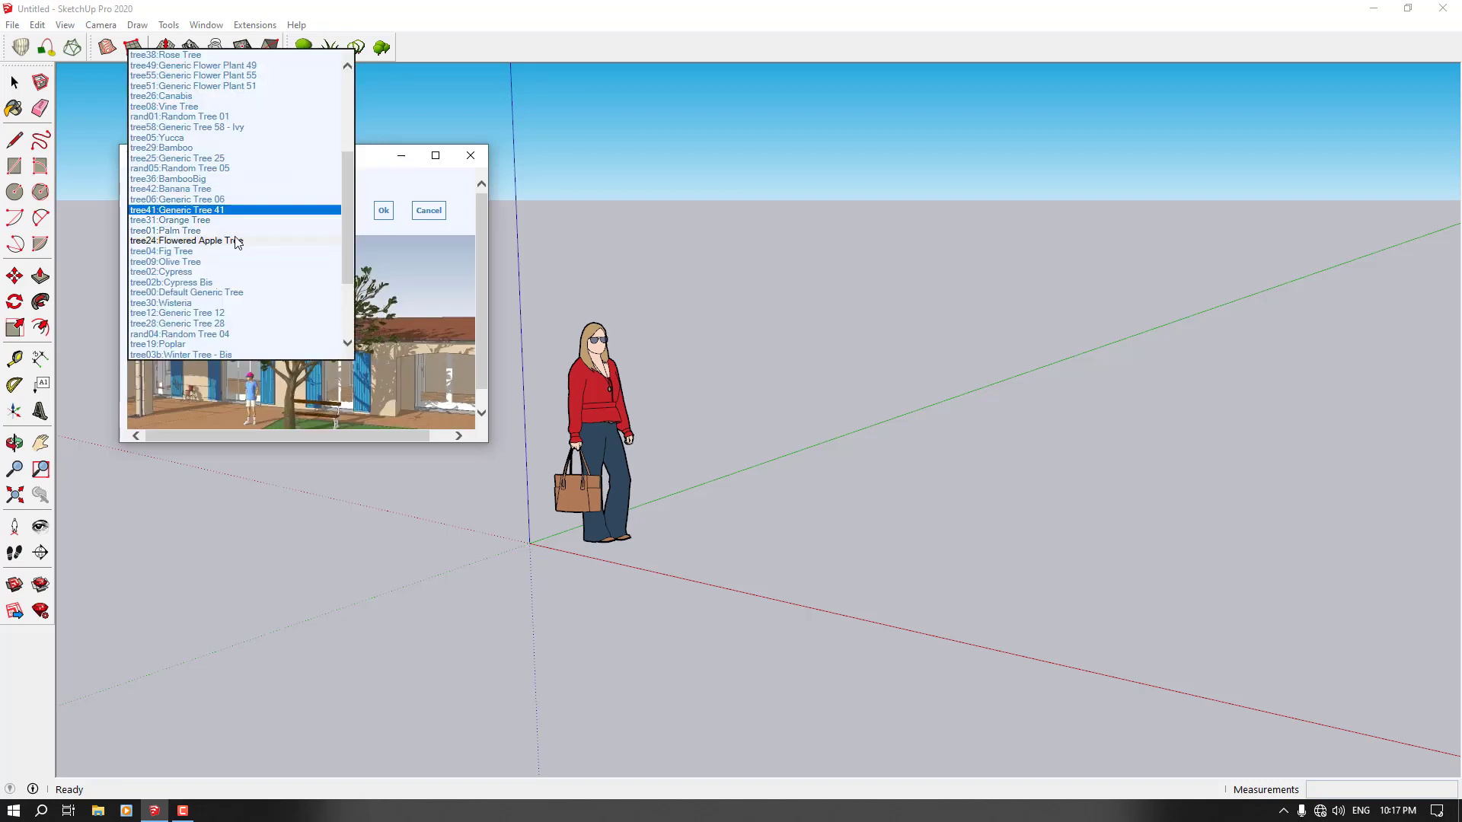
pyautogui.click(166, 230)
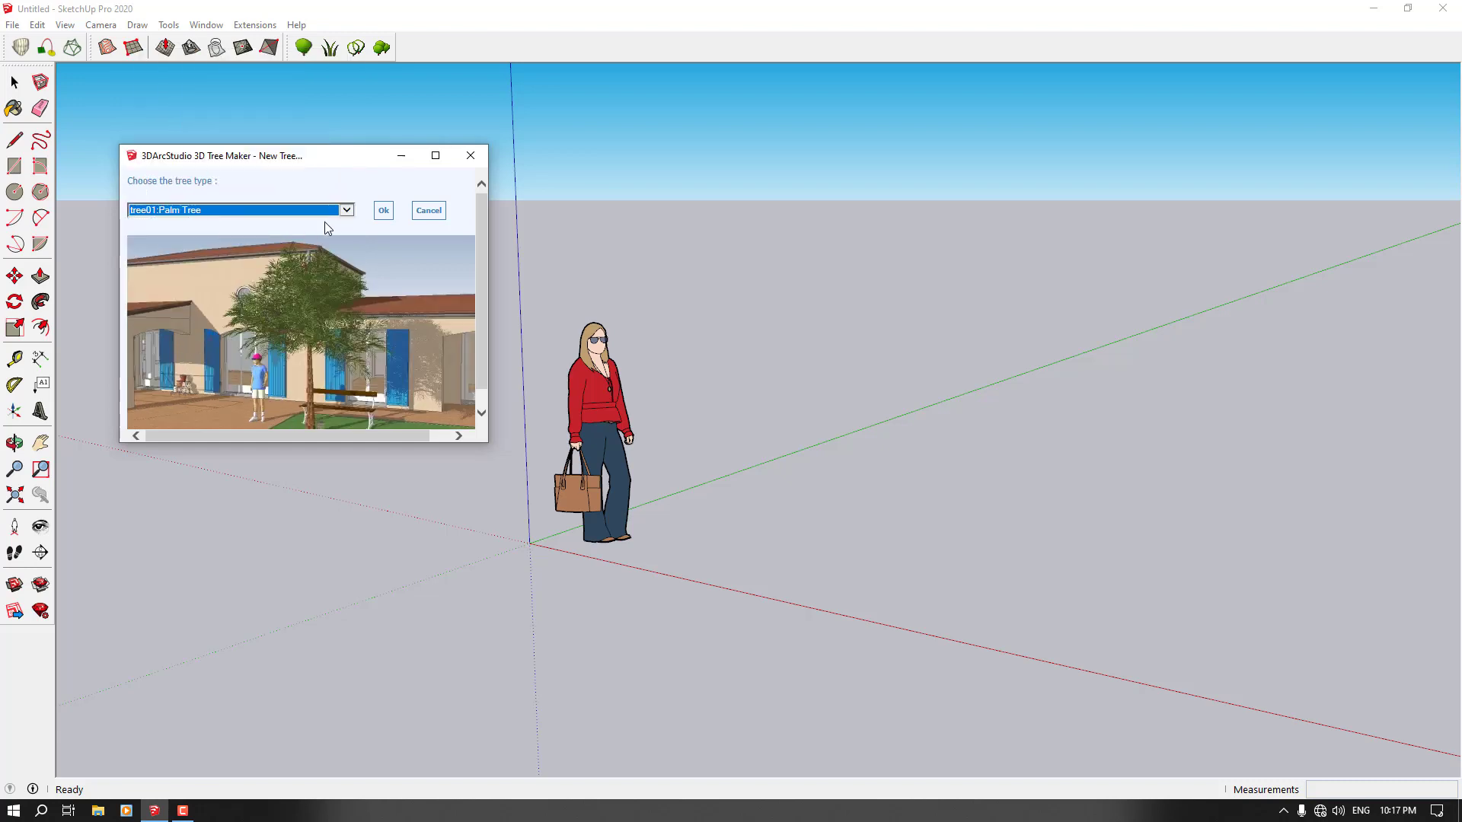
pyautogui.click(345, 211)
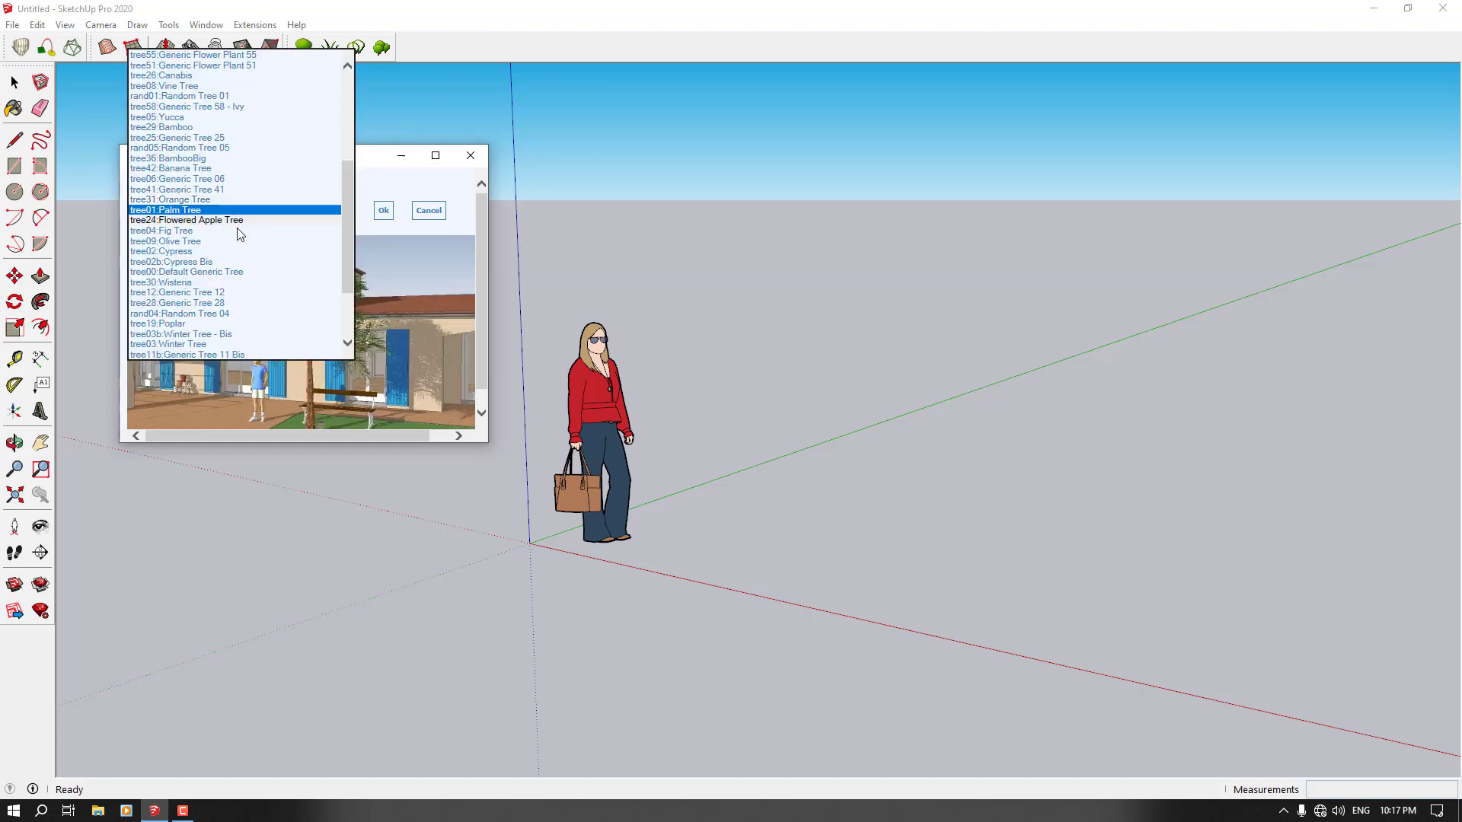
pyautogui.click(165, 241)
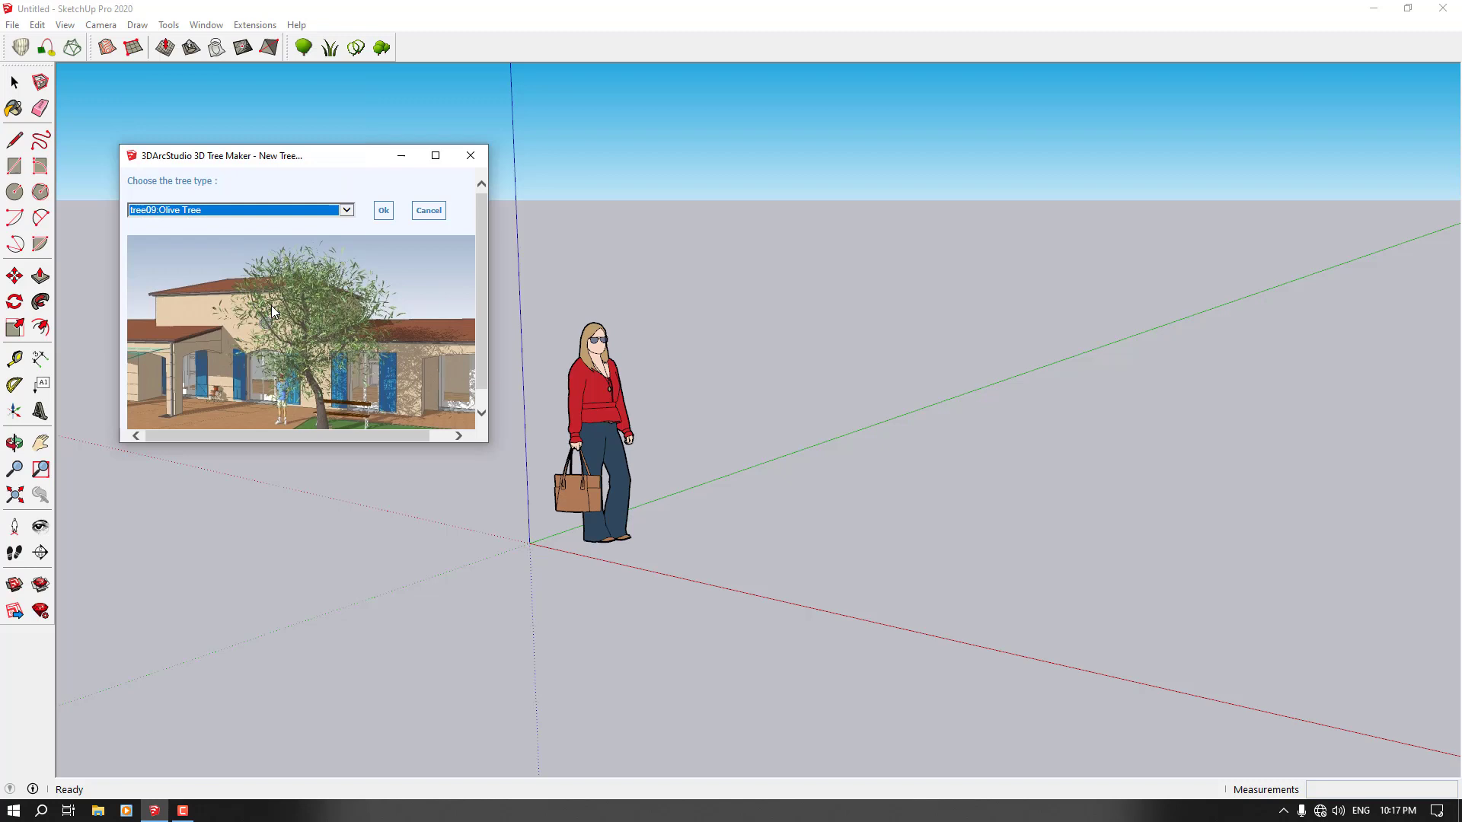
# Preview Generic Tree 27 - Mapple Tree, then confirm Generic Tree 53 to build it.
pyautogui.click(346, 210)
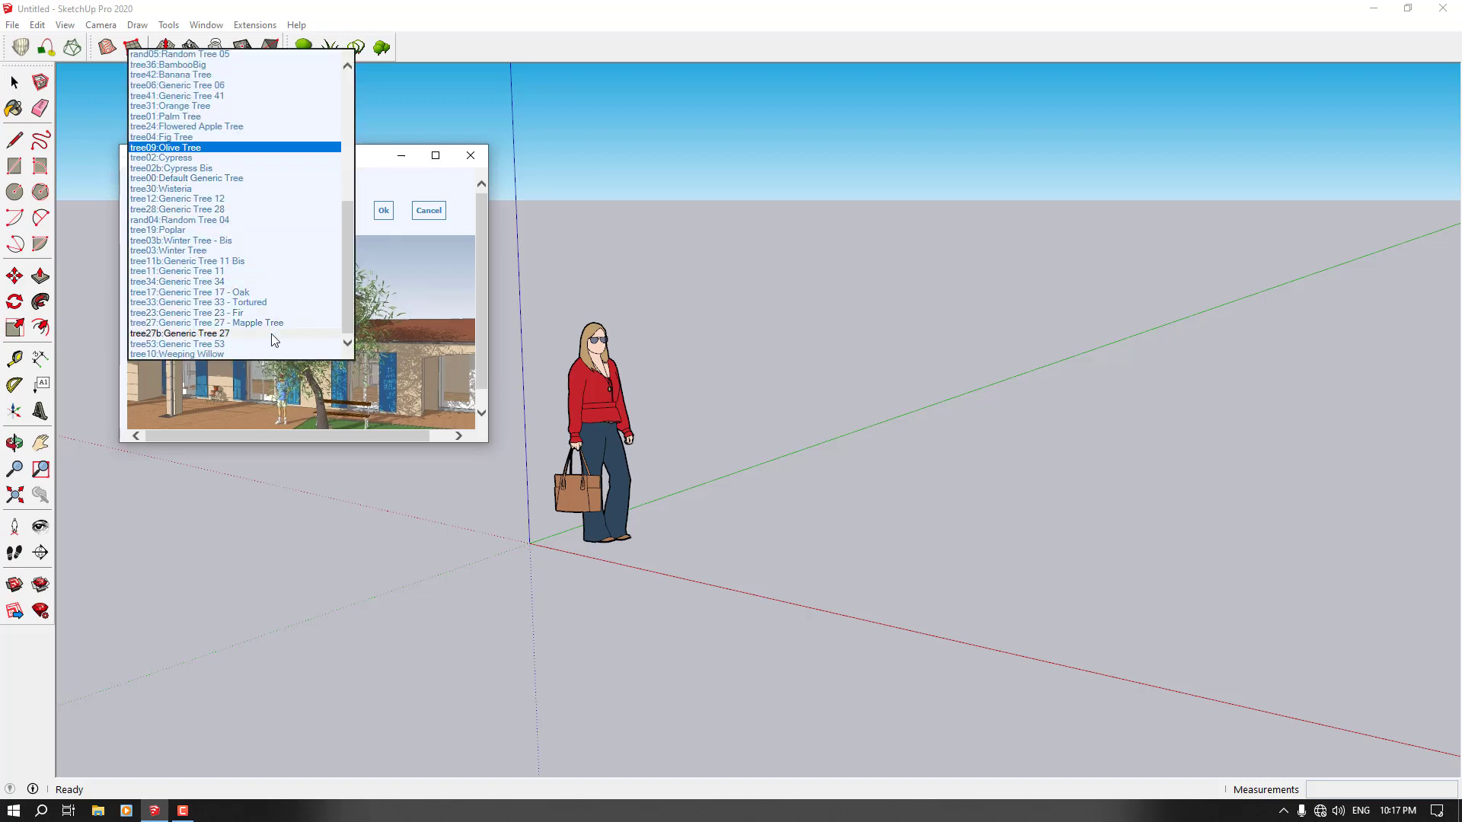
pyautogui.click(183, 333)
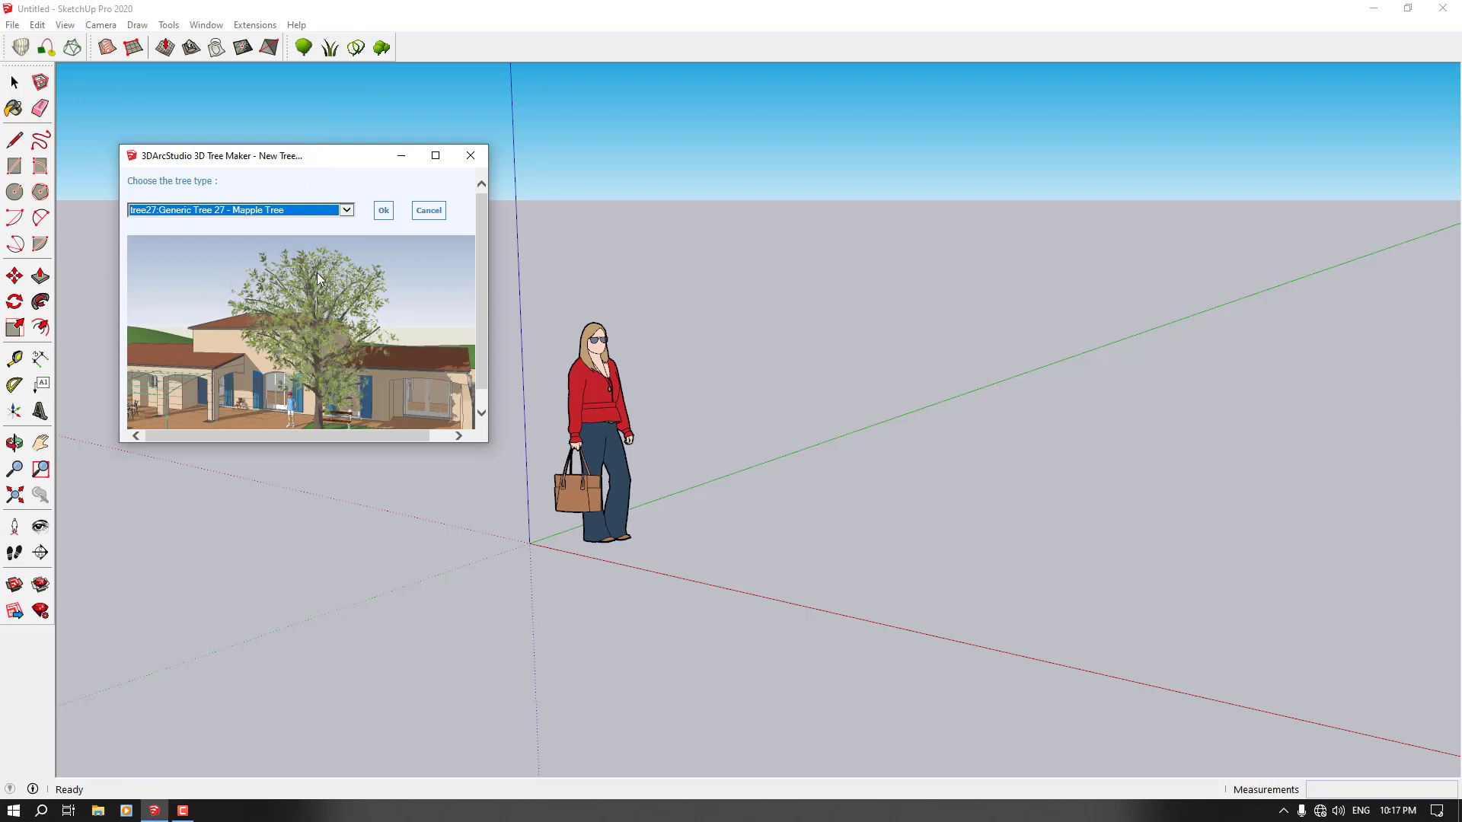
pyautogui.click(458, 435)
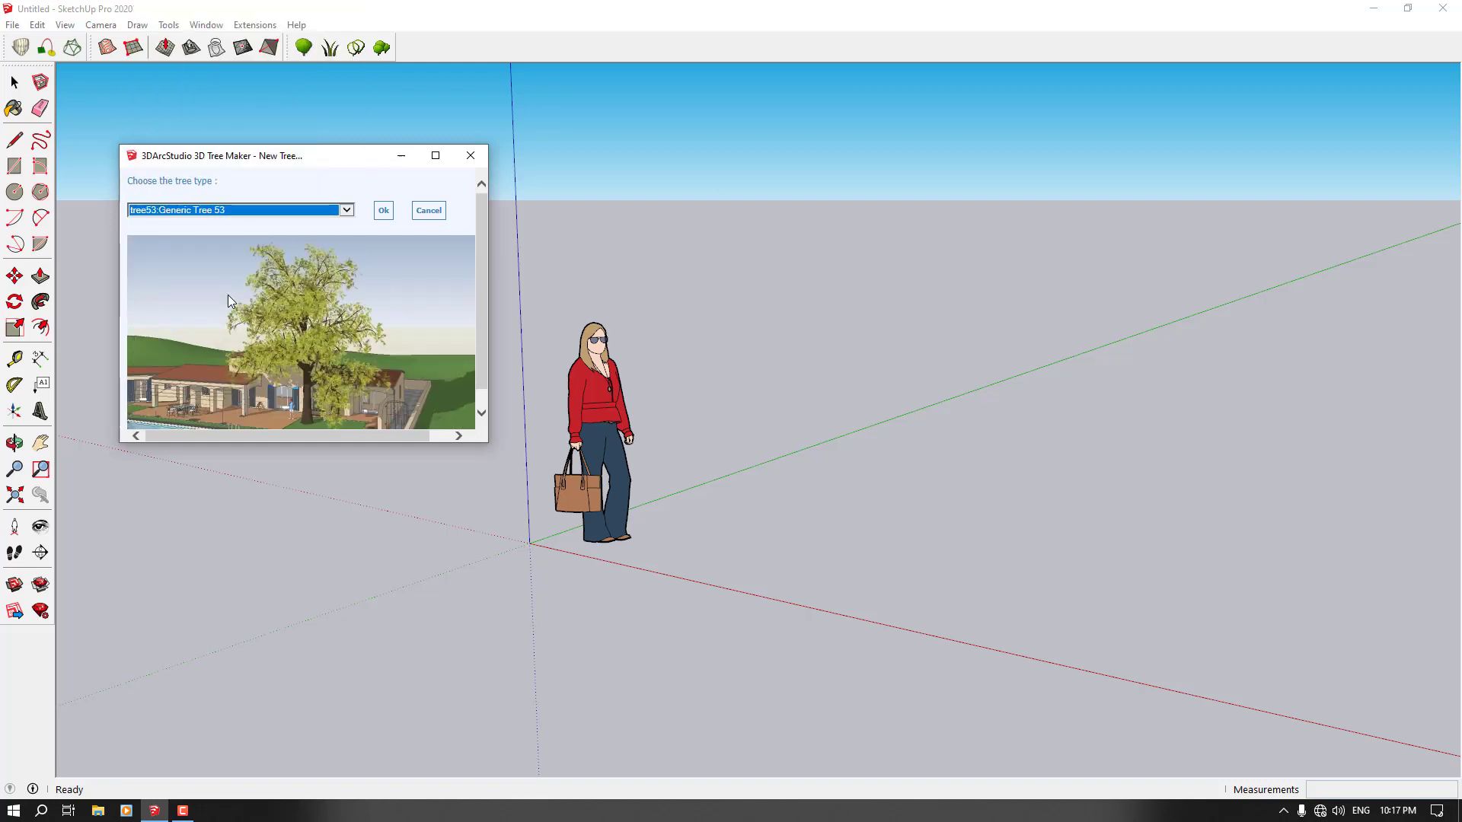
pyautogui.click(383, 211)
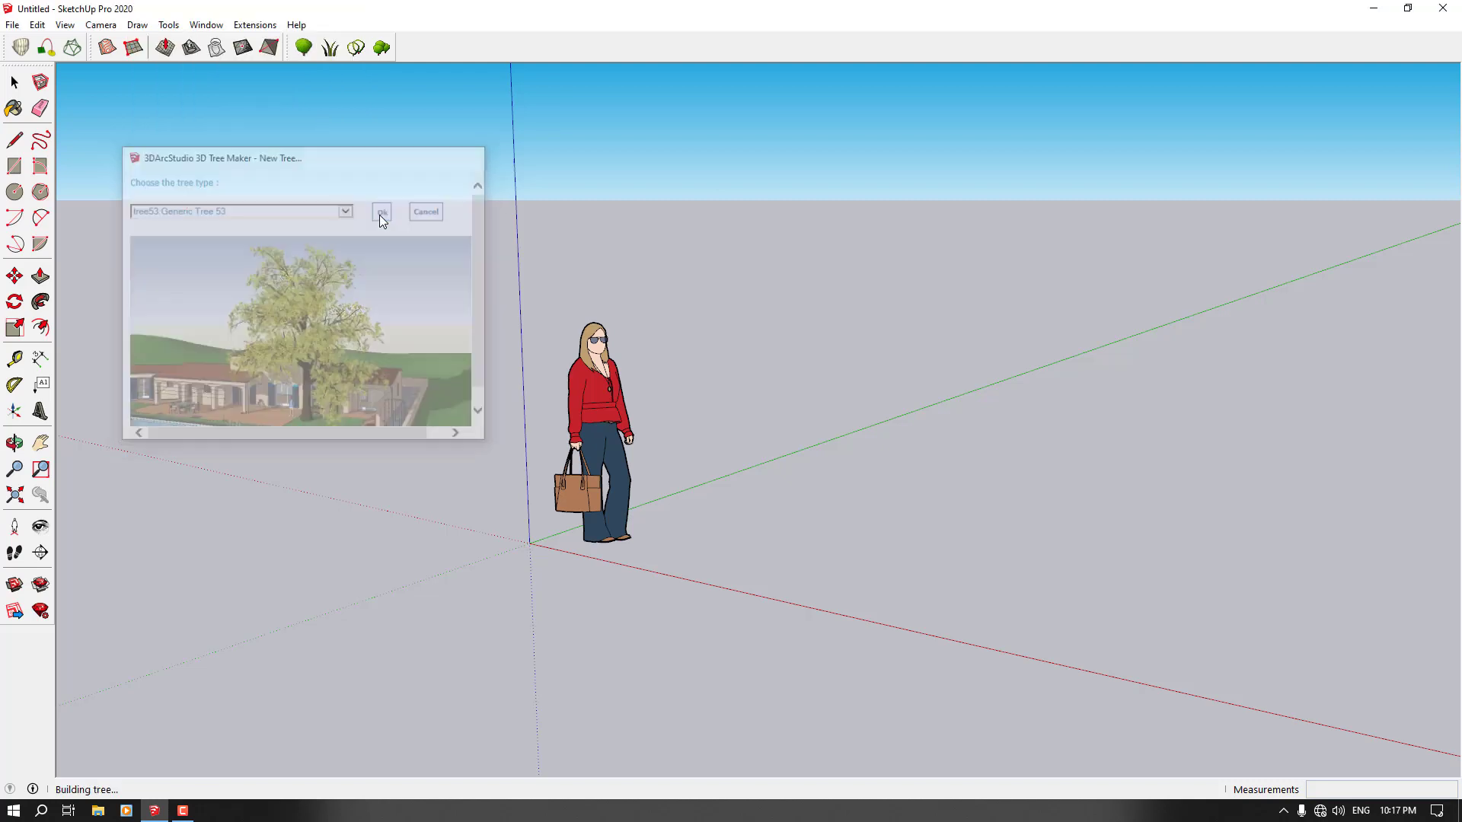
# Place Generic Tree 53 on the ground right of the scale figure.
pyautogui.click(381, 211)
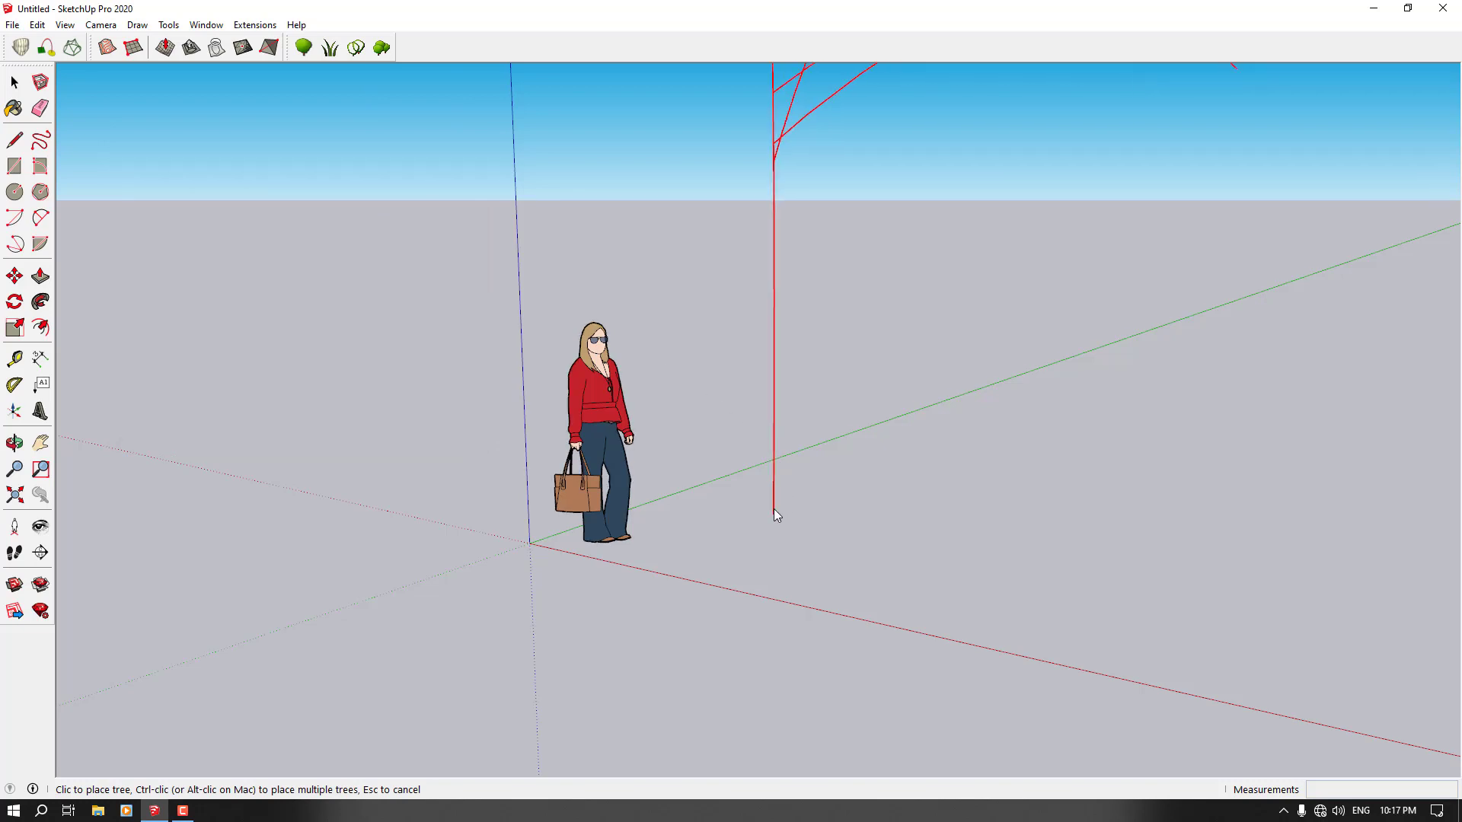
pyautogui.click(776, 515)
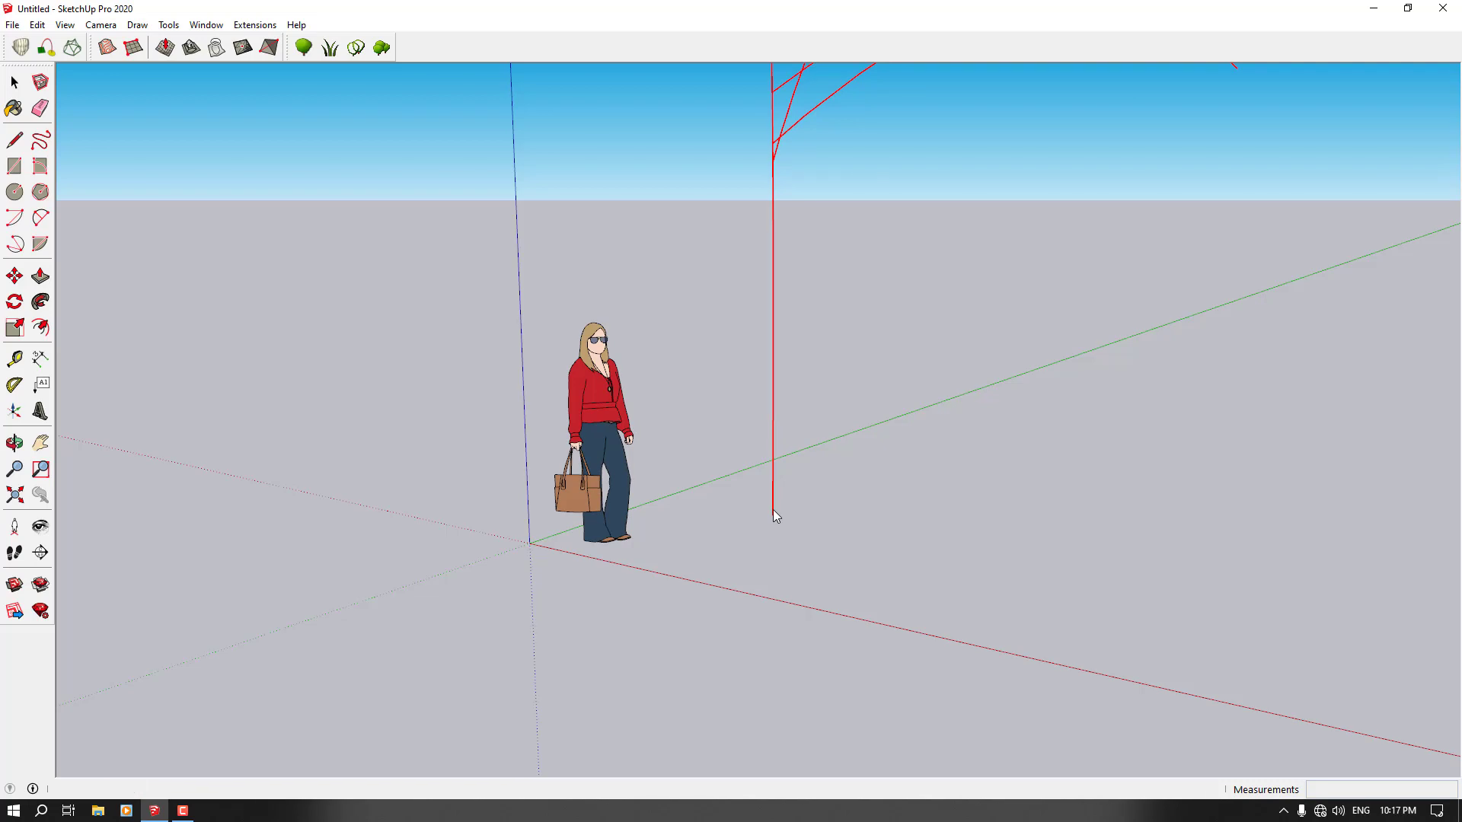
pyautogui.click(777, 515)
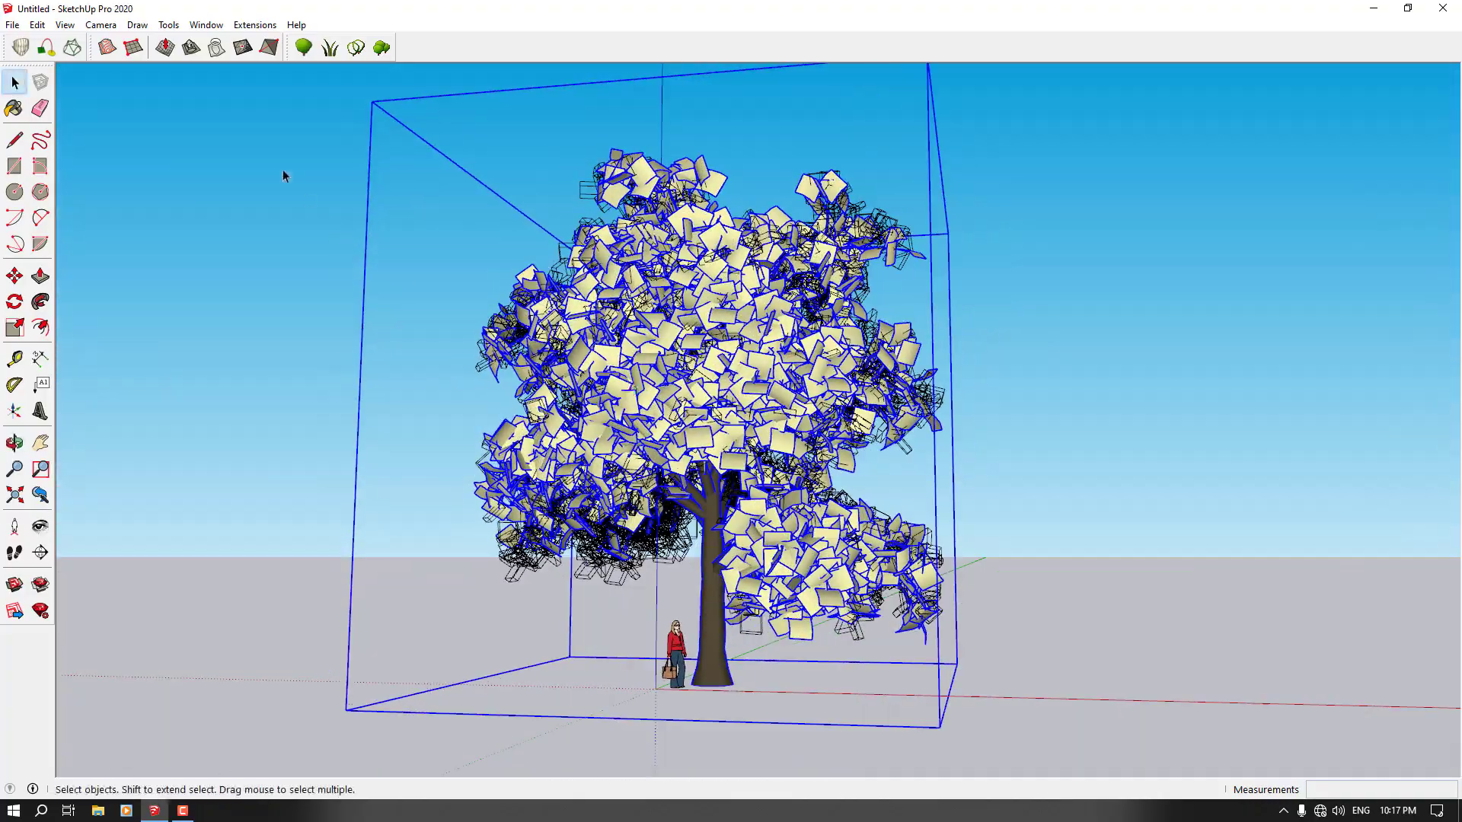
# Turn off Profiles in the View > Edge Style settings.
pyautogui.click(64, 24)
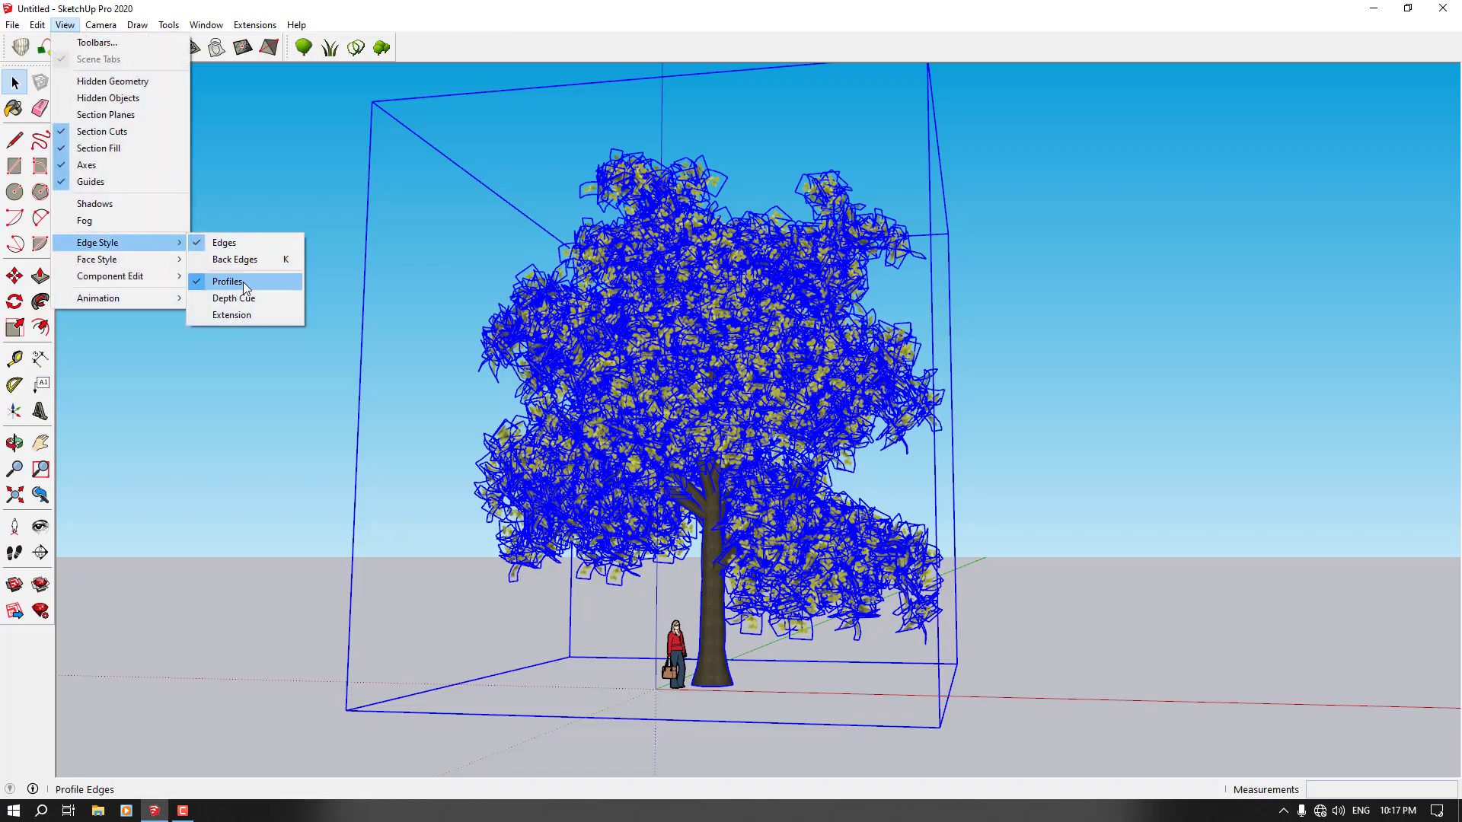
pyautogui.click(228, 282)
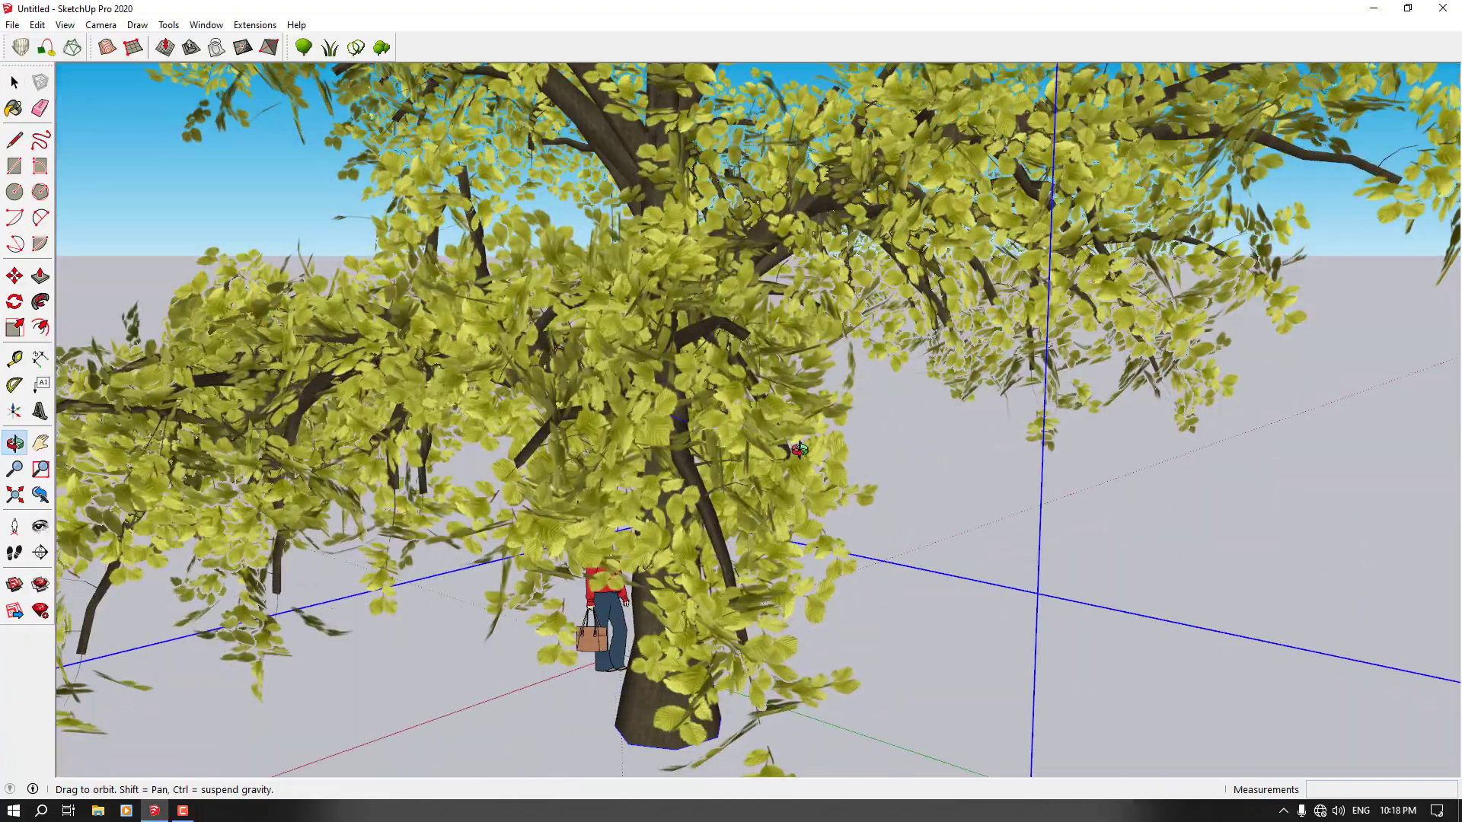
pyautogui.moveTo(13, 107)
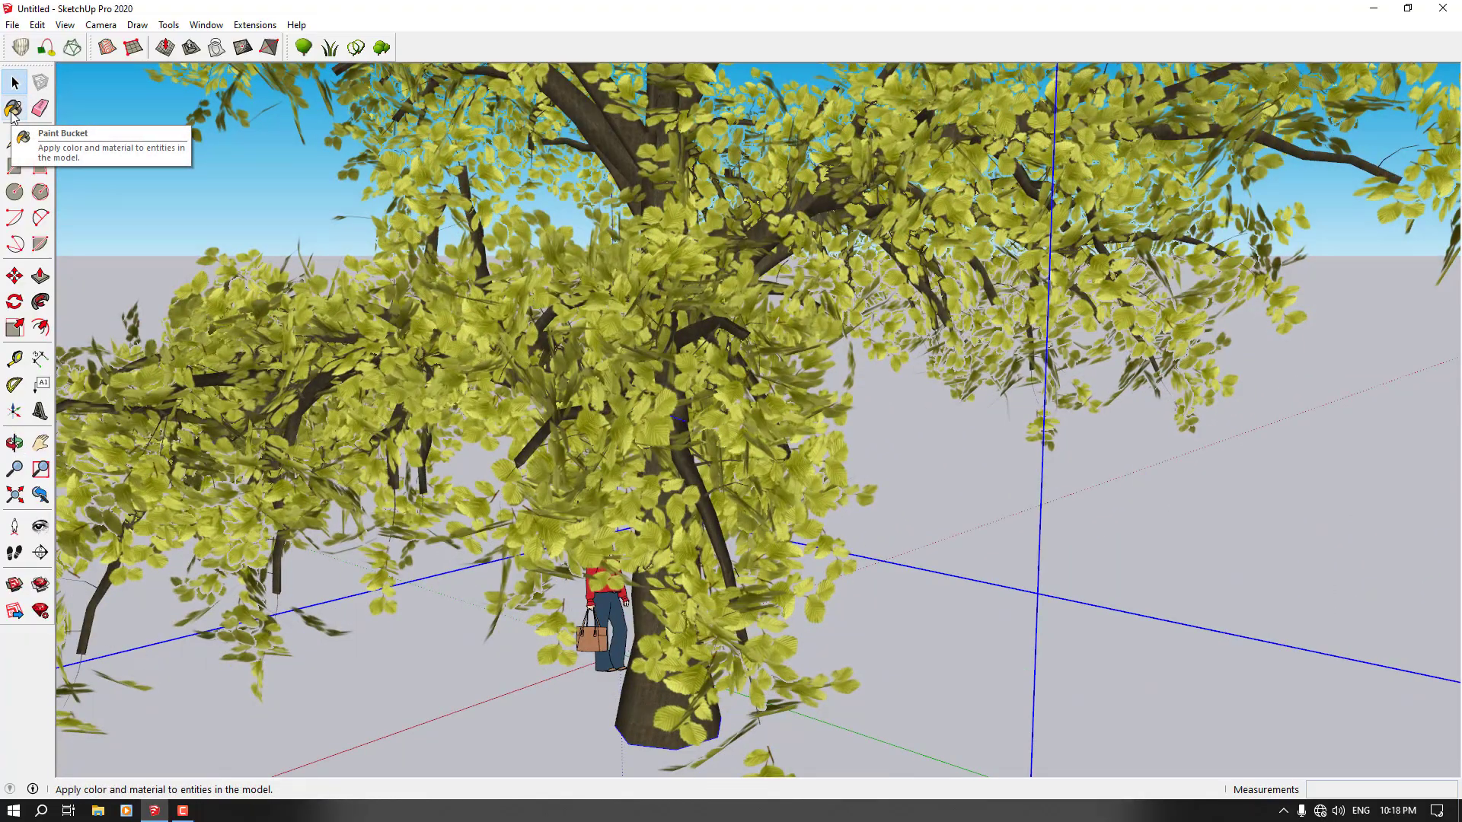
# Sample the trunk's bark material with Paint Bucket and switch its colour picker to RGB.
pyautogui.click(14, 111)
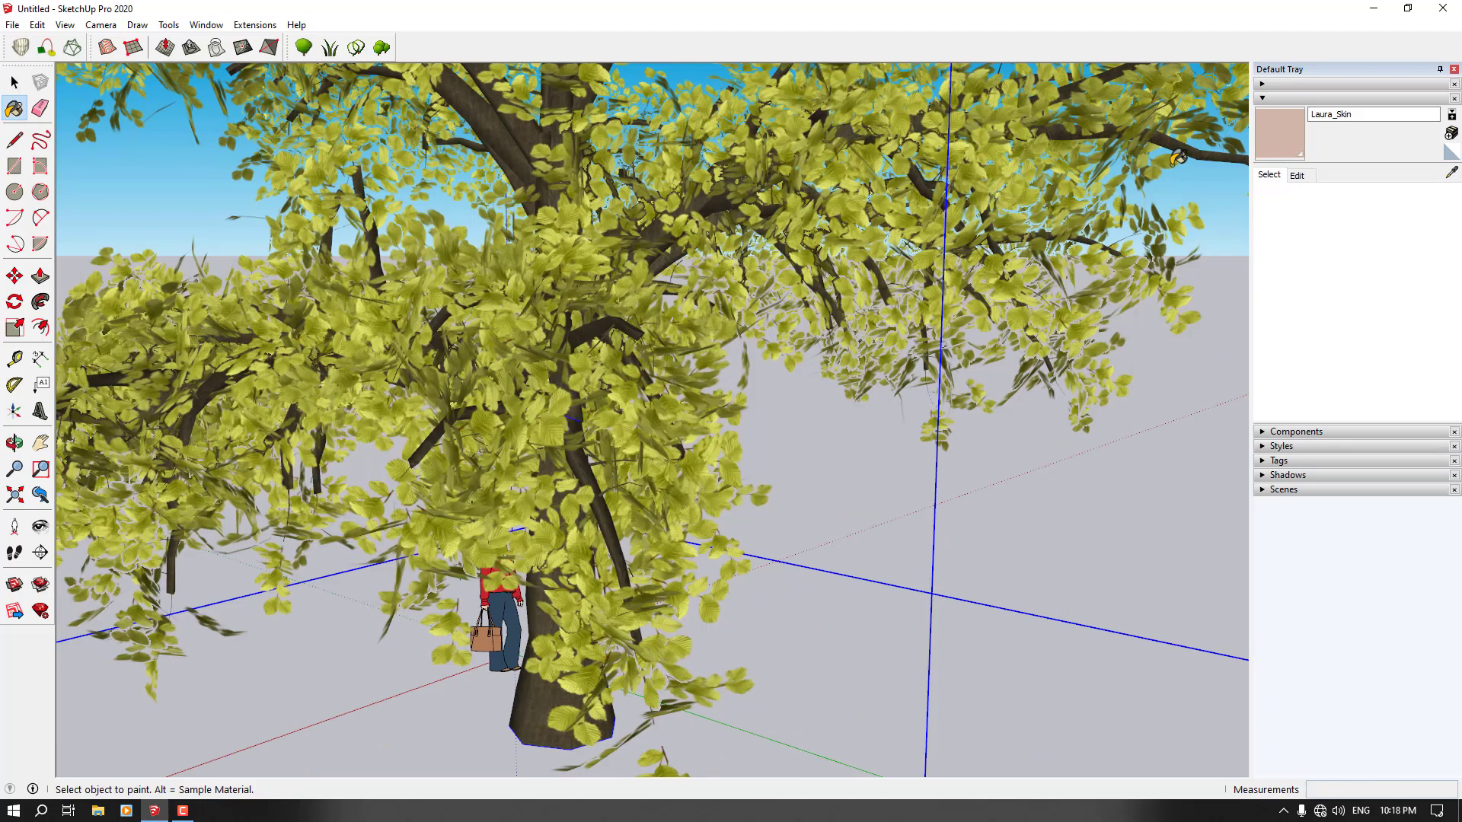
pyautogui.click(1452, 179)
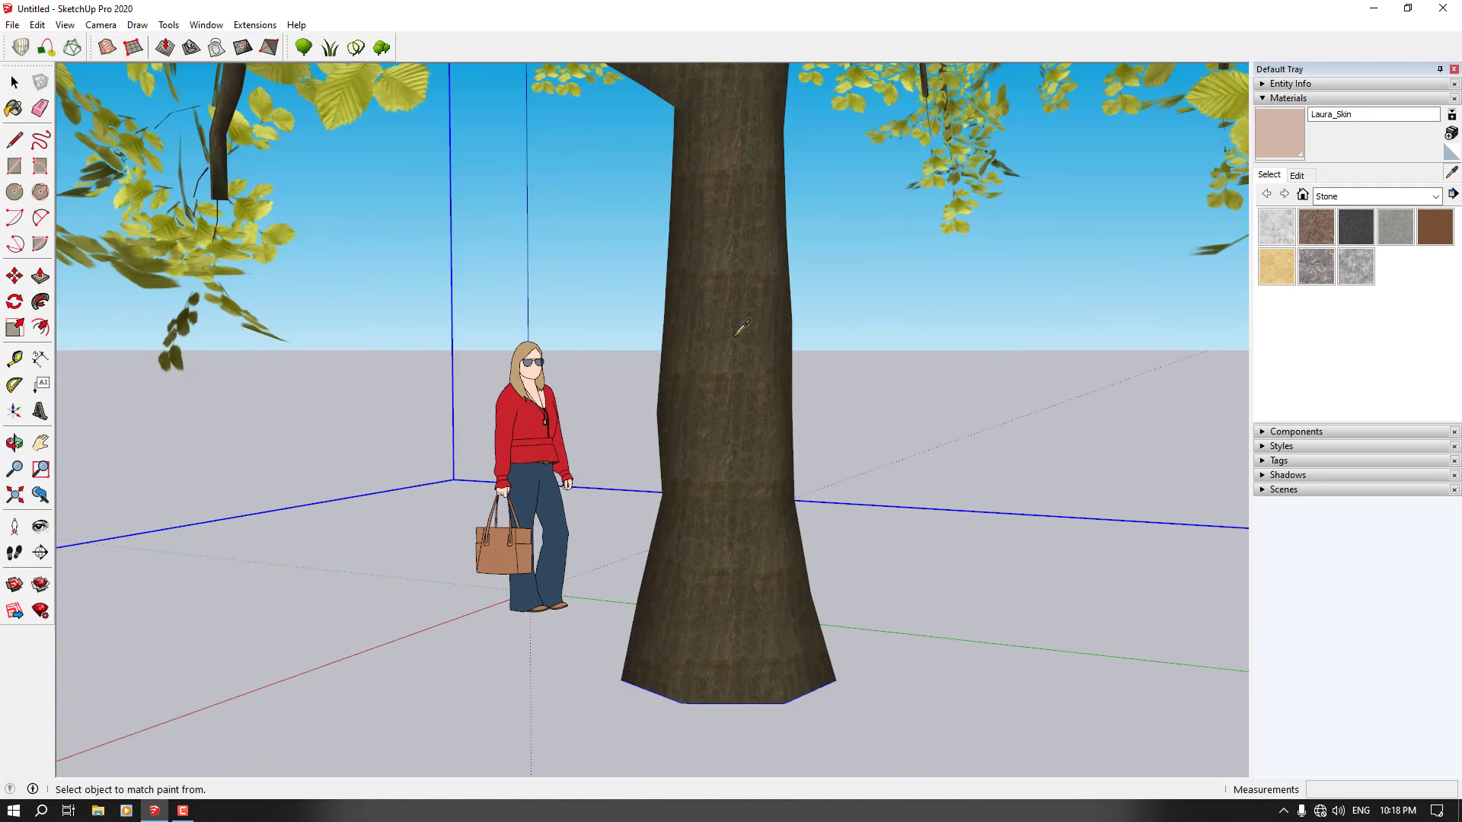
pyautogui.click(743, 341)
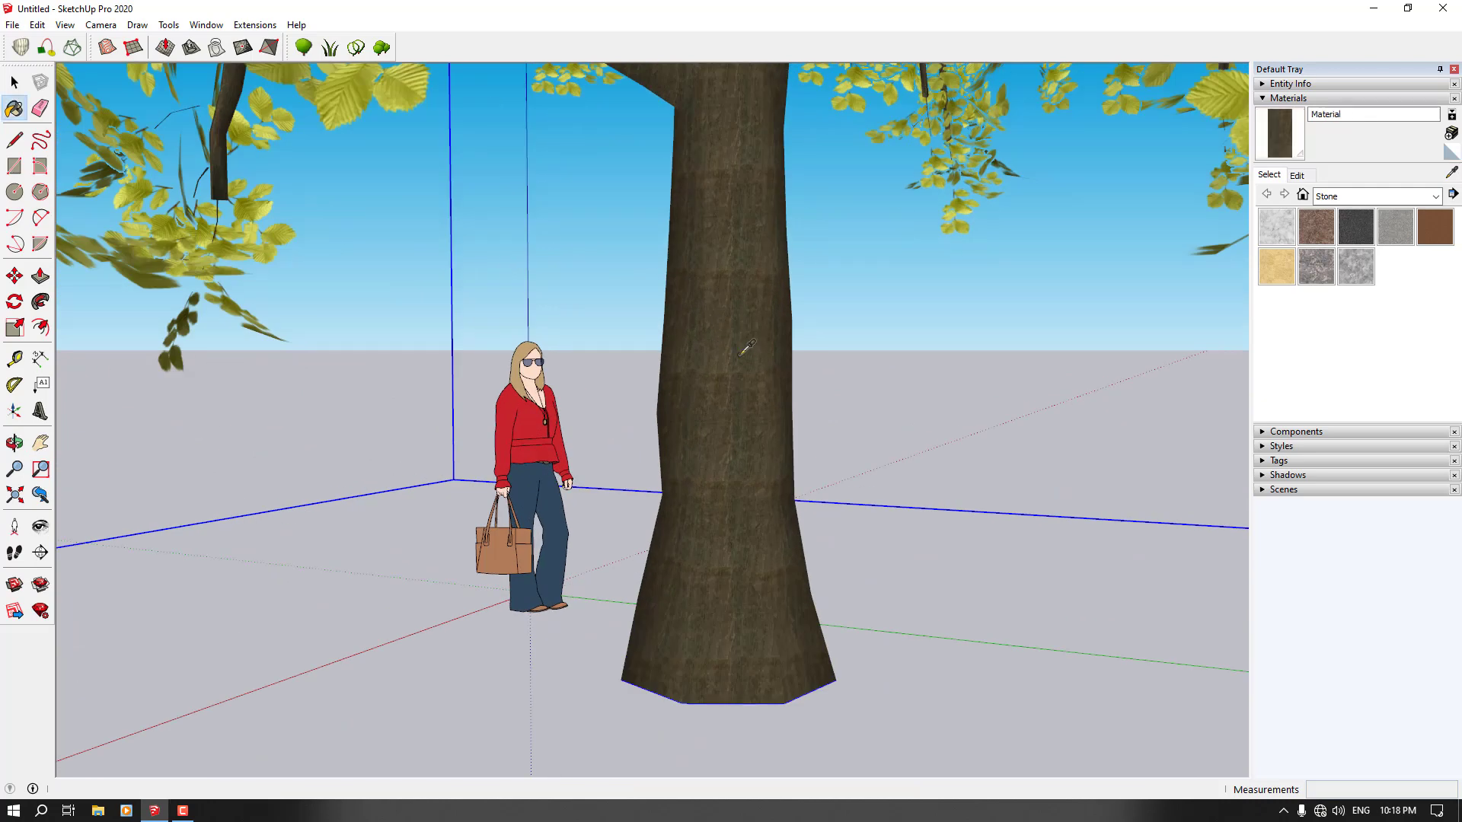
pyautogui.click(1296, 175)
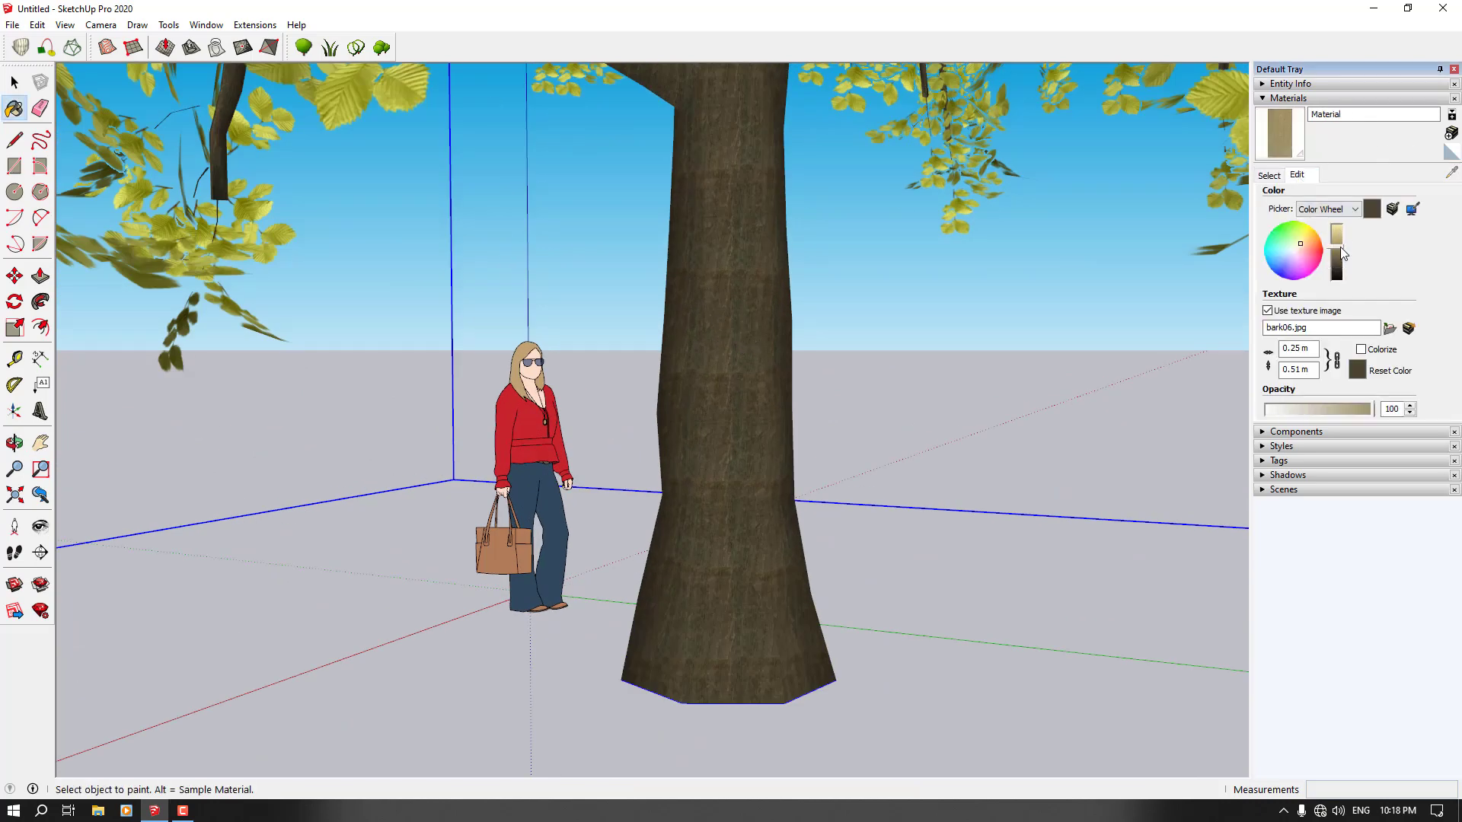
pyautogui.click(1353, 208)
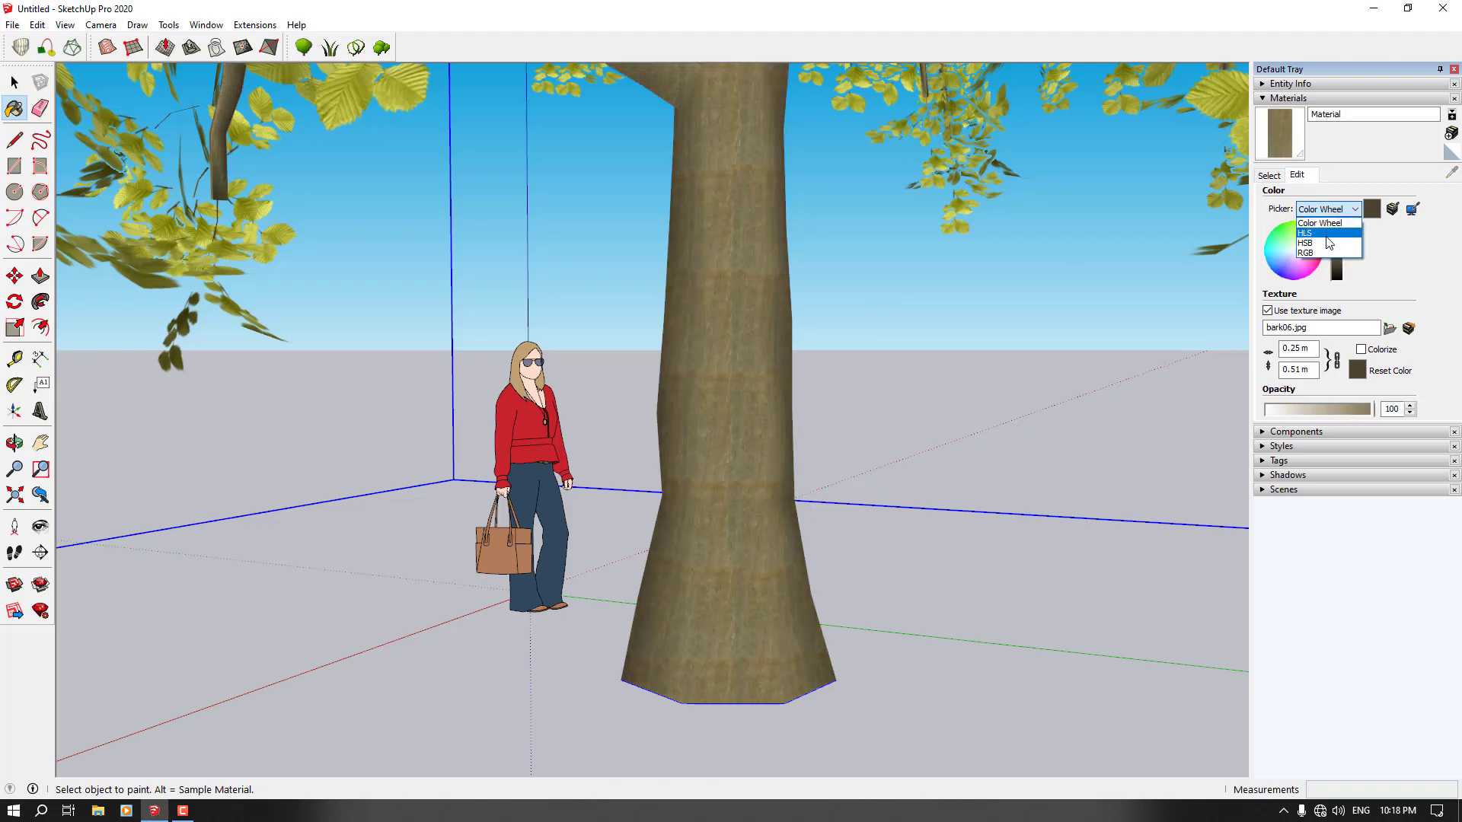
pyautogui.click(1306, 254)
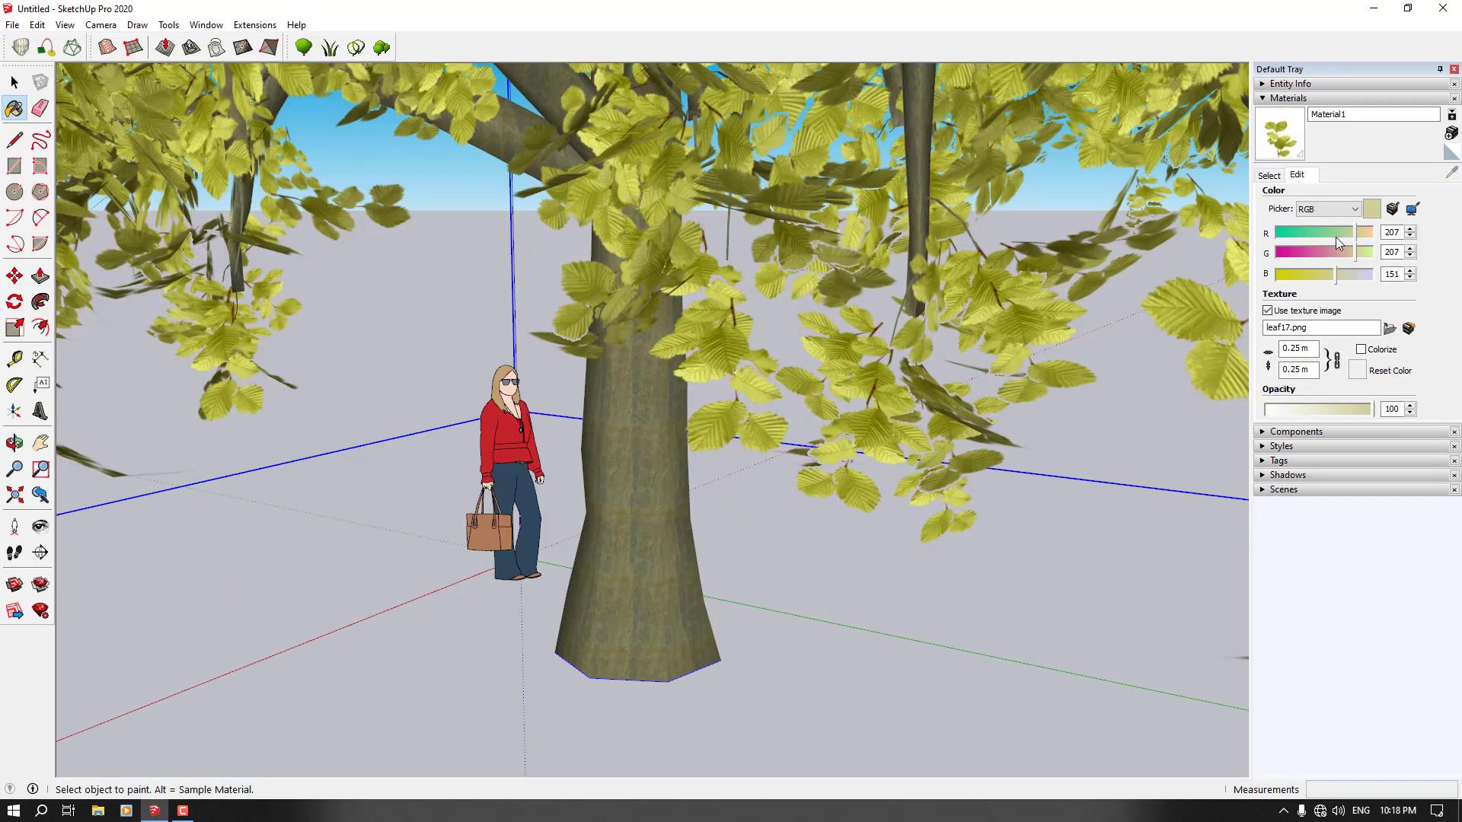
pyautogui.moveTo(1357, 265)
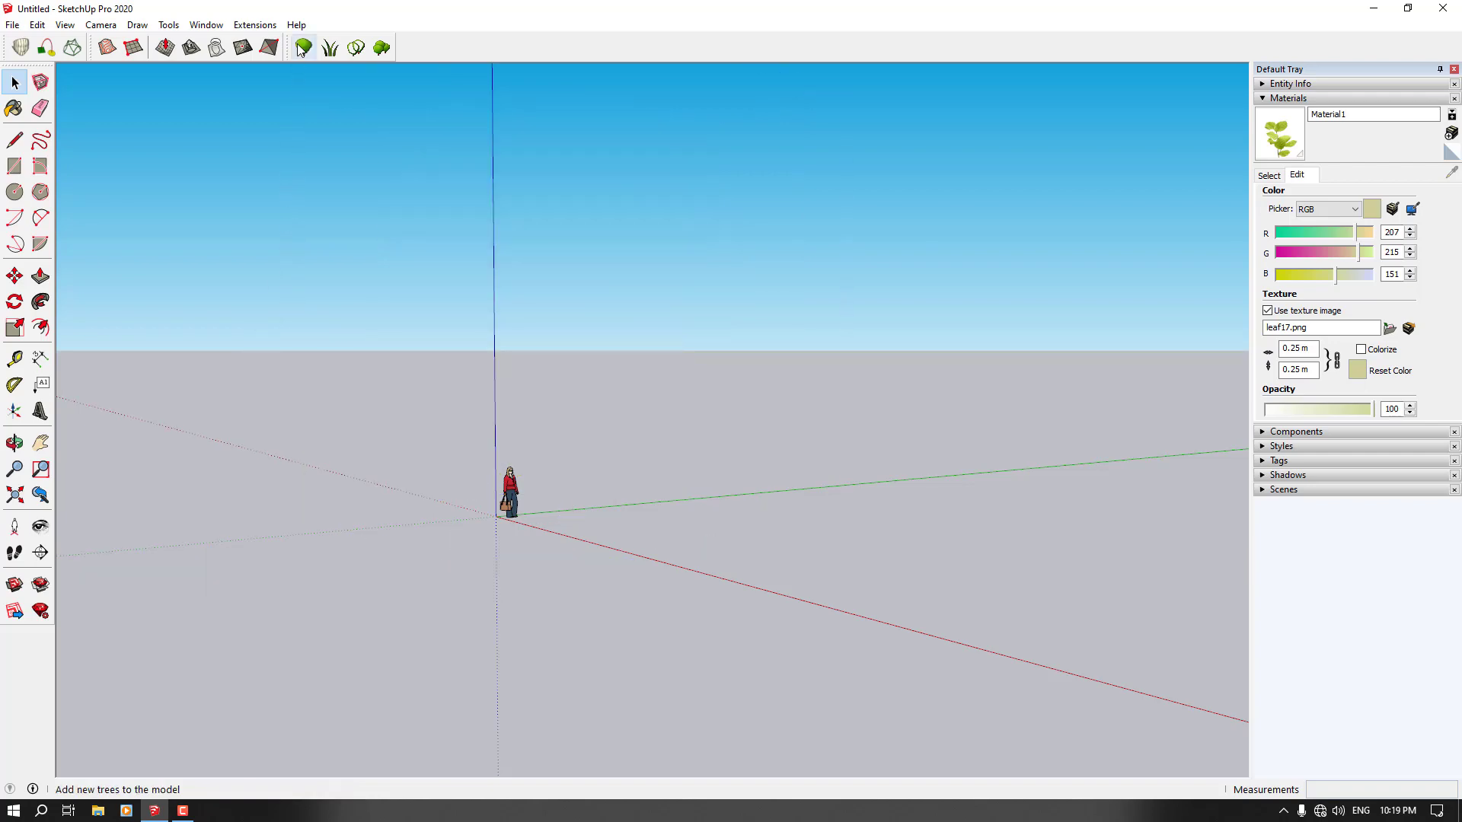
# Create a tree38: Rose Tree bush and place it beside the figure.
pyautogui.click(302, 47)
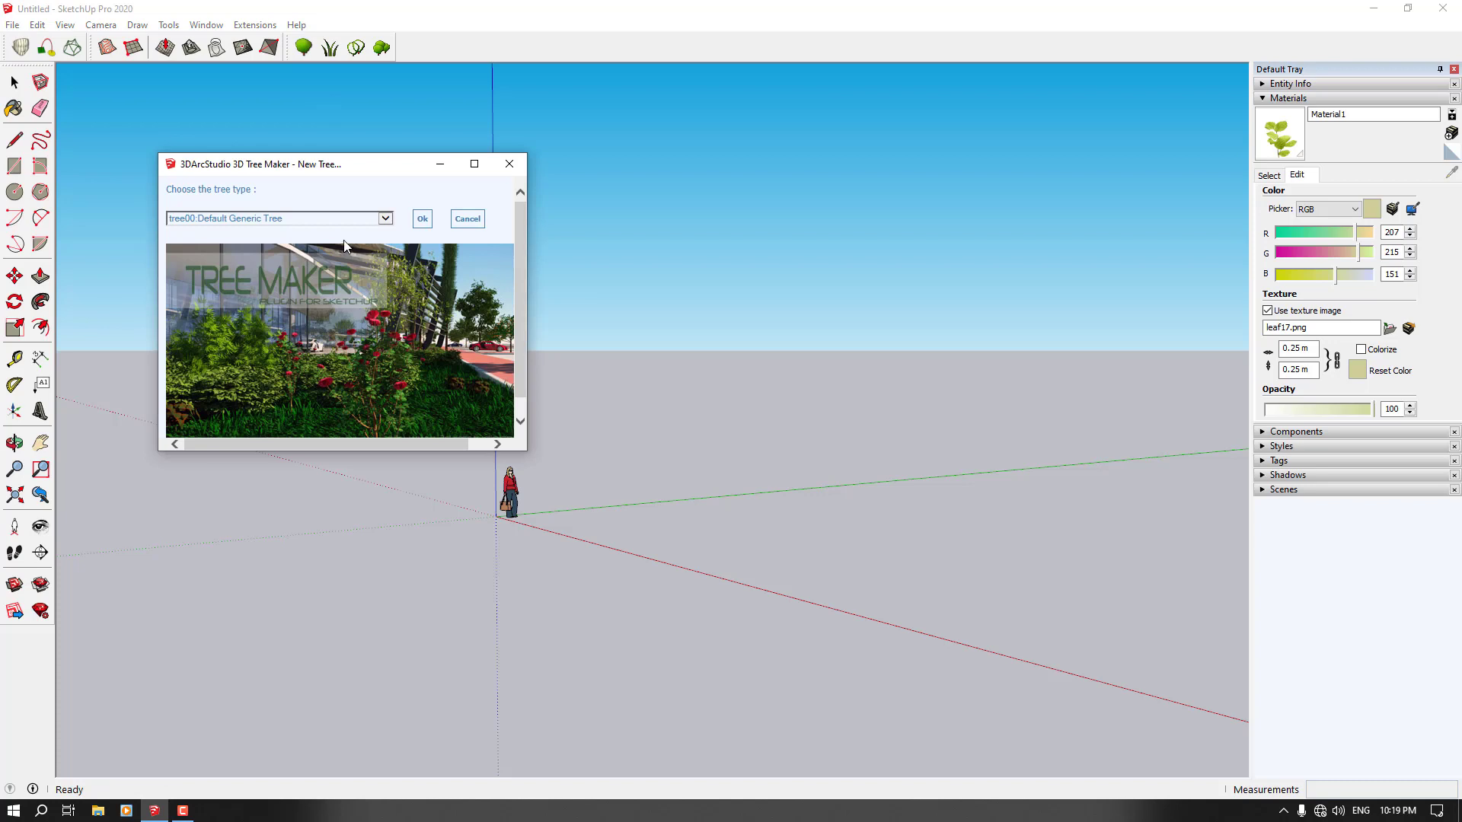
pyautogui.click(383, 219)
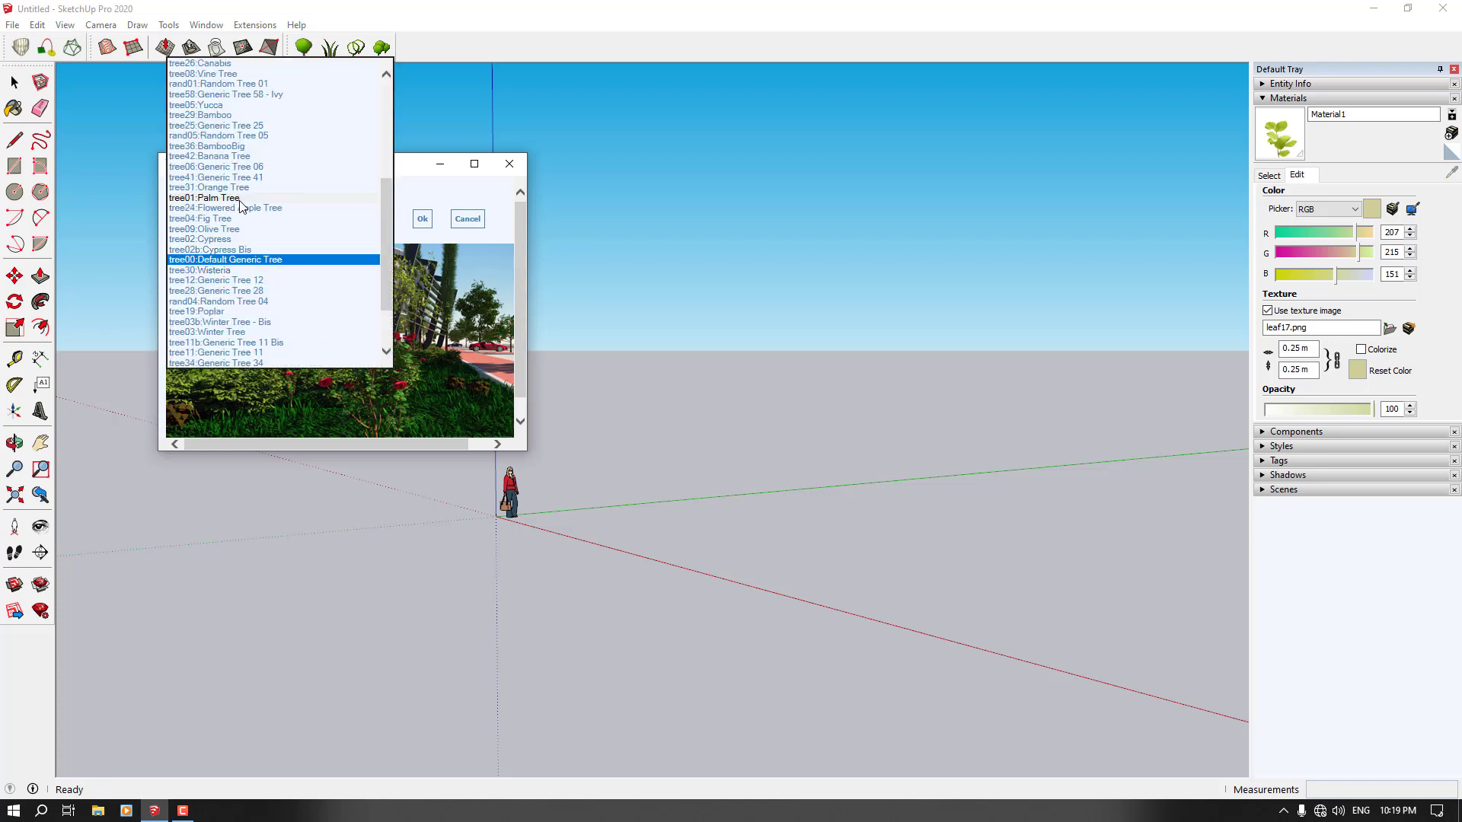
pyautogui.moveTo(241, 244)
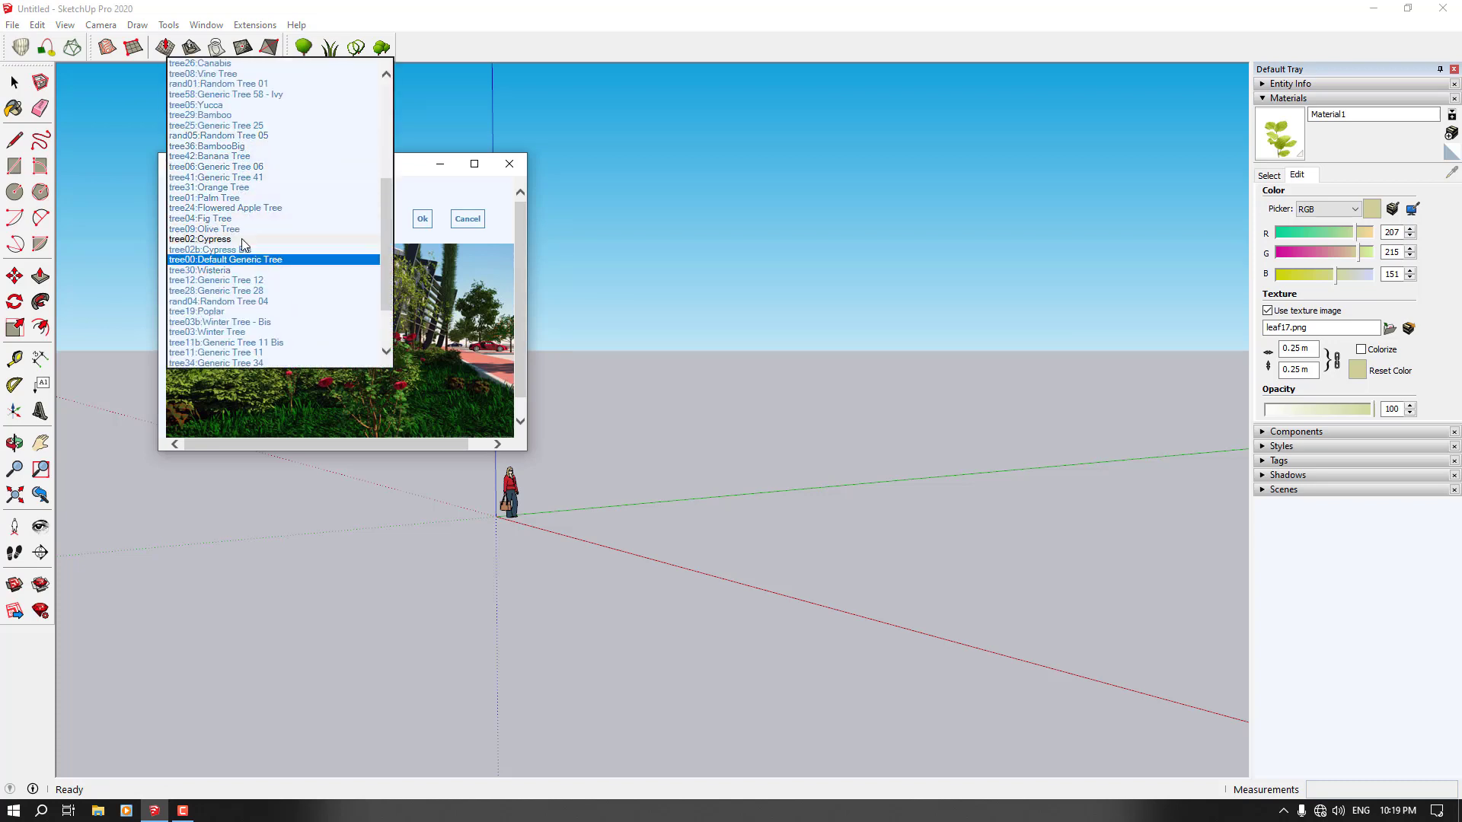
pyautogui.scroll(-3)
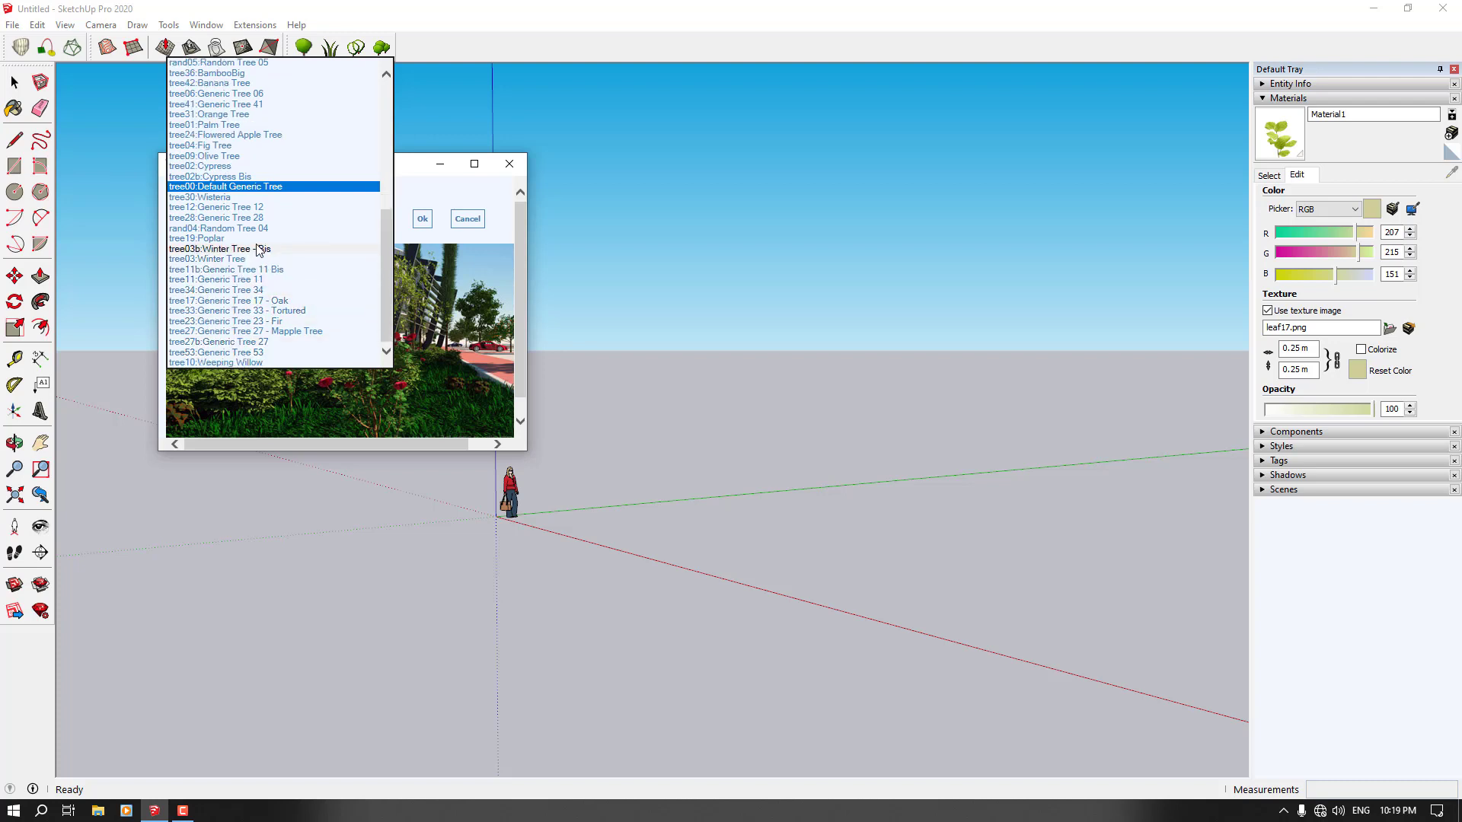
pyautogui.scroll(3)
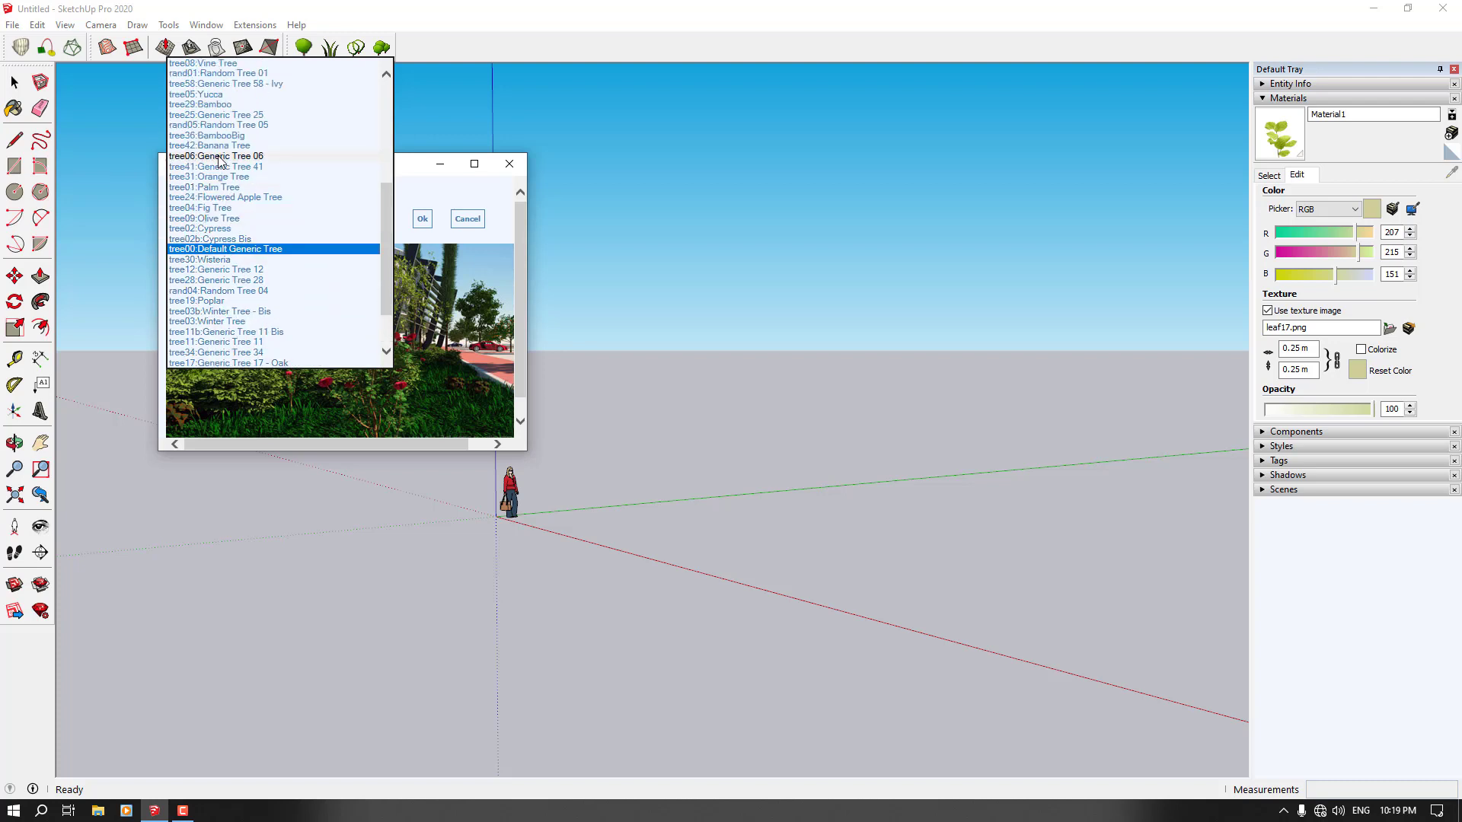
pyautogui.scroll(3)
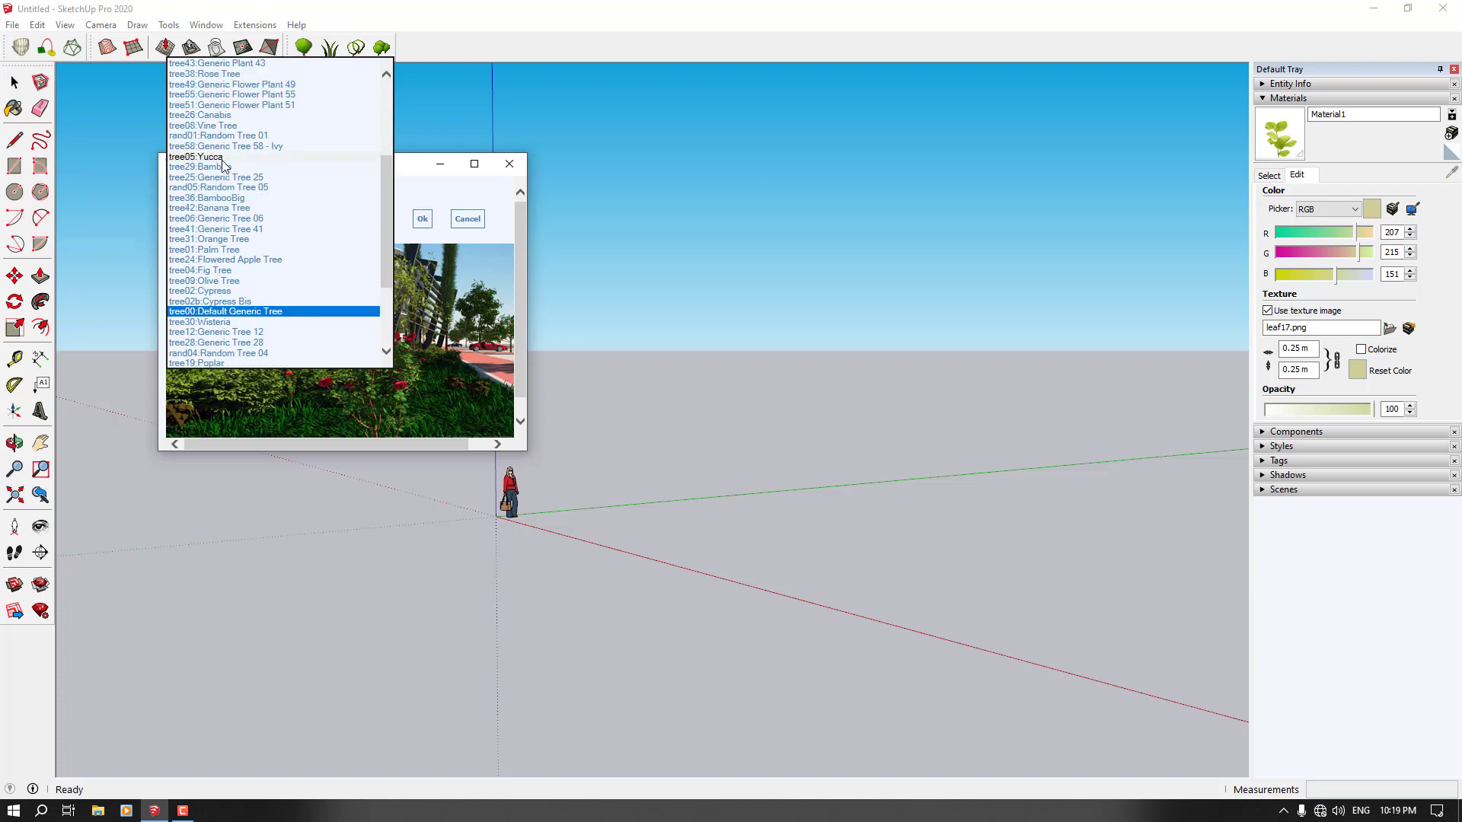
pyautogui.moveTo(218, 74)
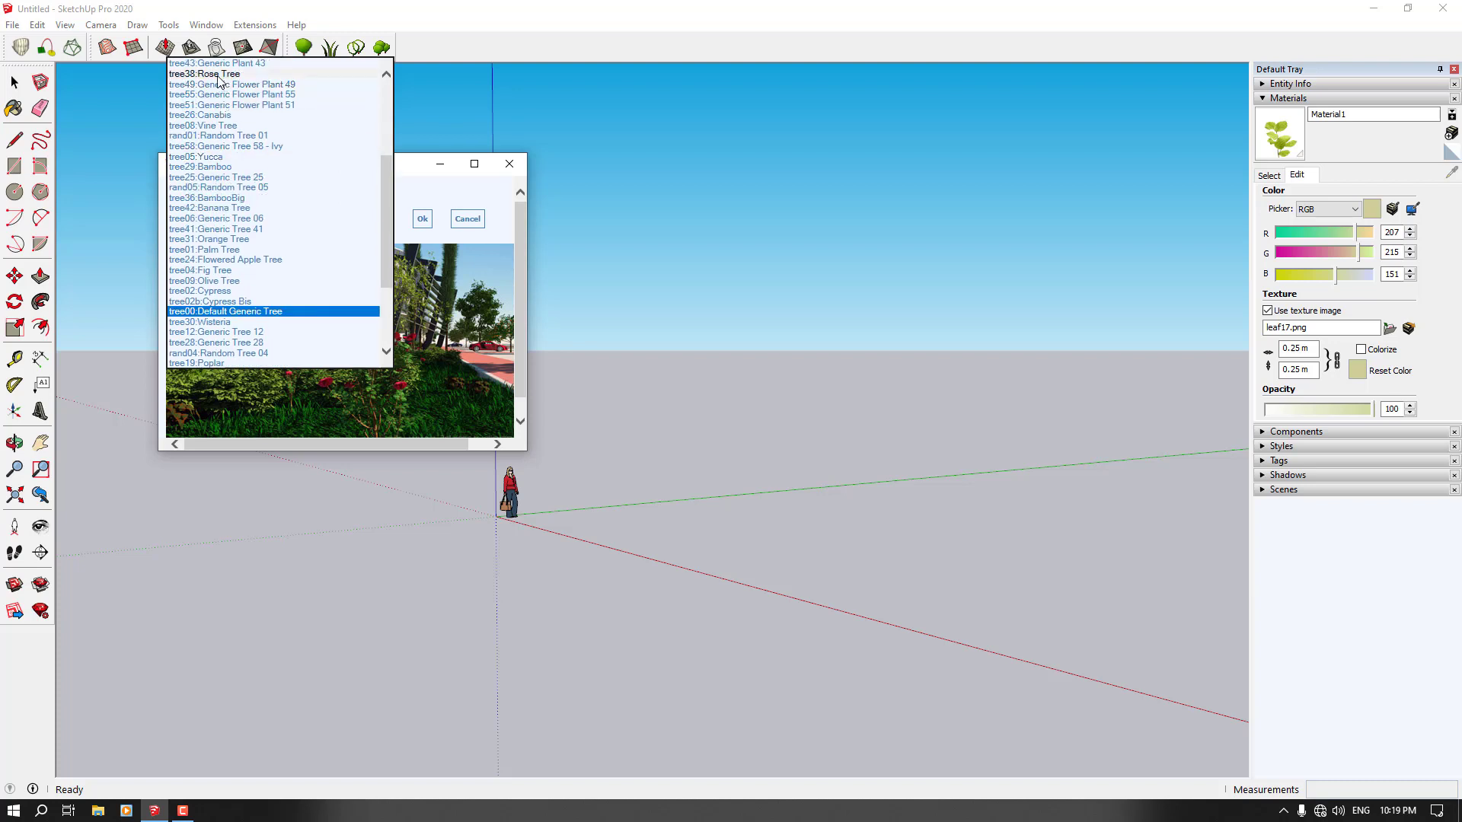
pyautogui.click(421, 219)
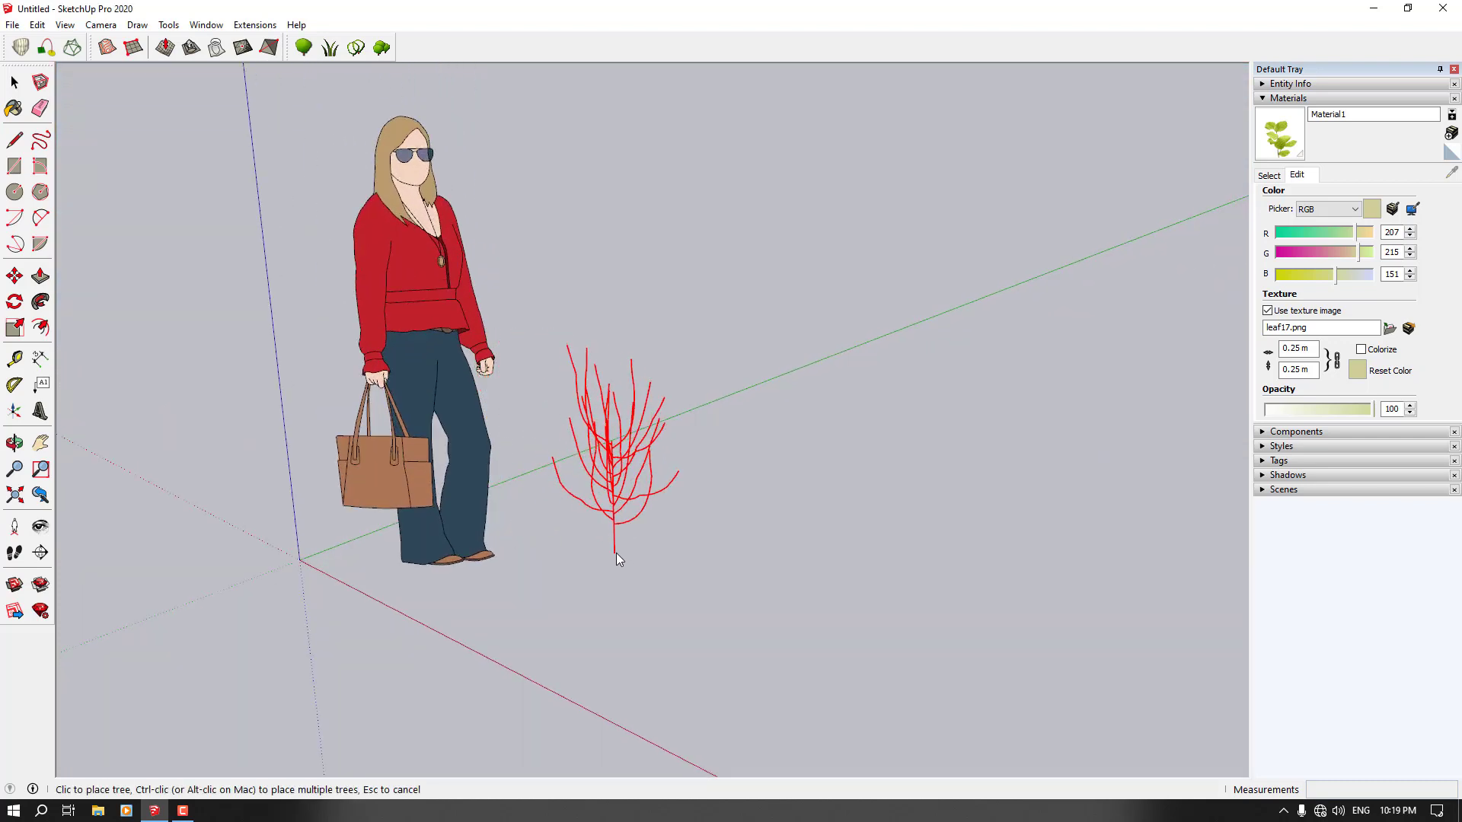
pyautogui.click(618, 560)
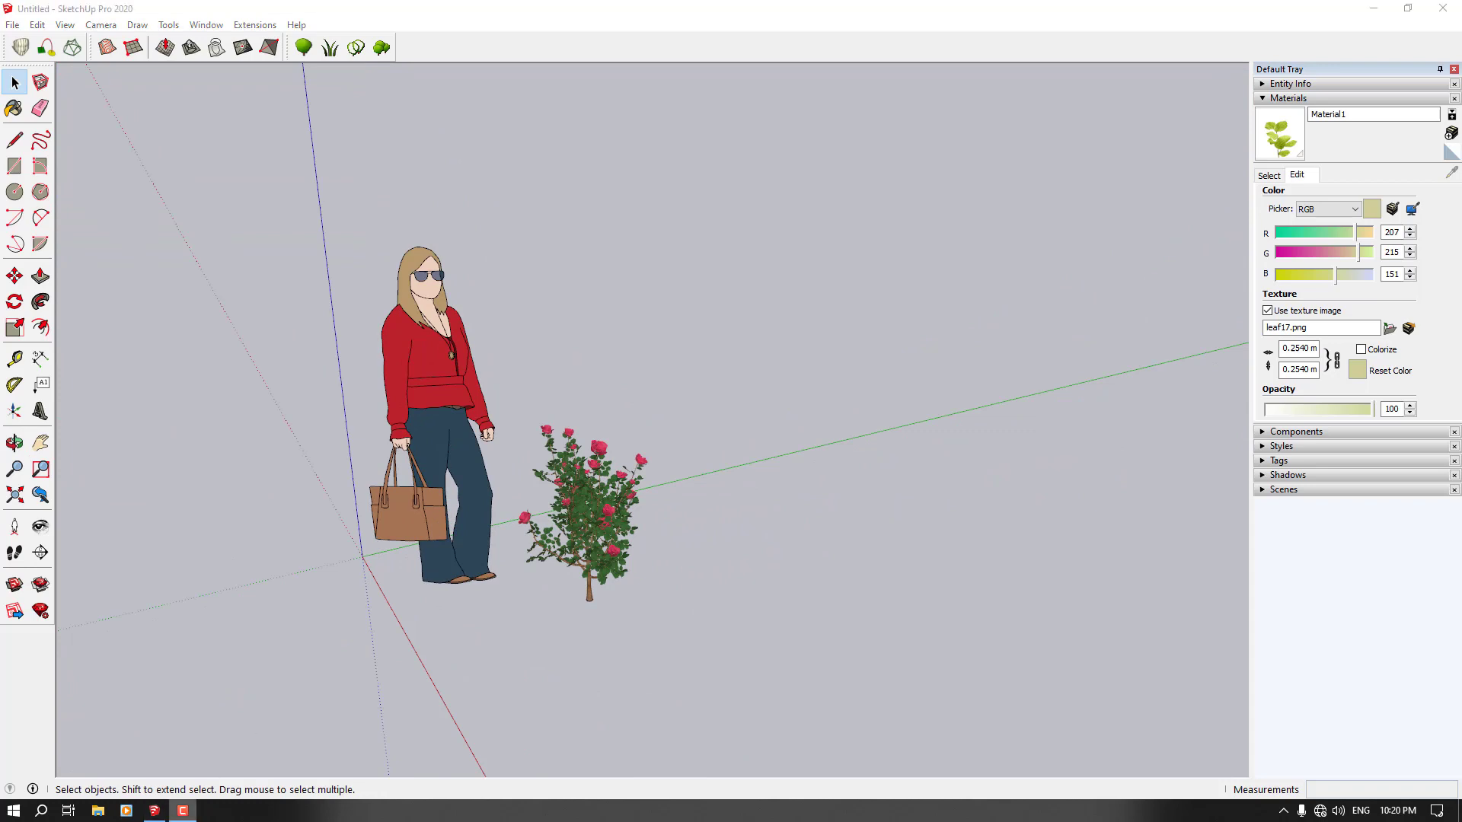
# Select the rose bush, preview Canabis, then confirm Generic Tree 17 - Oak as the new tree.
pyautogui.click(583, 512)
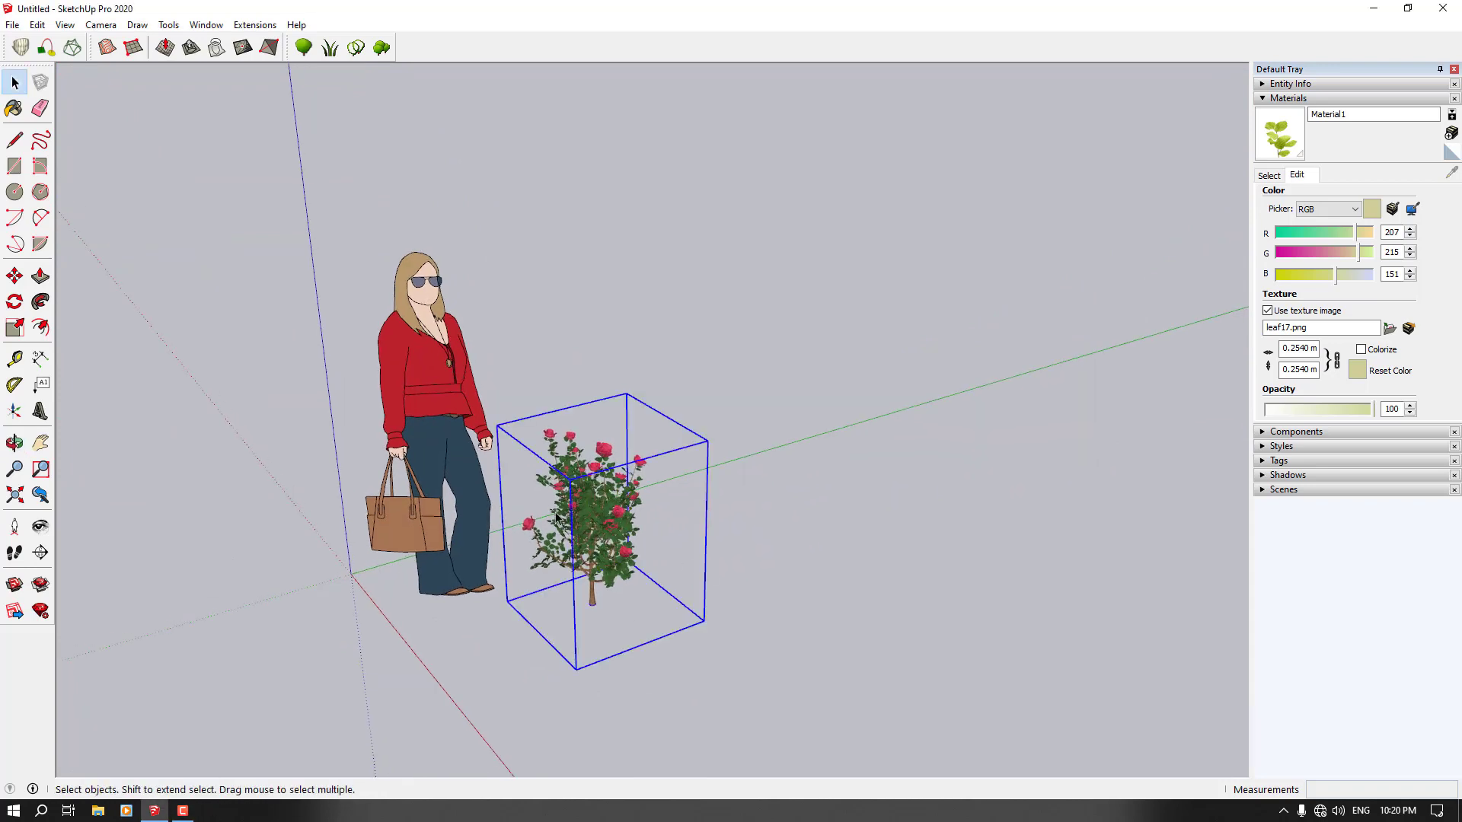
pyautogui.click(304, 47)
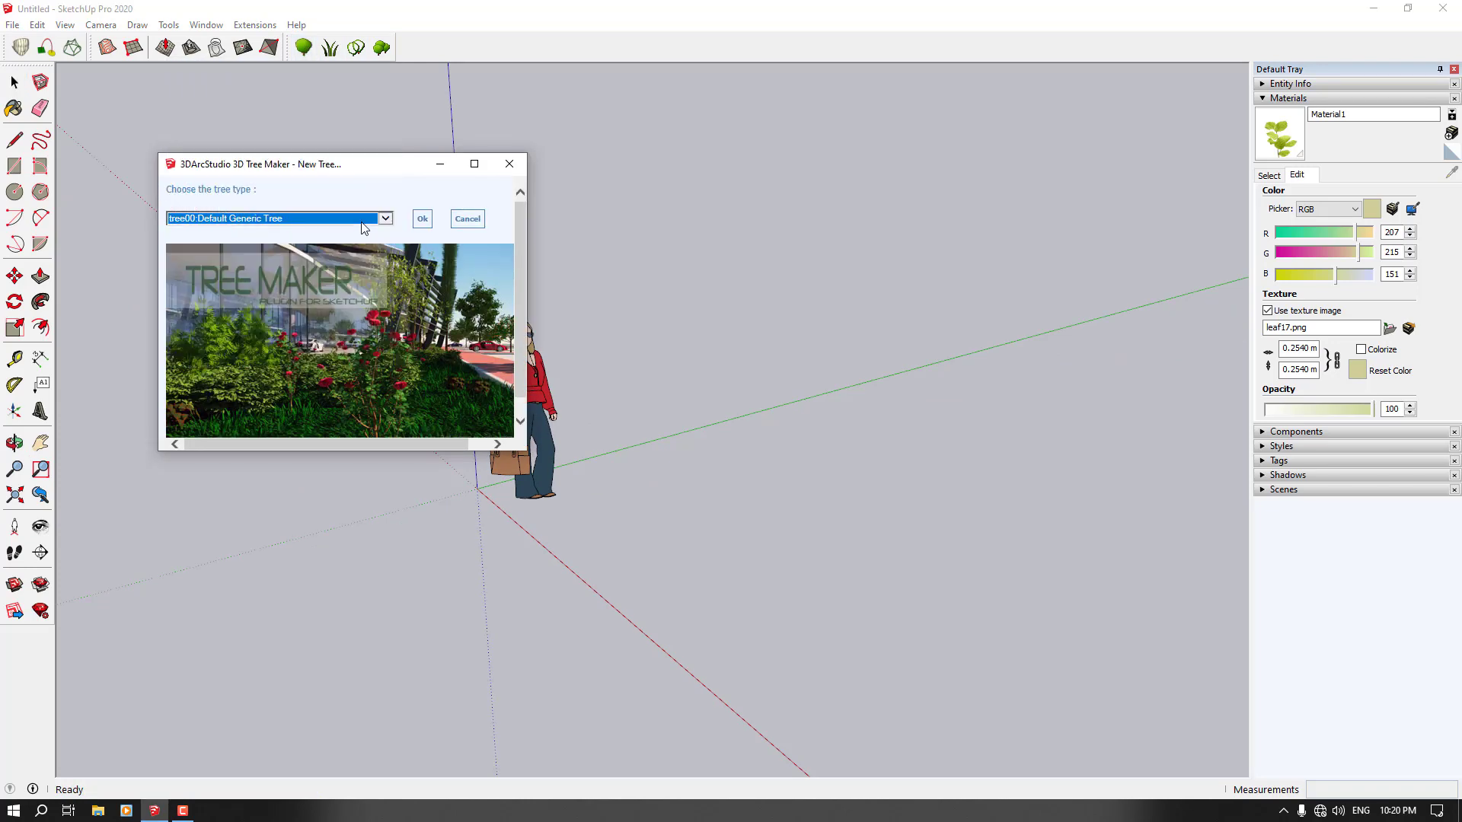
pyautogui.click(383, 219)
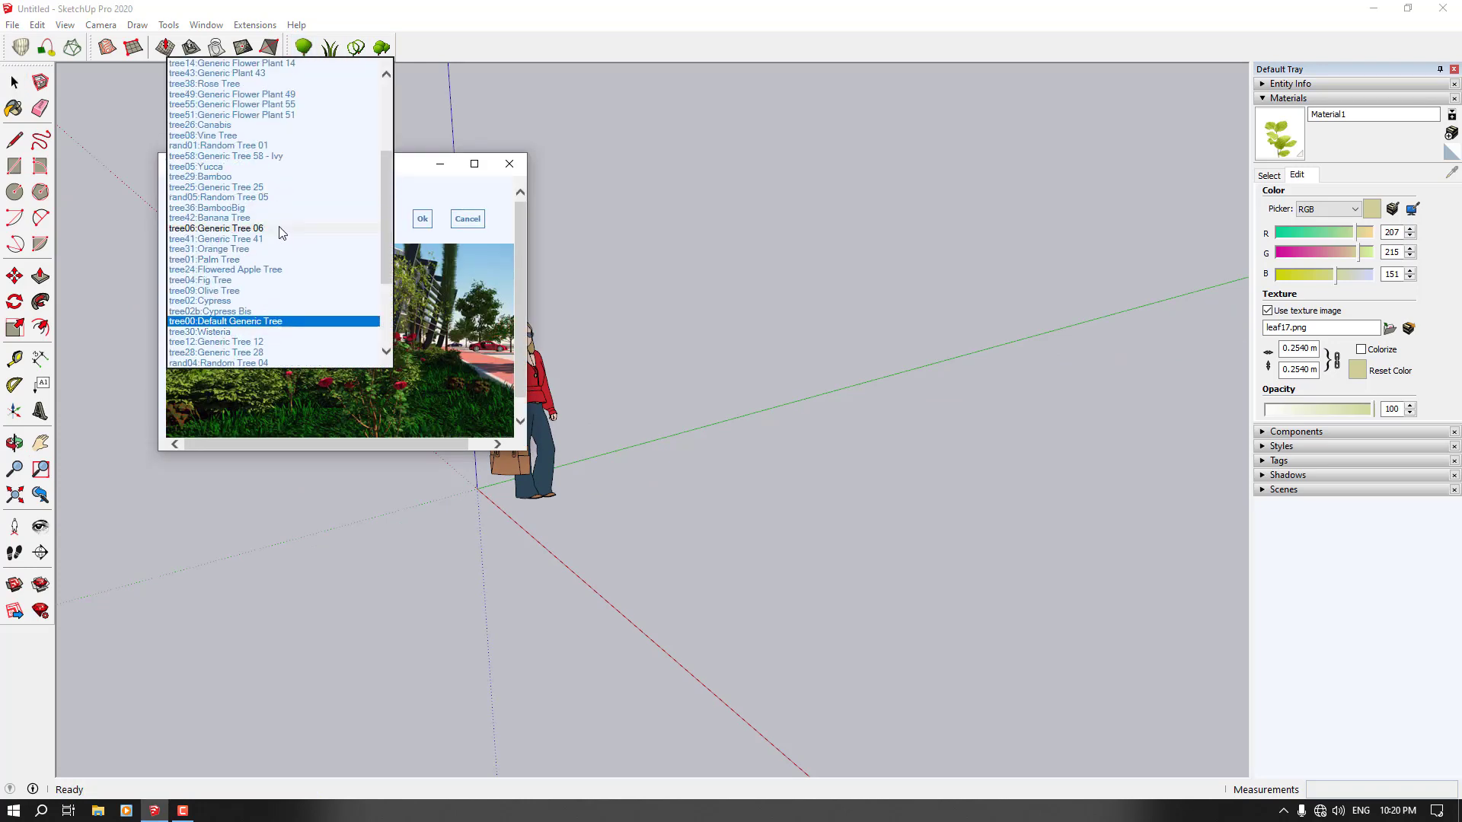
pyautogui.click(224, 125)
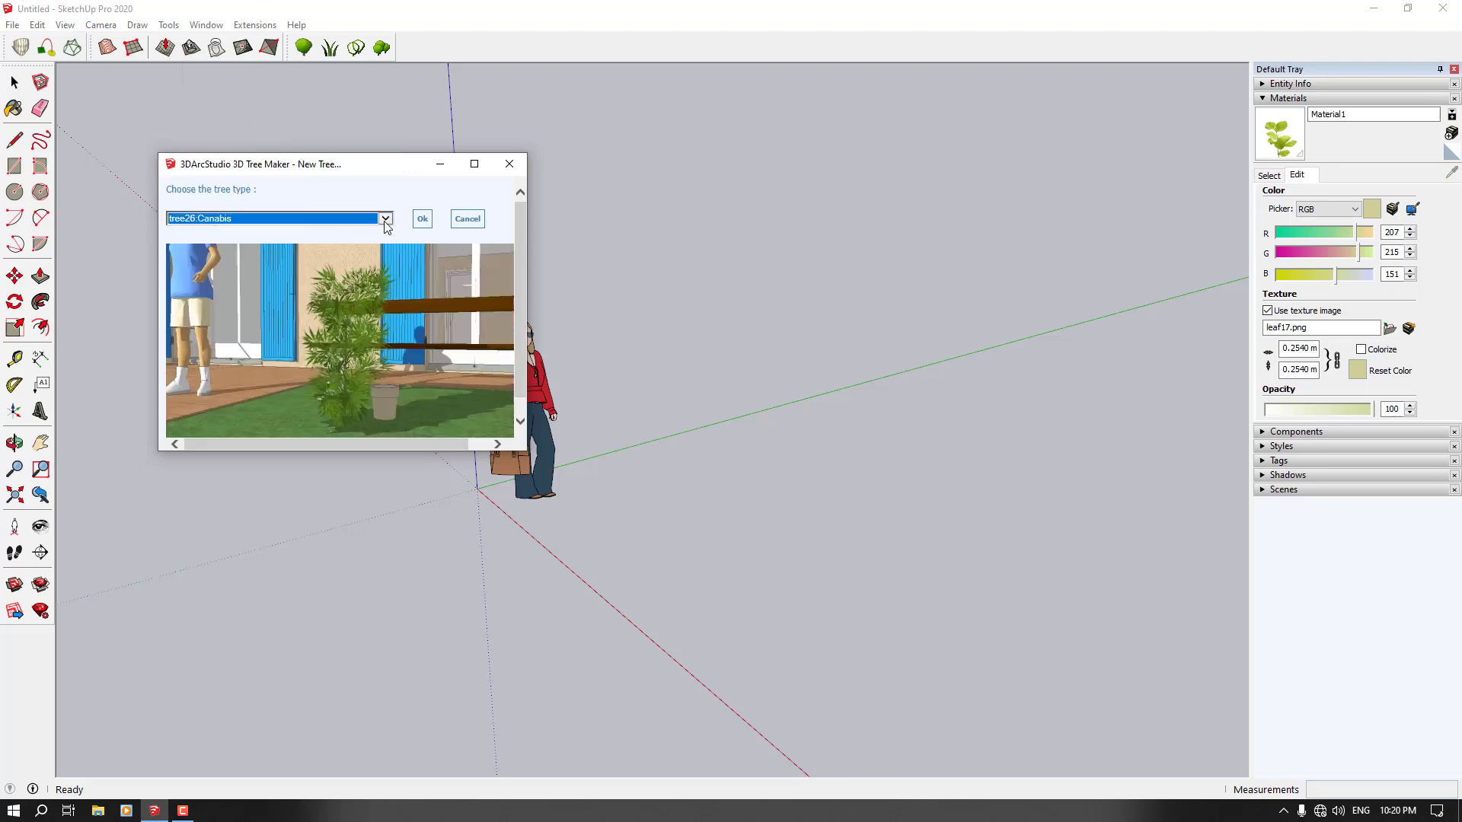
pyautogui.click(384, 219)
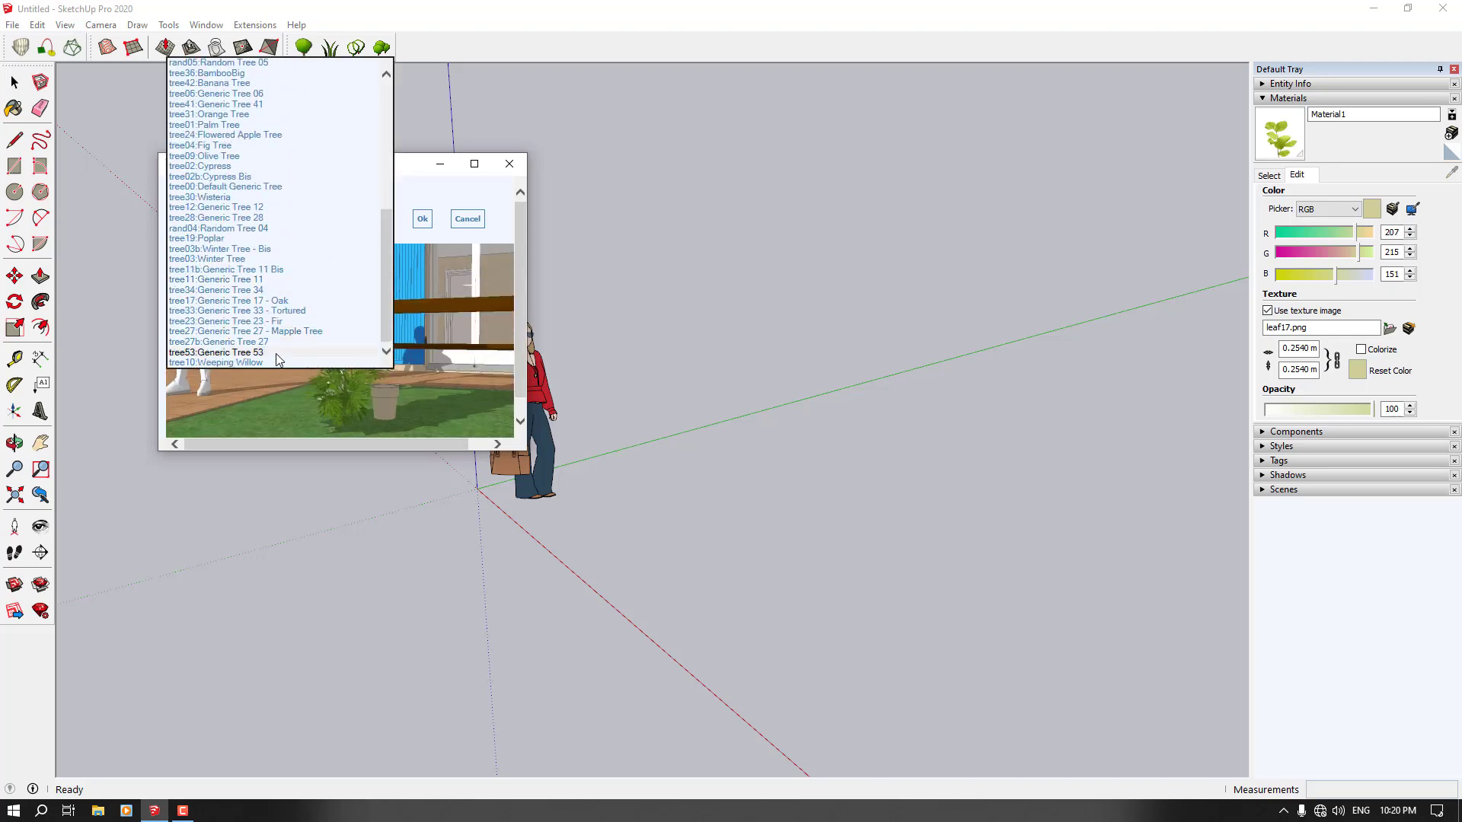
pyautogui.click(216, 361)
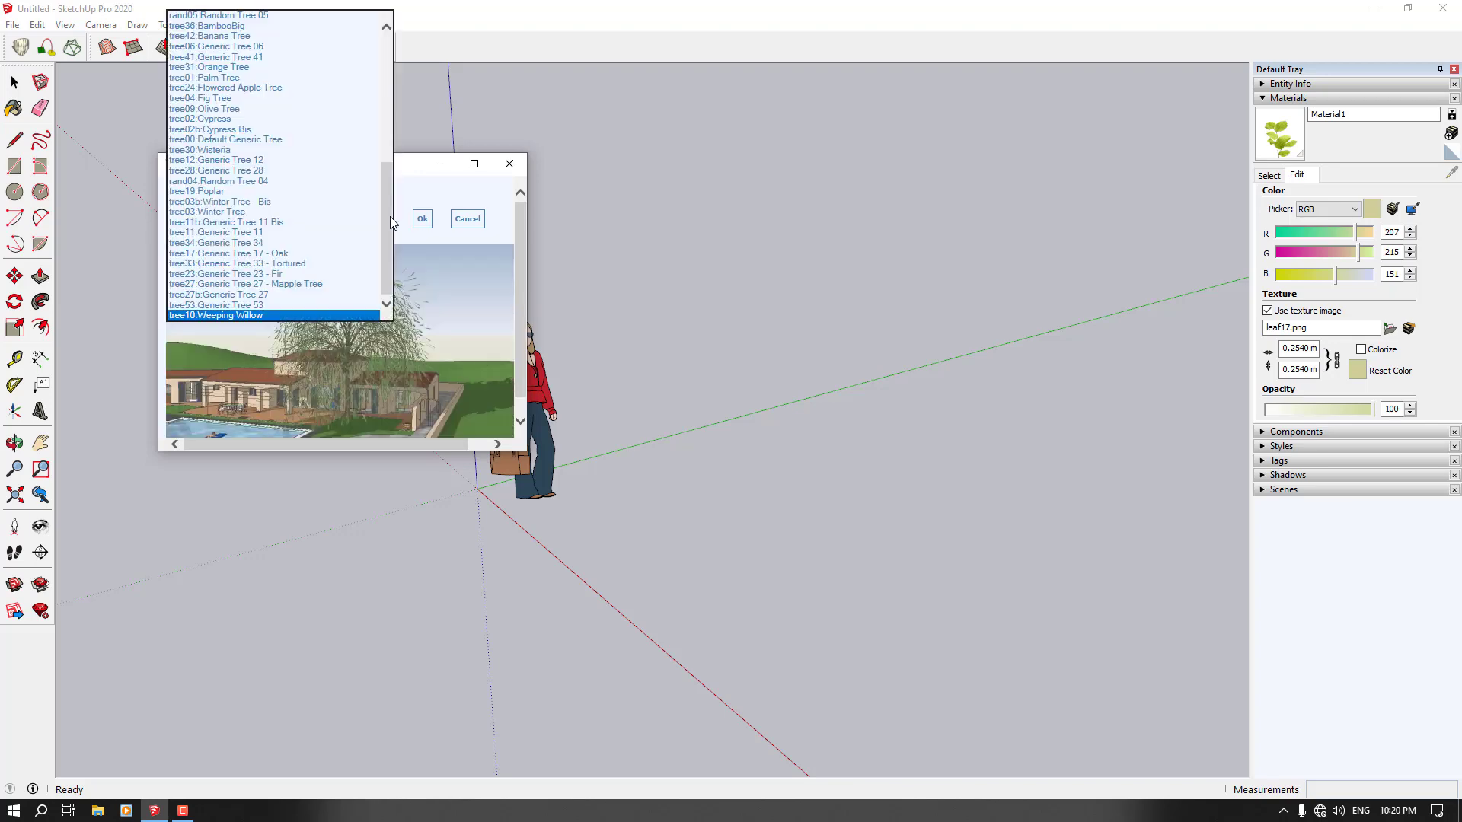
pyautogui.click(229, 253)
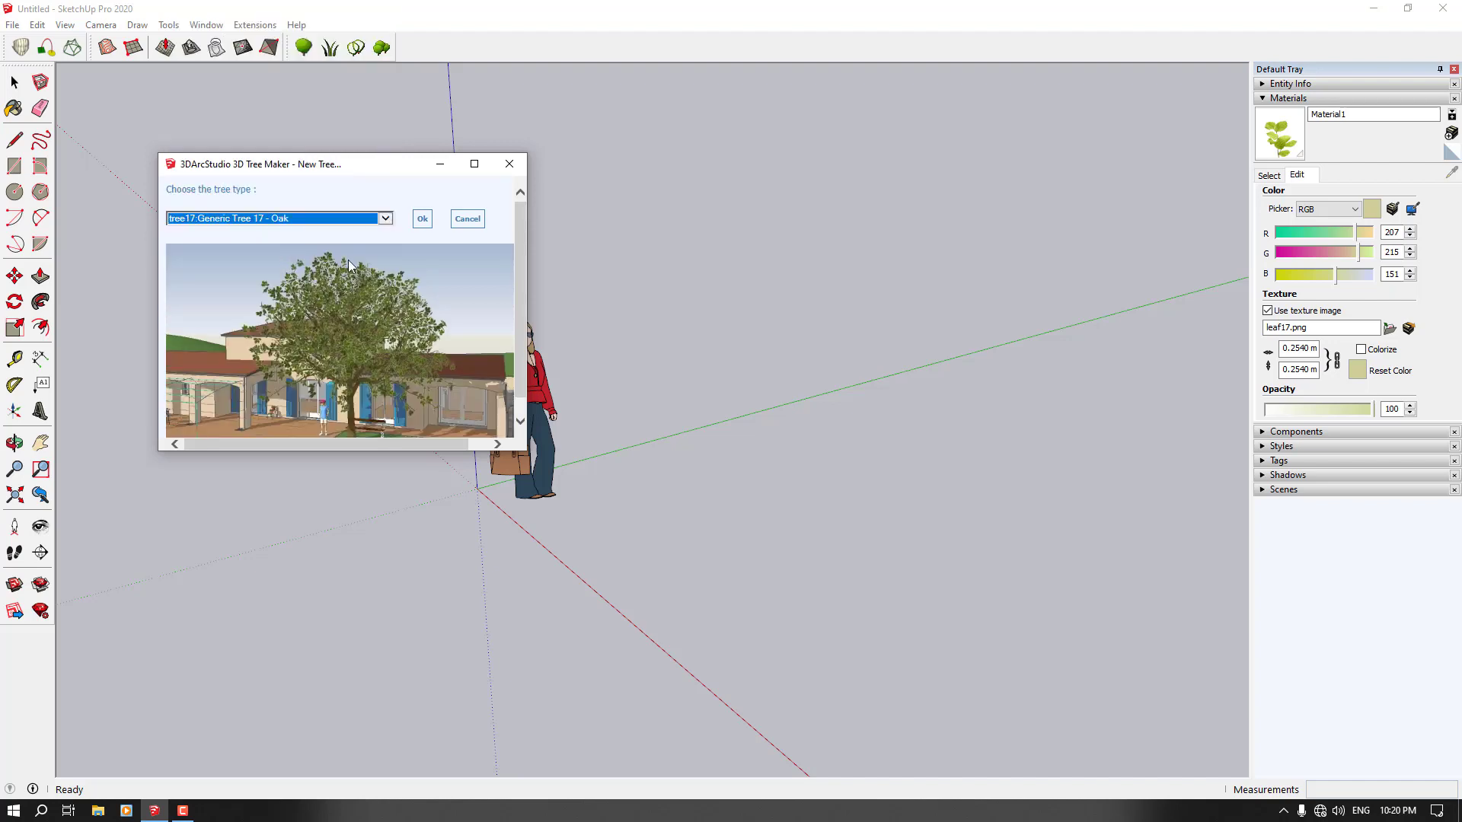
pyautogui.click(421, 218)
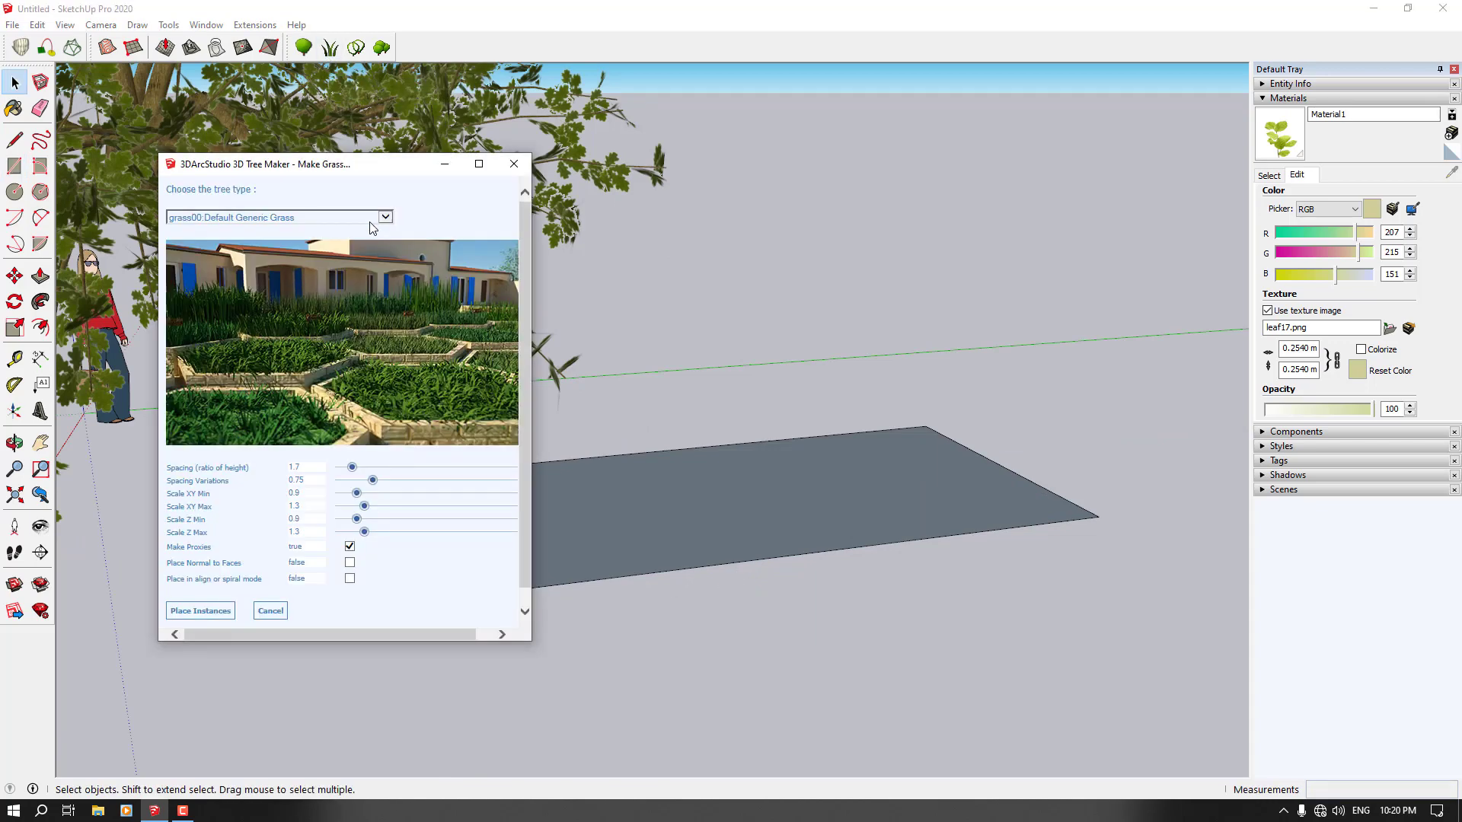
# Keep grass00: Default Generic Grass as the grass type.
pyautogui.click(384, 217)
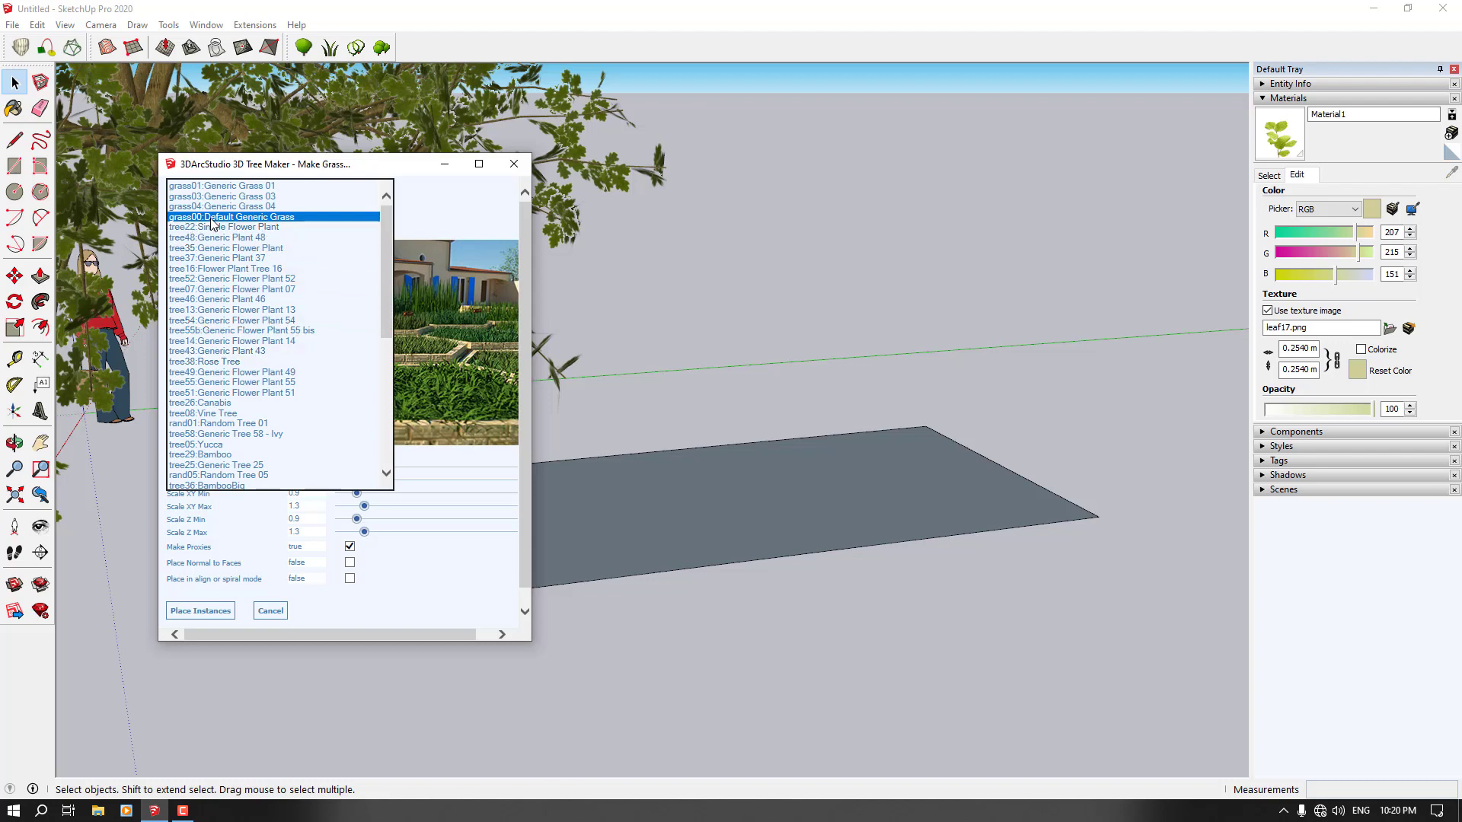
pyautogui.click(232, 216)
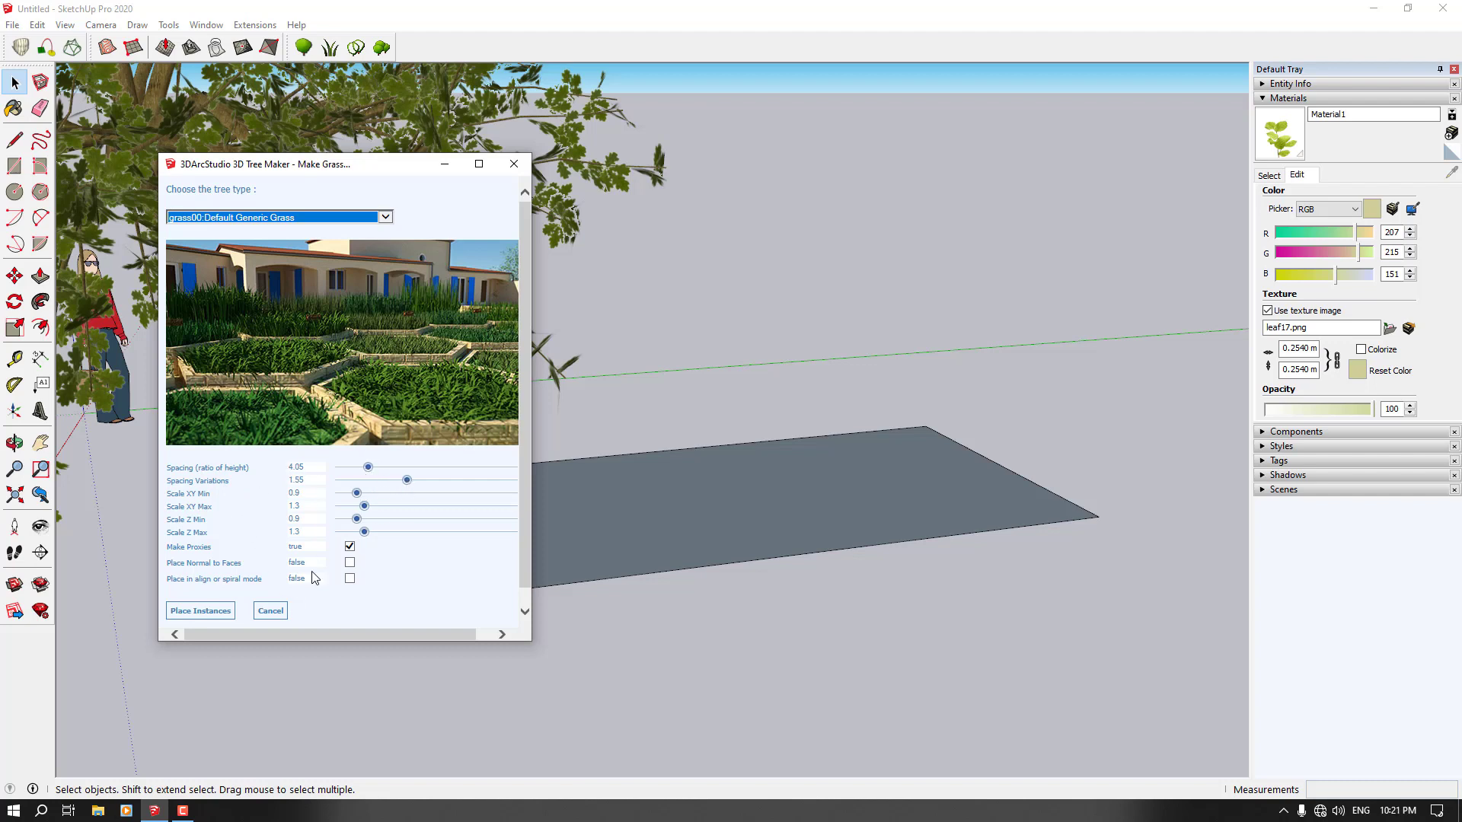
pyautogui.moveTo(240, 519)
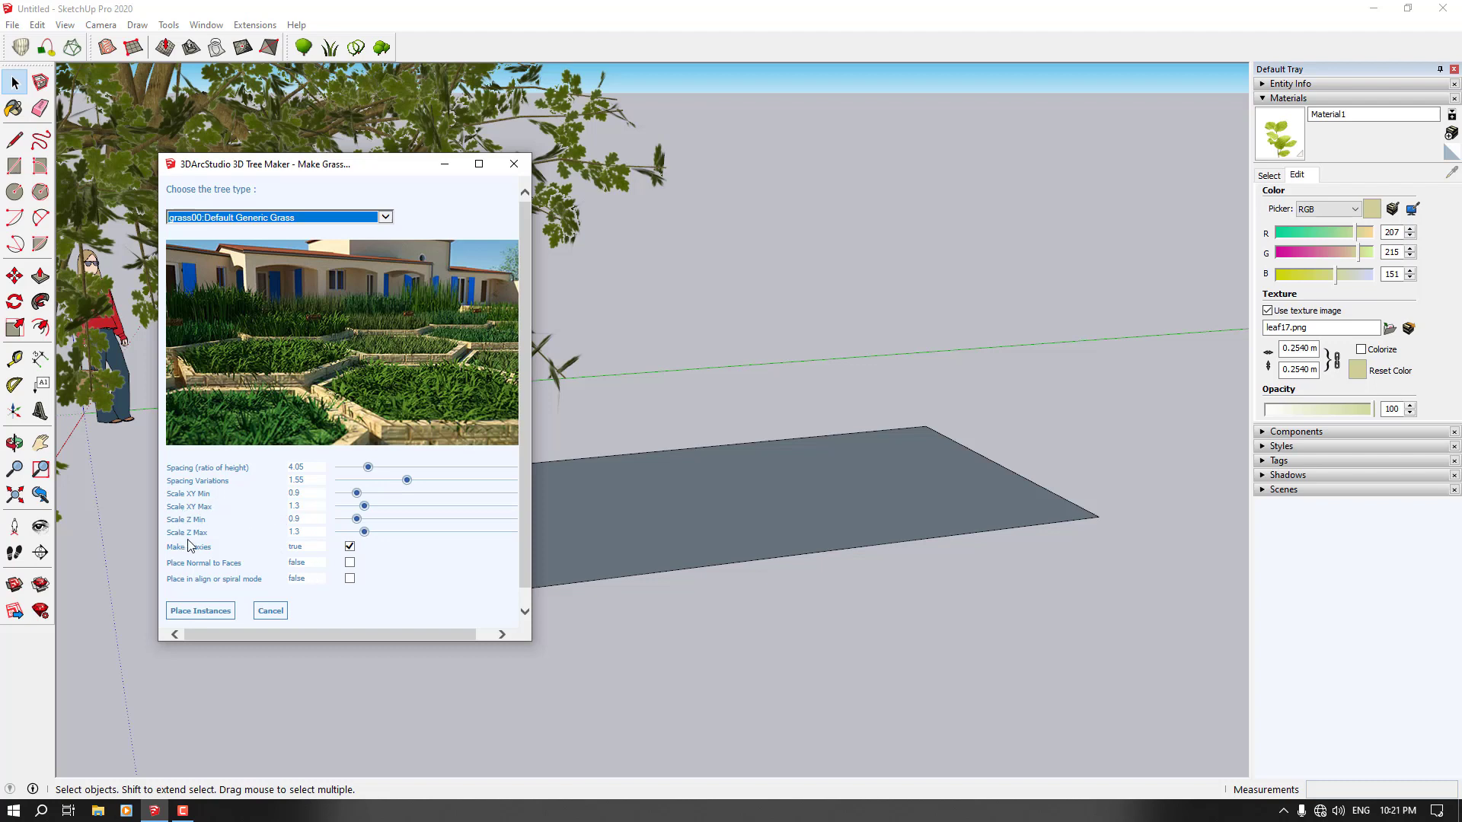
pyautogui.moveTo(366, 513)
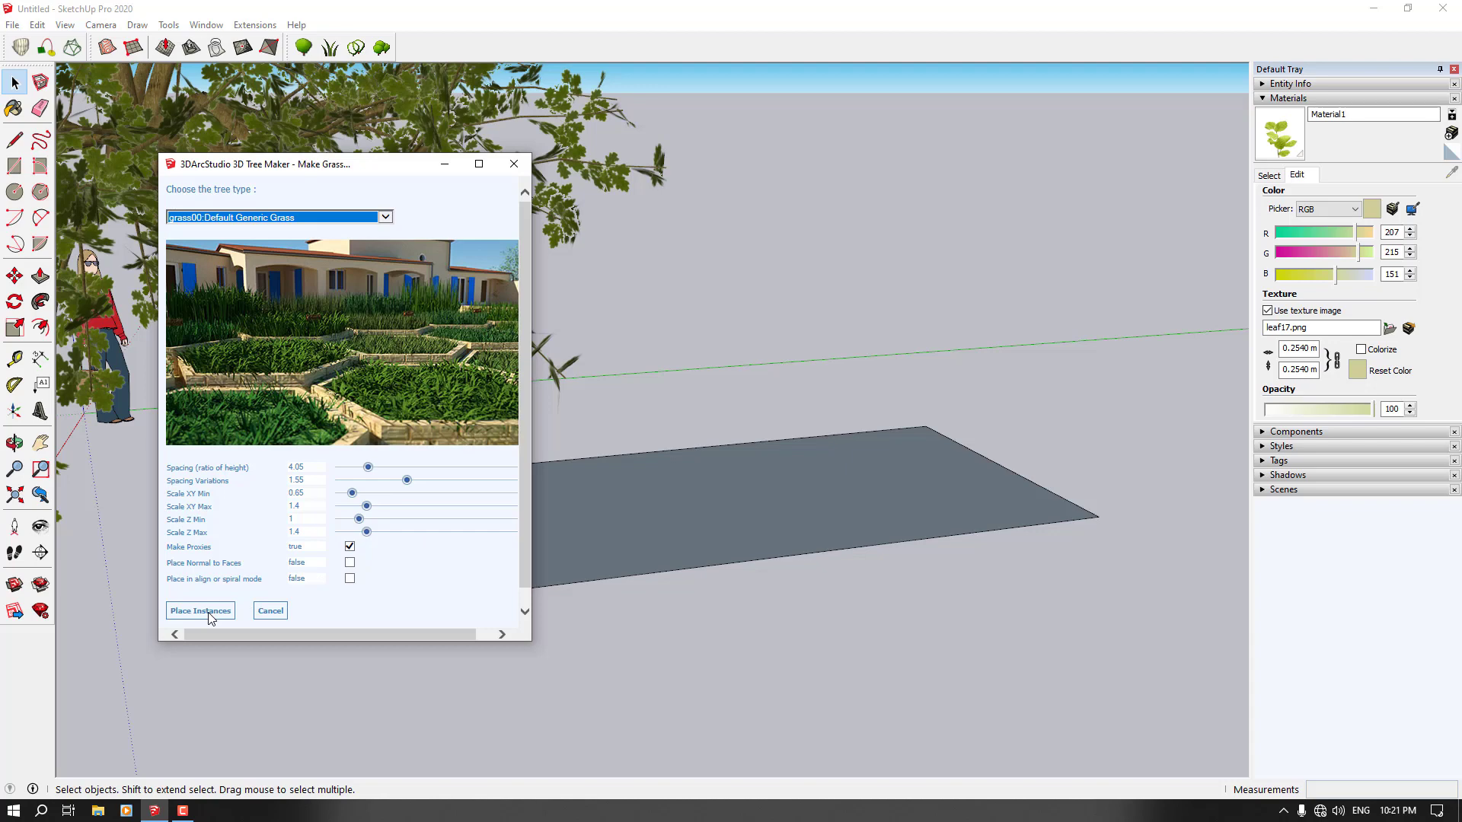
# Scatter Default Generic Grass blades across the selected ground rectangle, dismissing the face-selection warning.
pyautogui.click(199, 611)
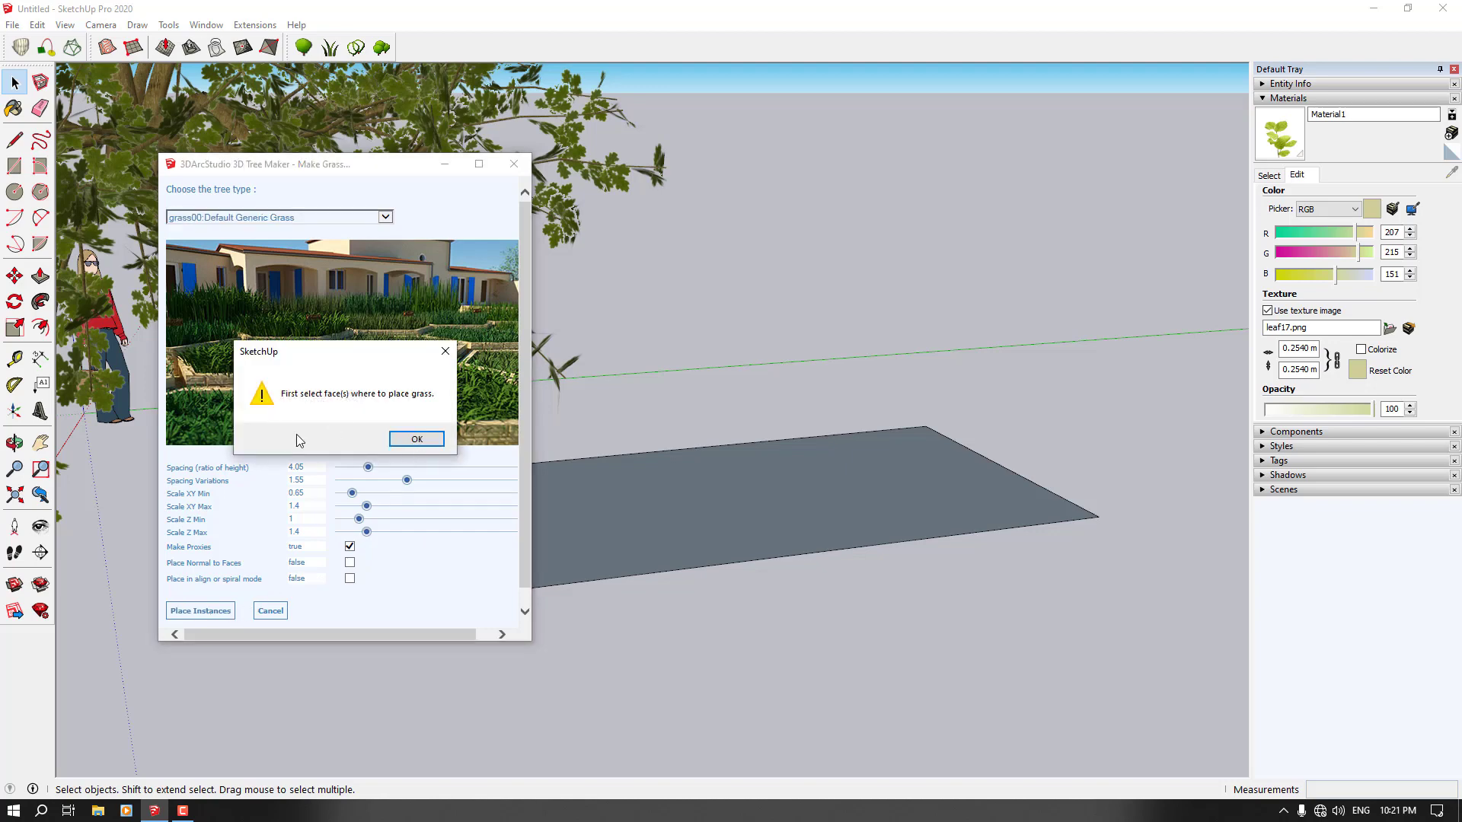
pyautogui.click(416, 439)
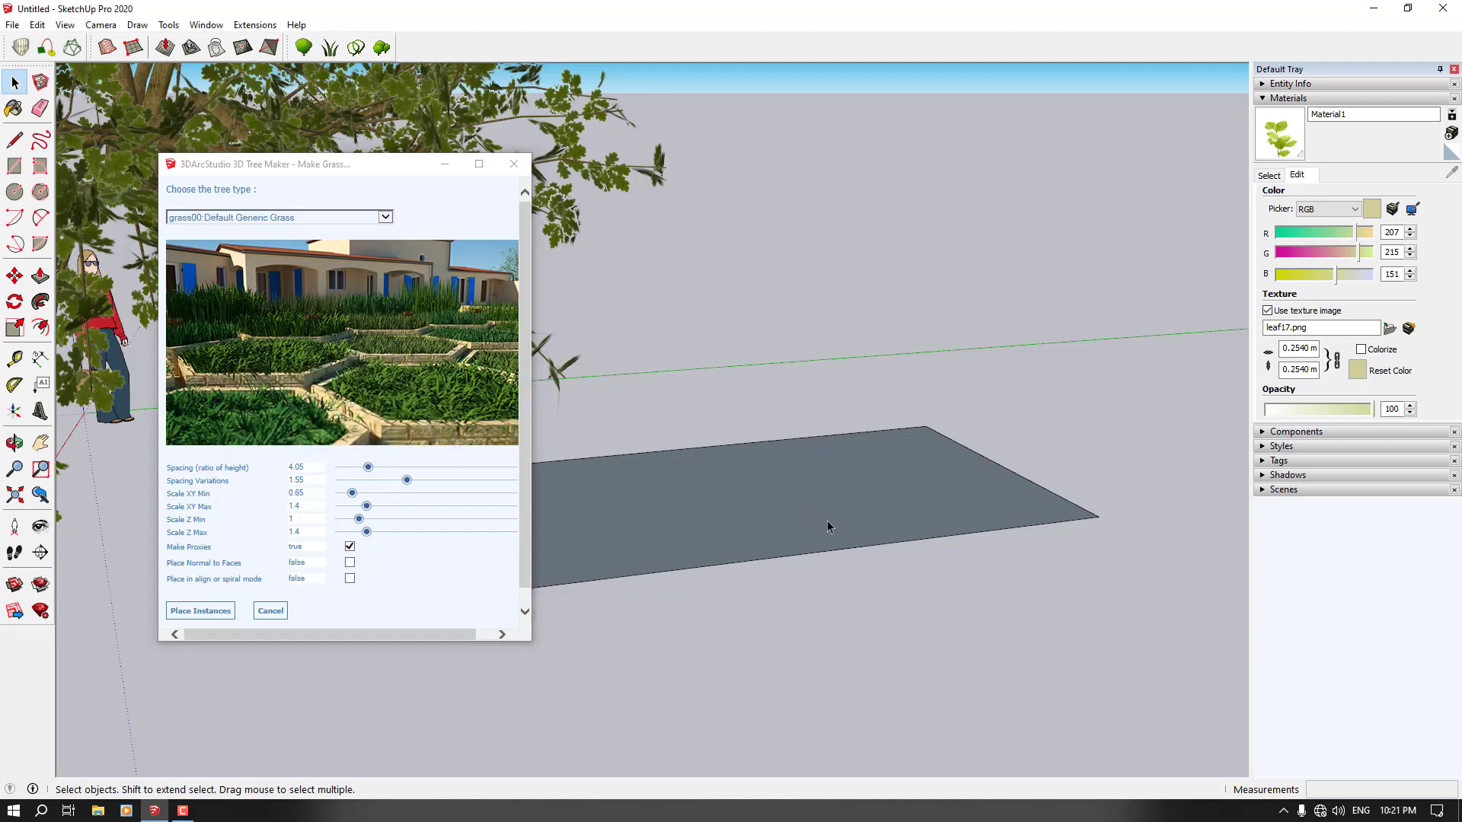
pyautogui.click(200, 610)
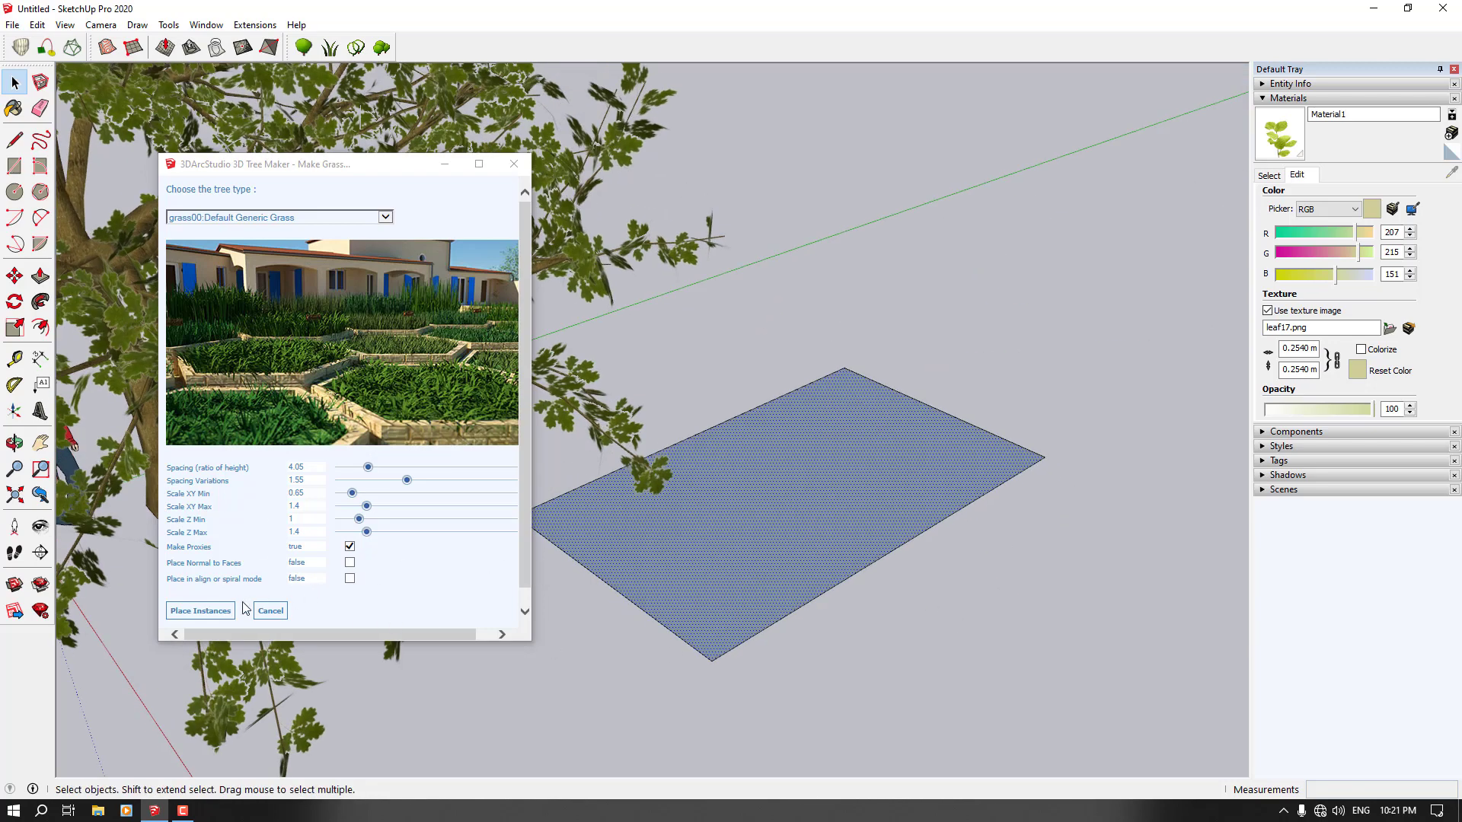
pyautogui.click(199, 610)
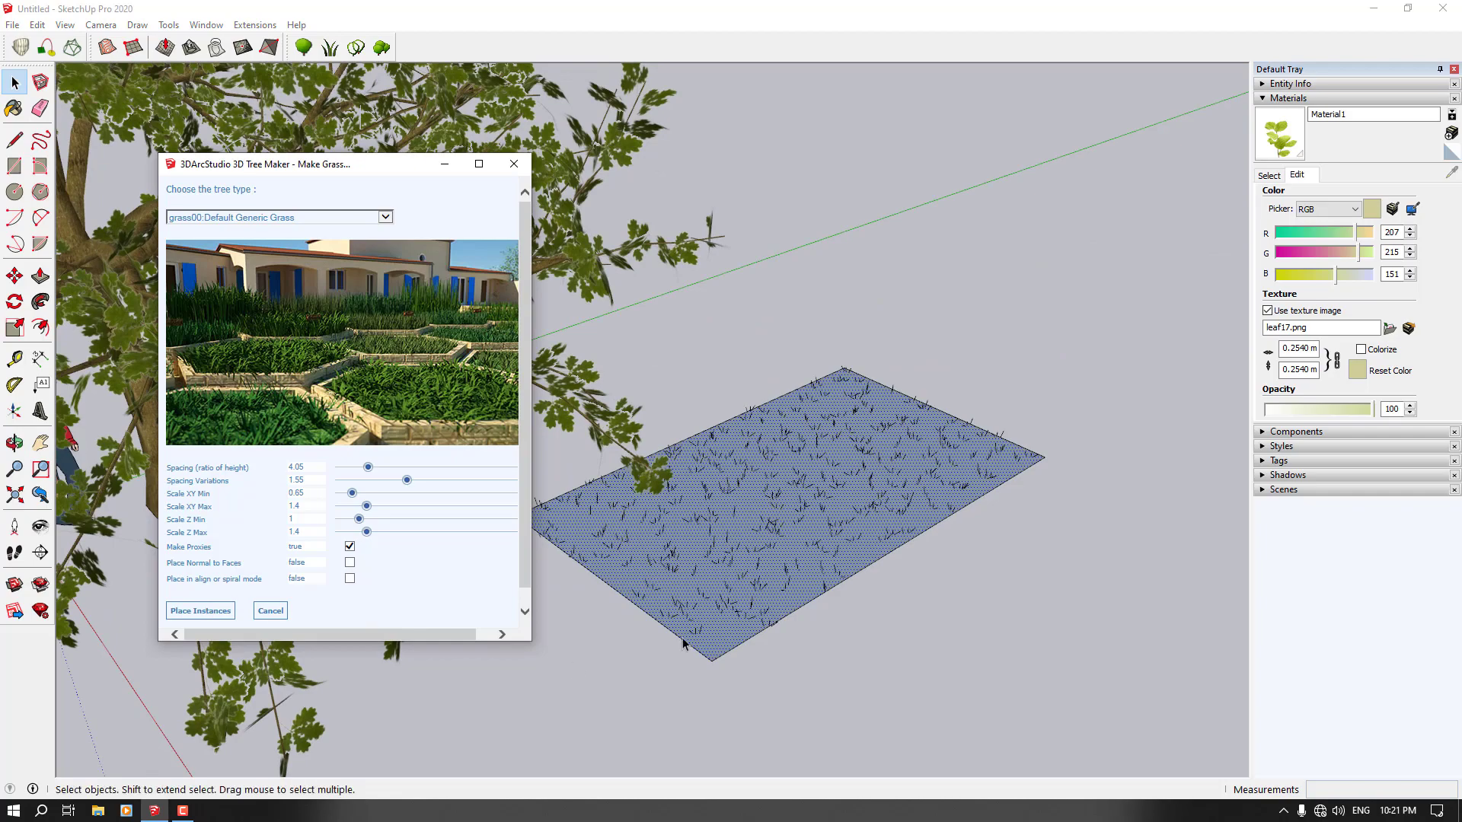
pyautogui.click(199, 611)
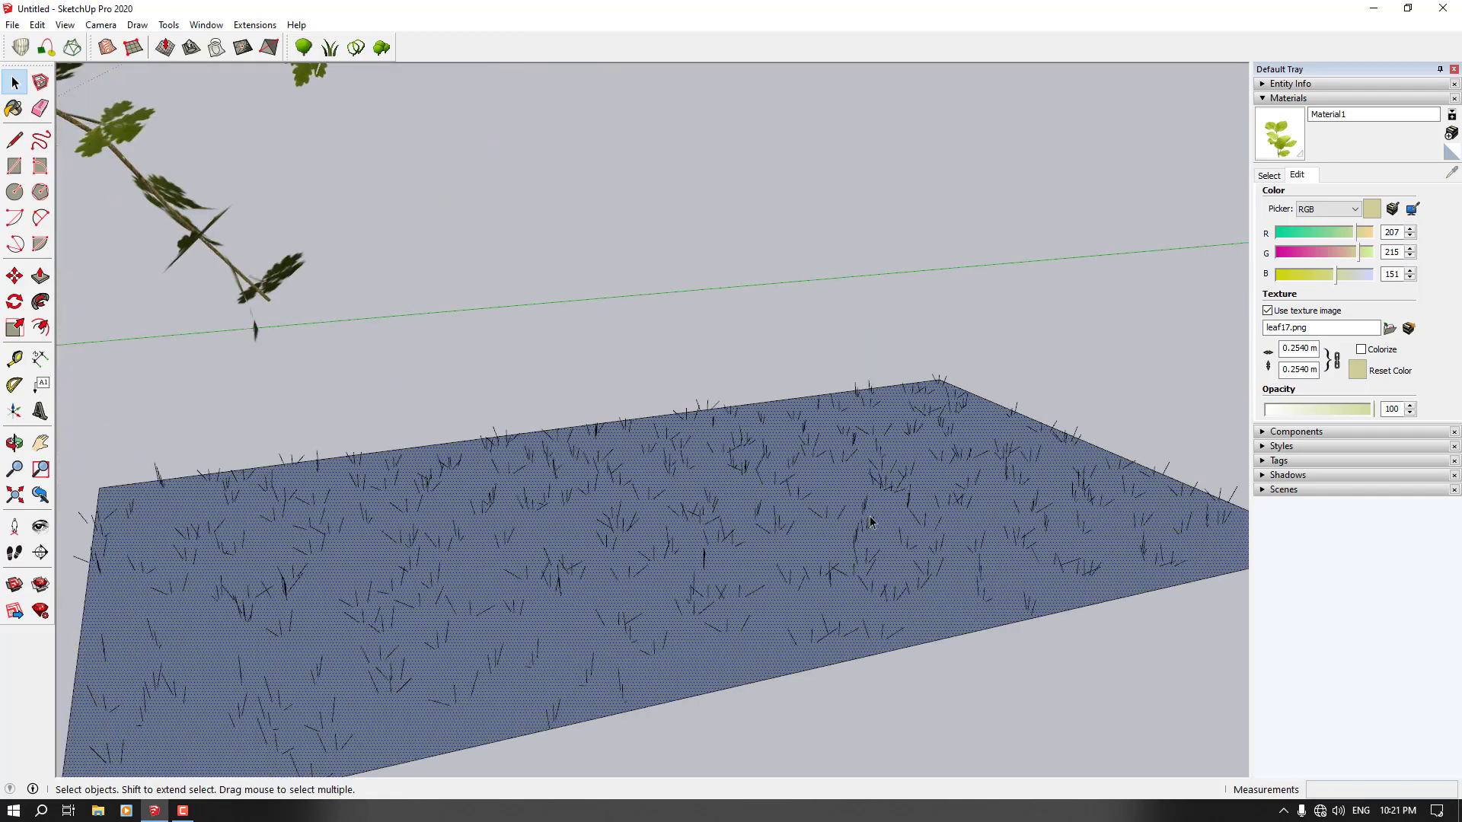